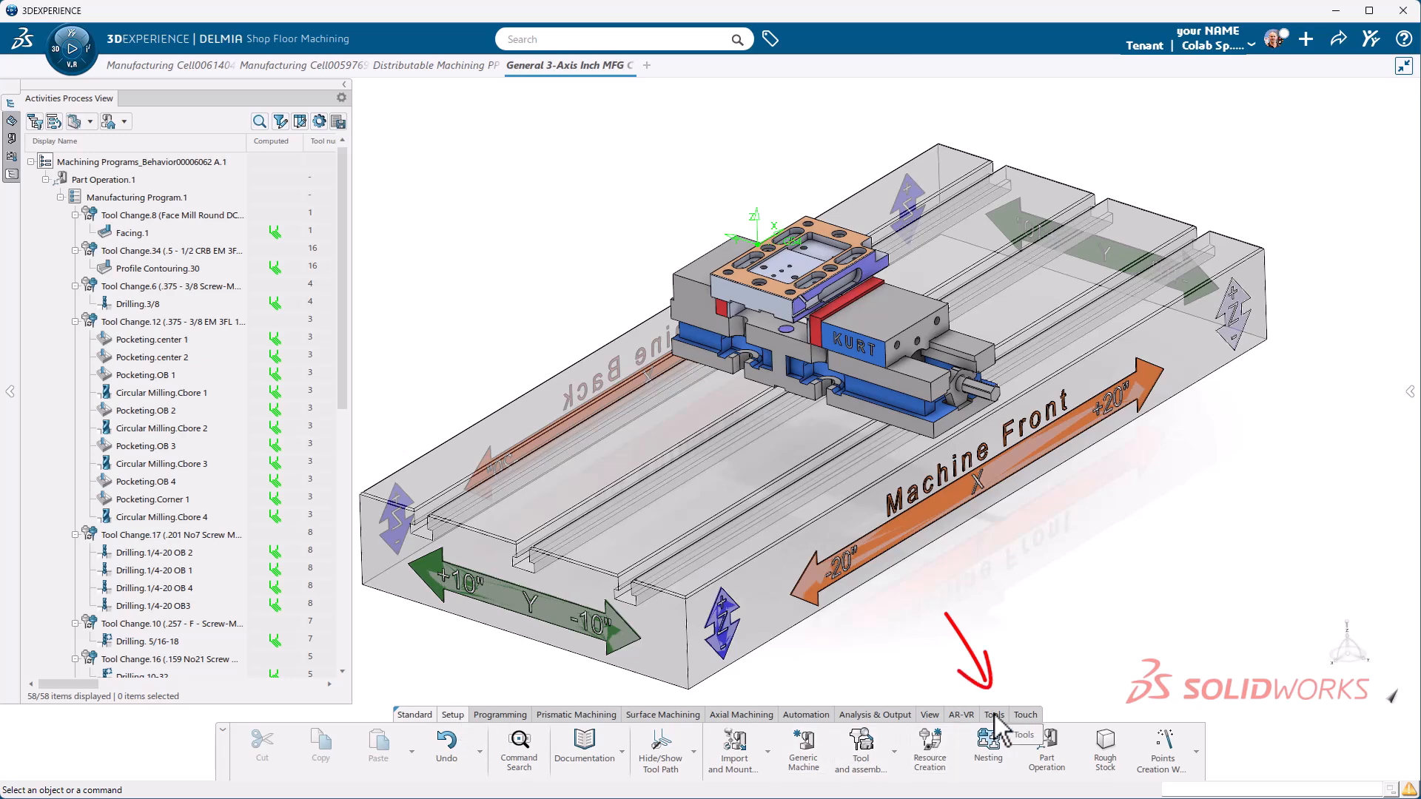
- Show the Tools ribbon commands and scroll until the Macros command is visible
click(994, 715)
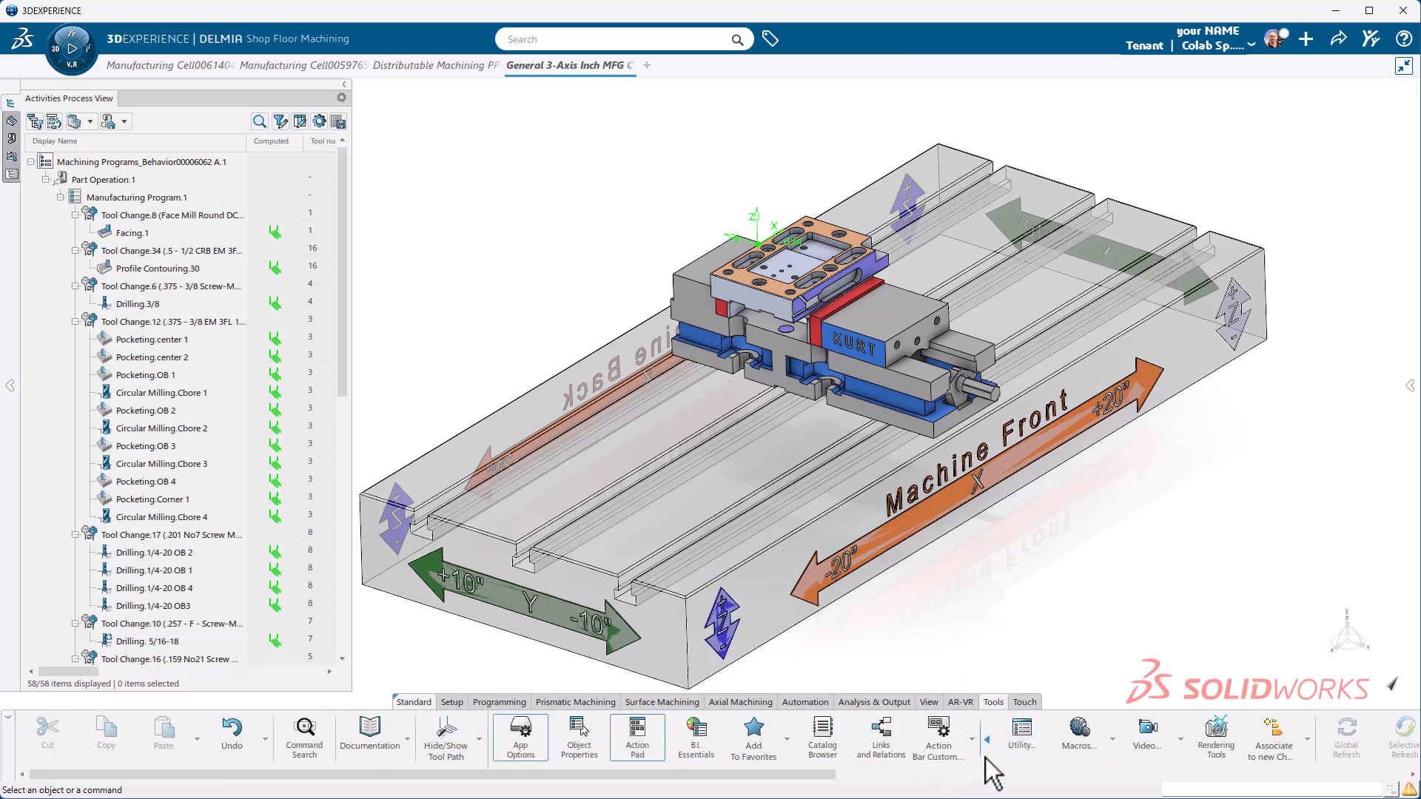
click(990, 732)
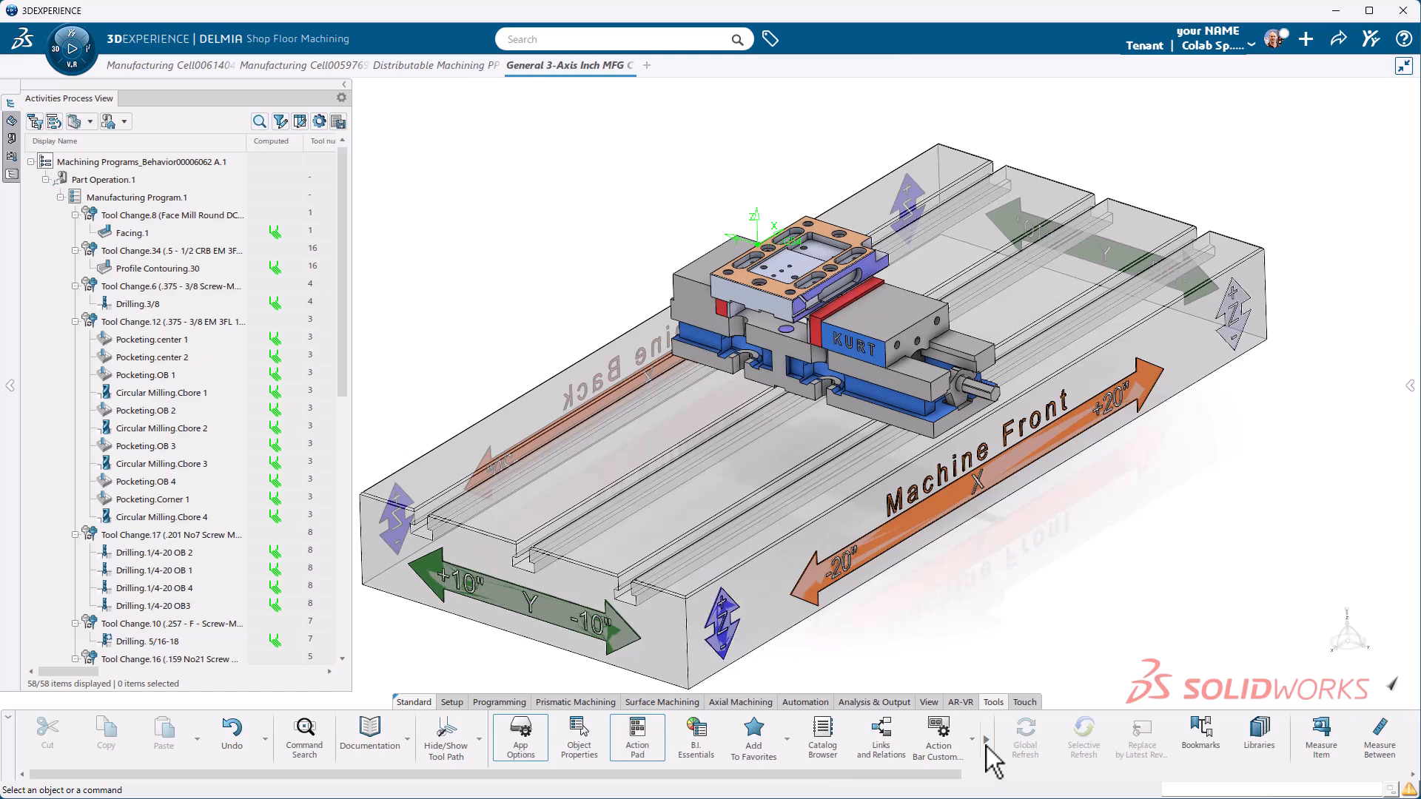
click(989, 752)
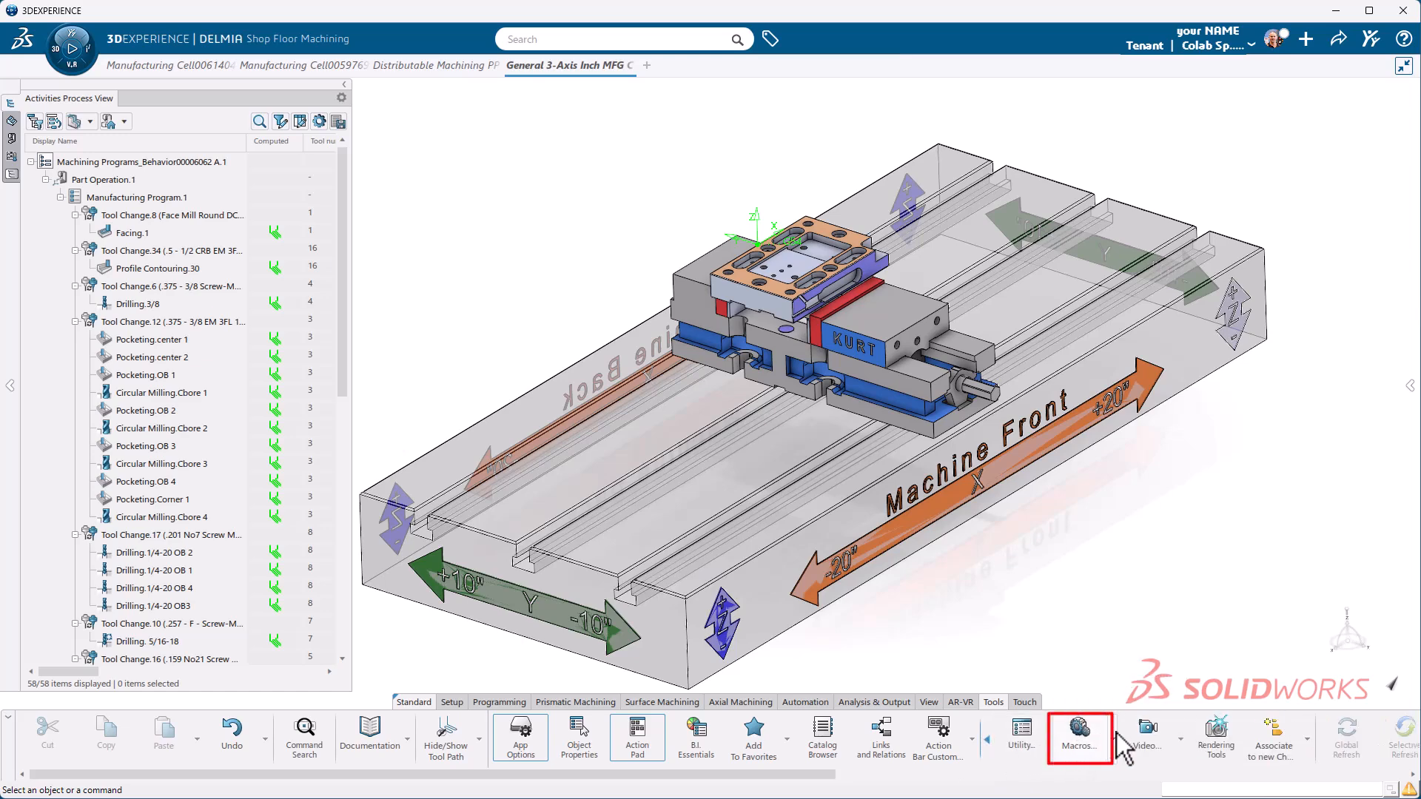
- Open Macro libraries, set library type to PLM VSTA projects, and add an existing library
click(1079, 736)
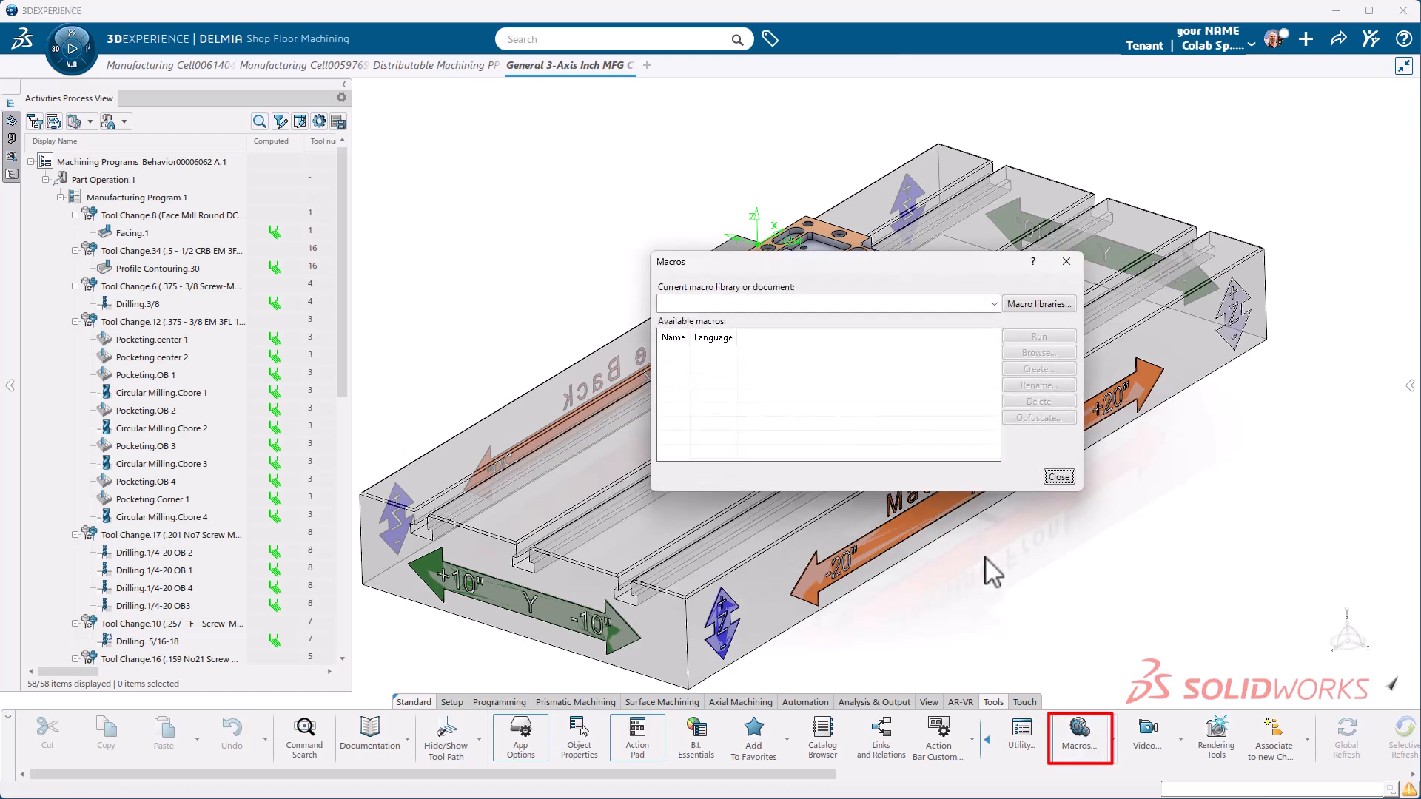
mouse_move(679, 295)
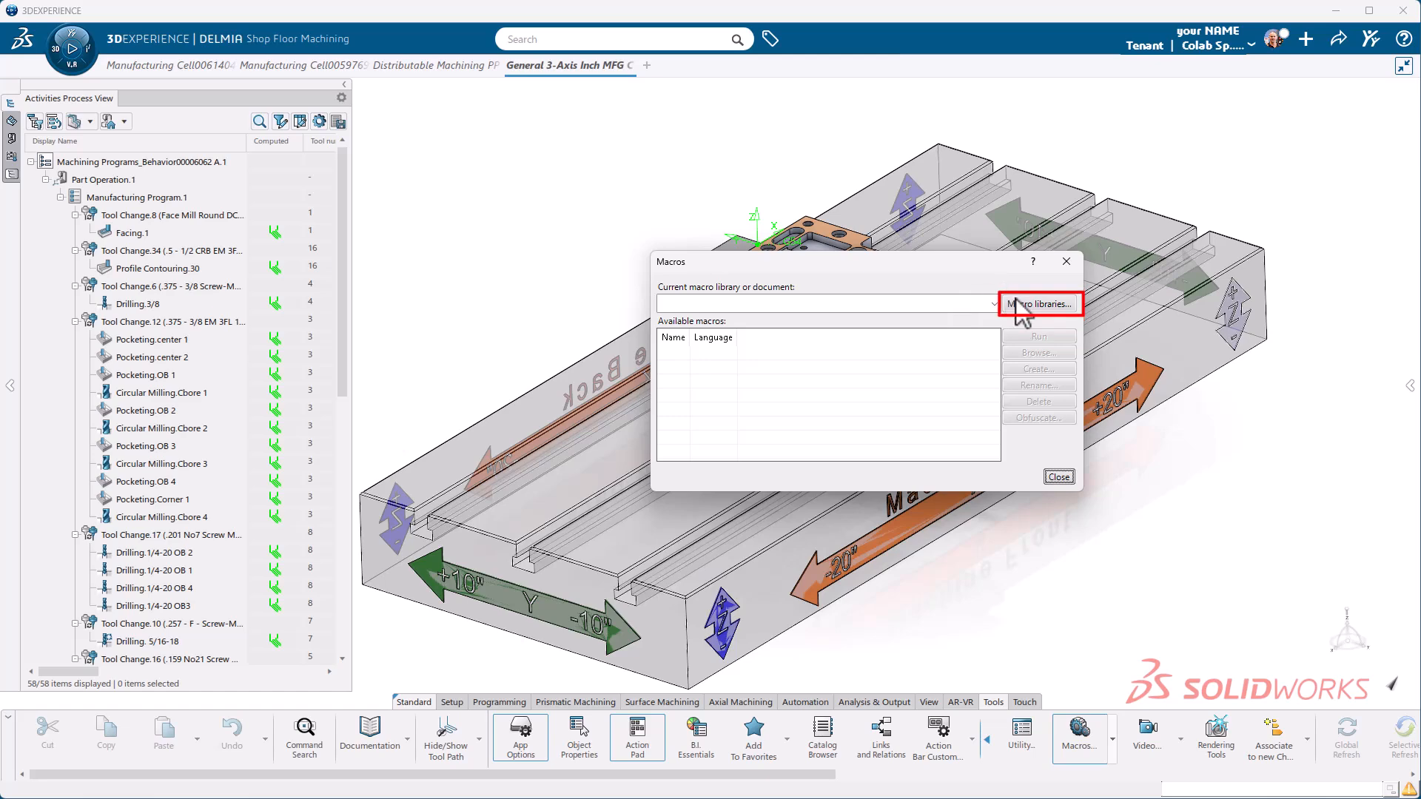
click(1039, 303)
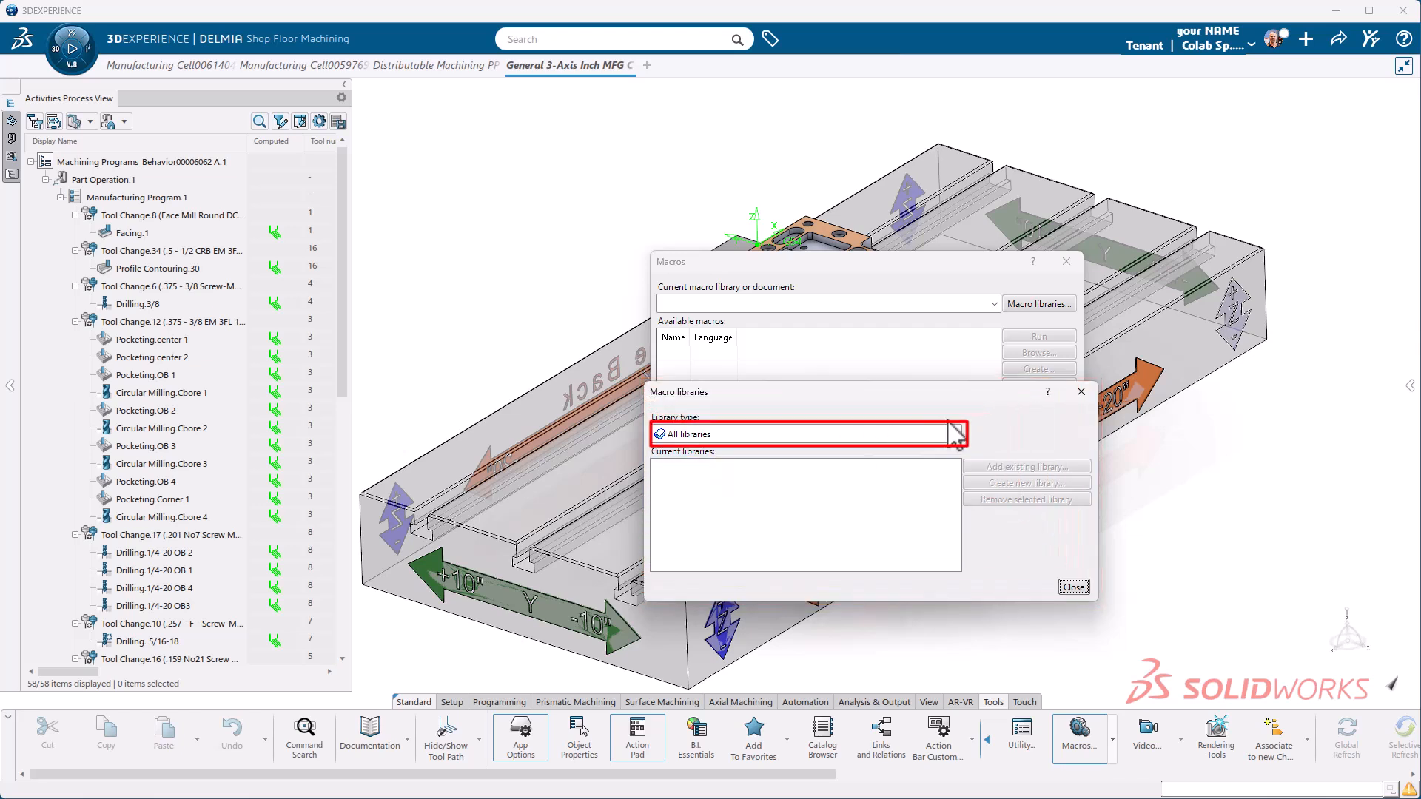
click(953, 433)
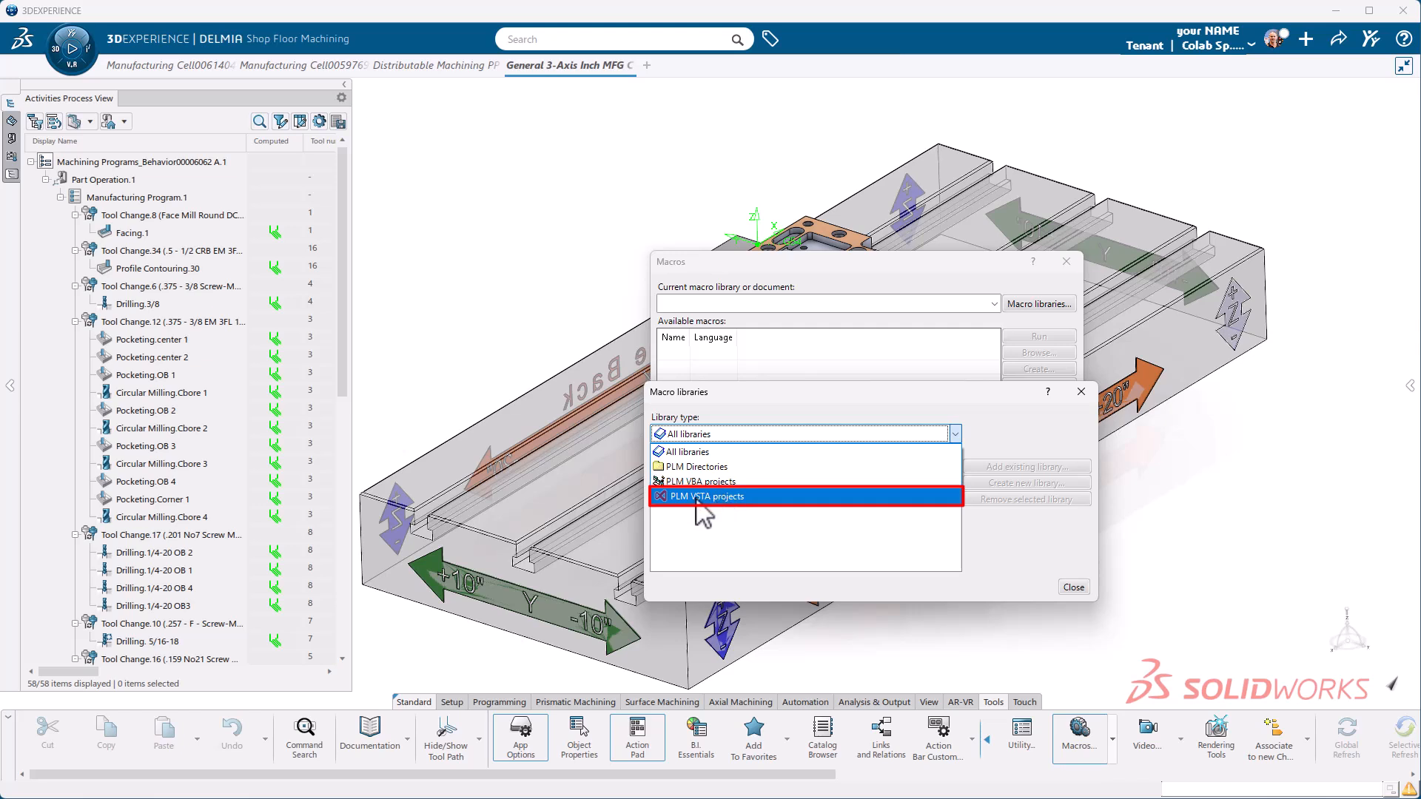
click(712, 496)
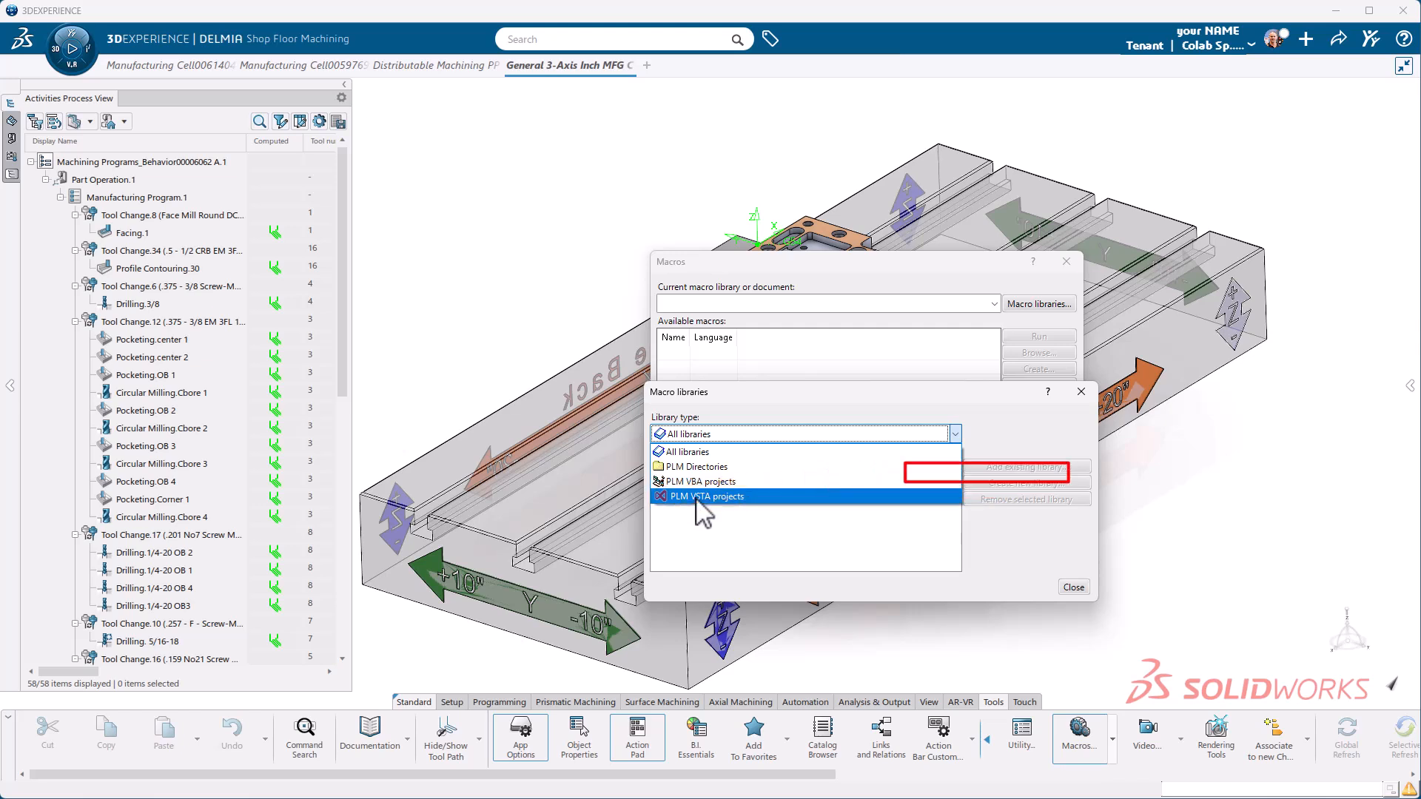
click(711, 496)
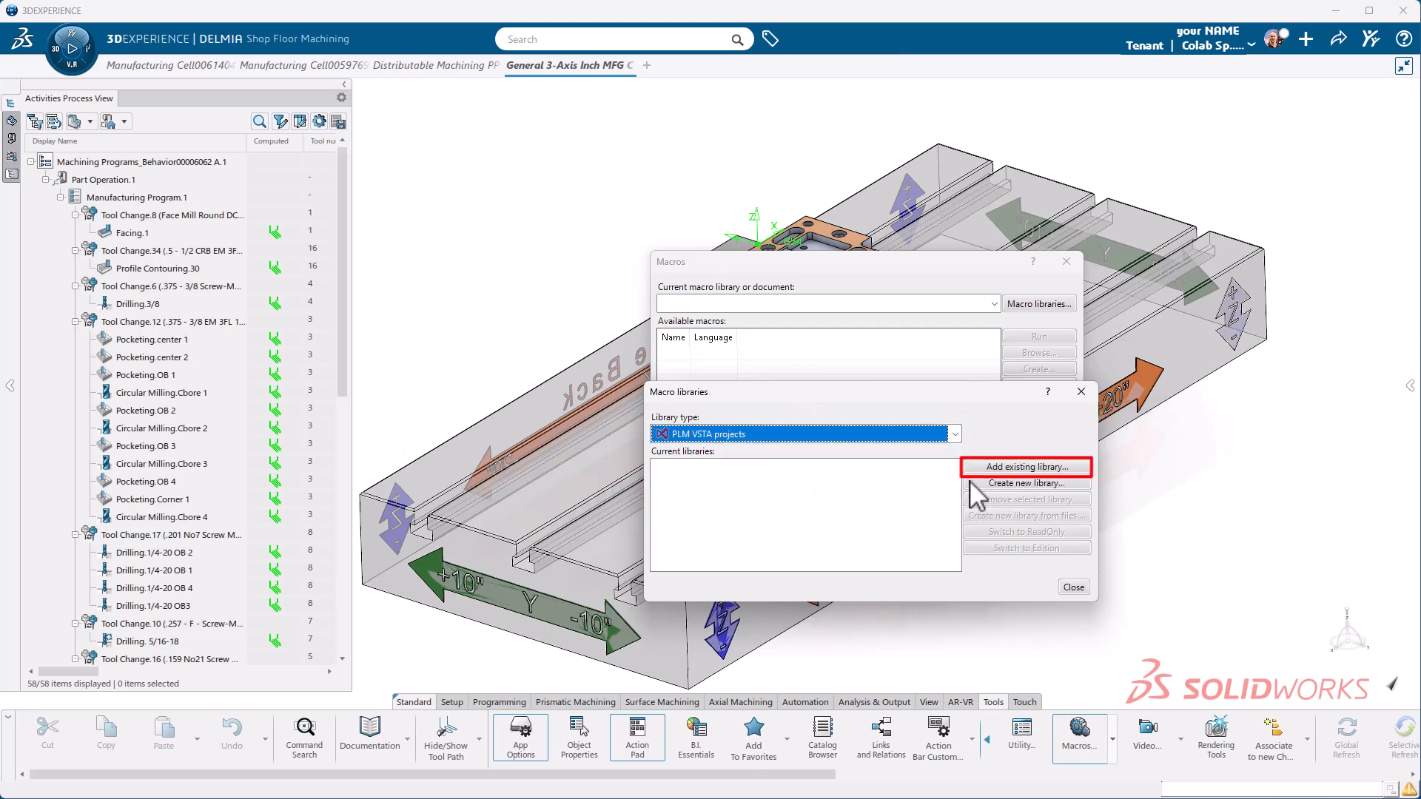
mouse_move(1026, 467)
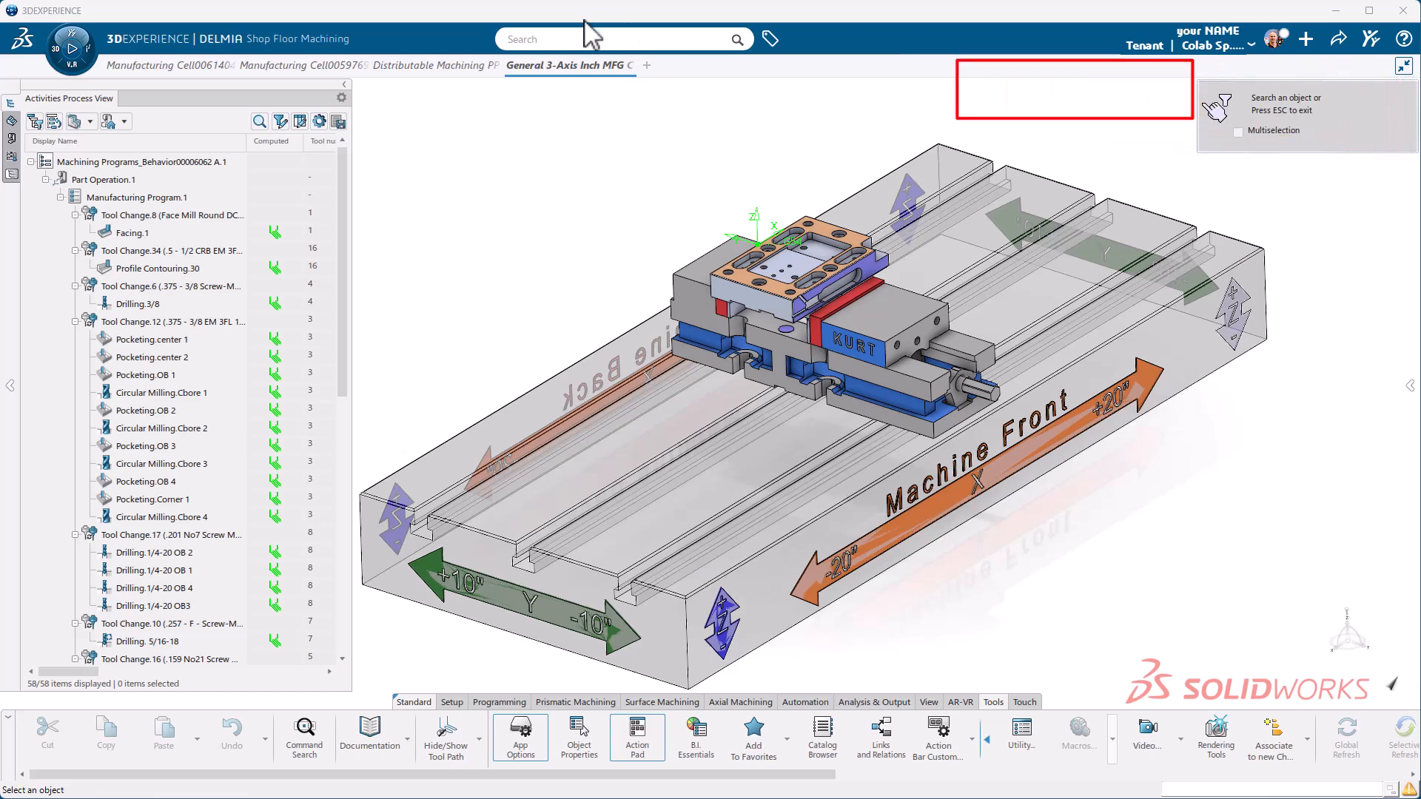
- Search 'macro' and add the newest MacroDocWizard library, revision 00000073
click(623, 38)
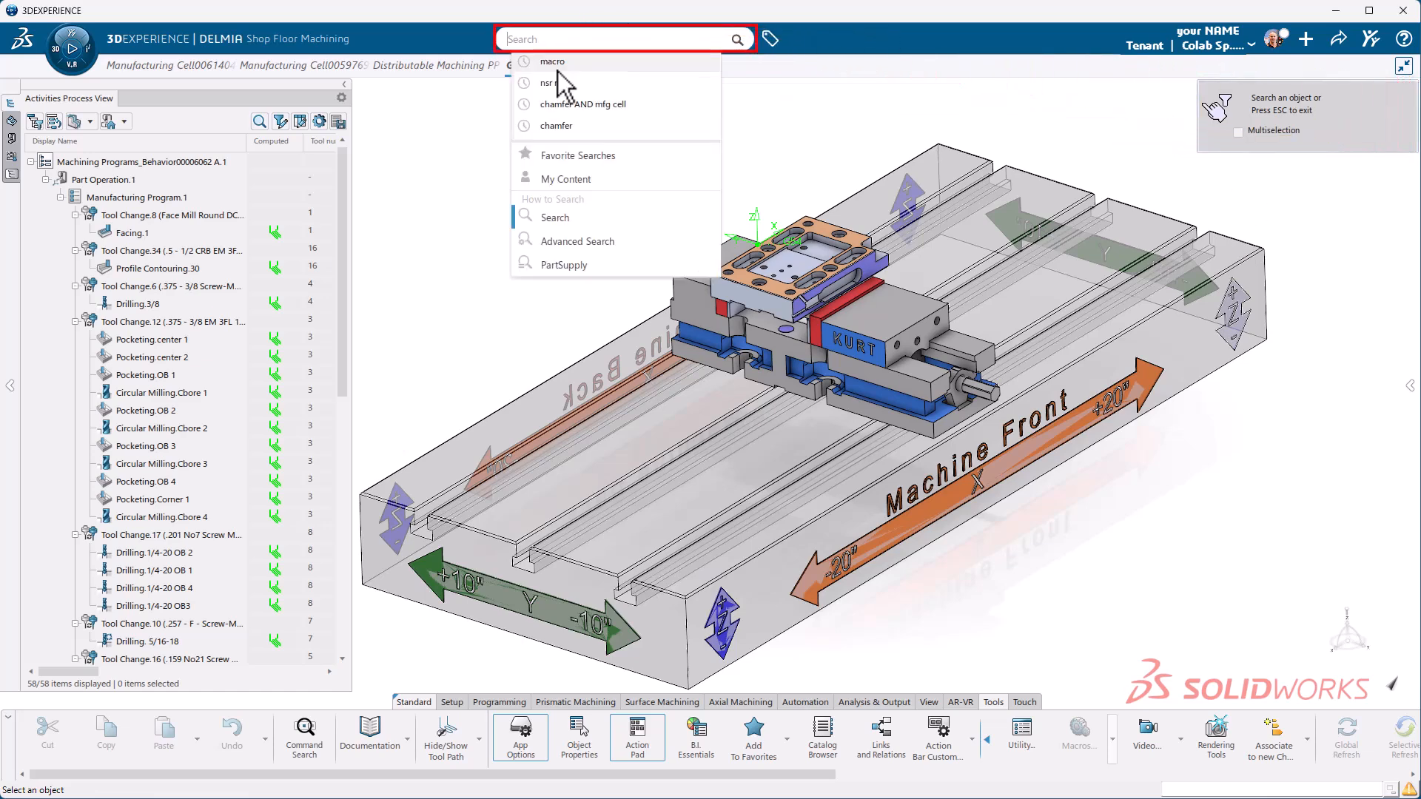
click(553, 61)
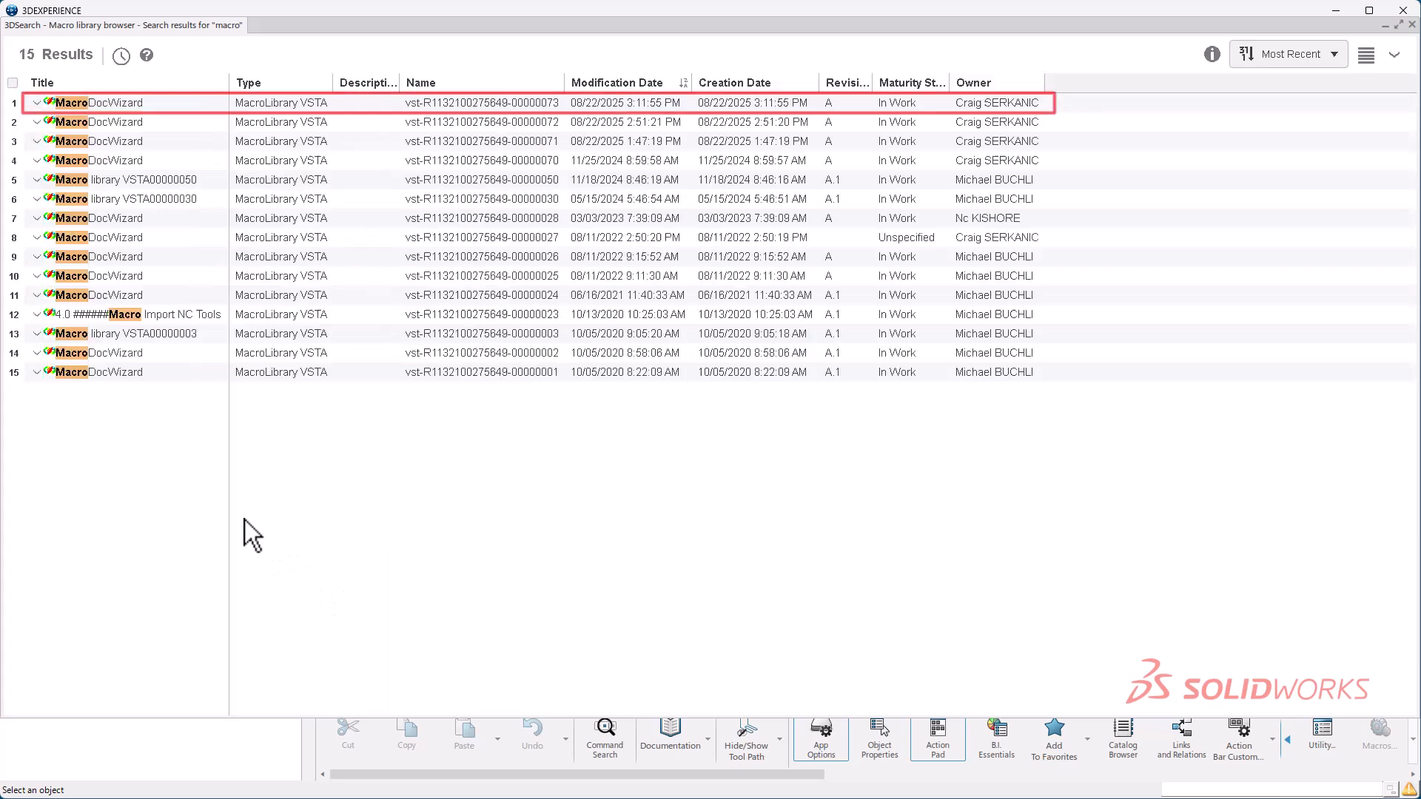
mouse_move(72, 122)
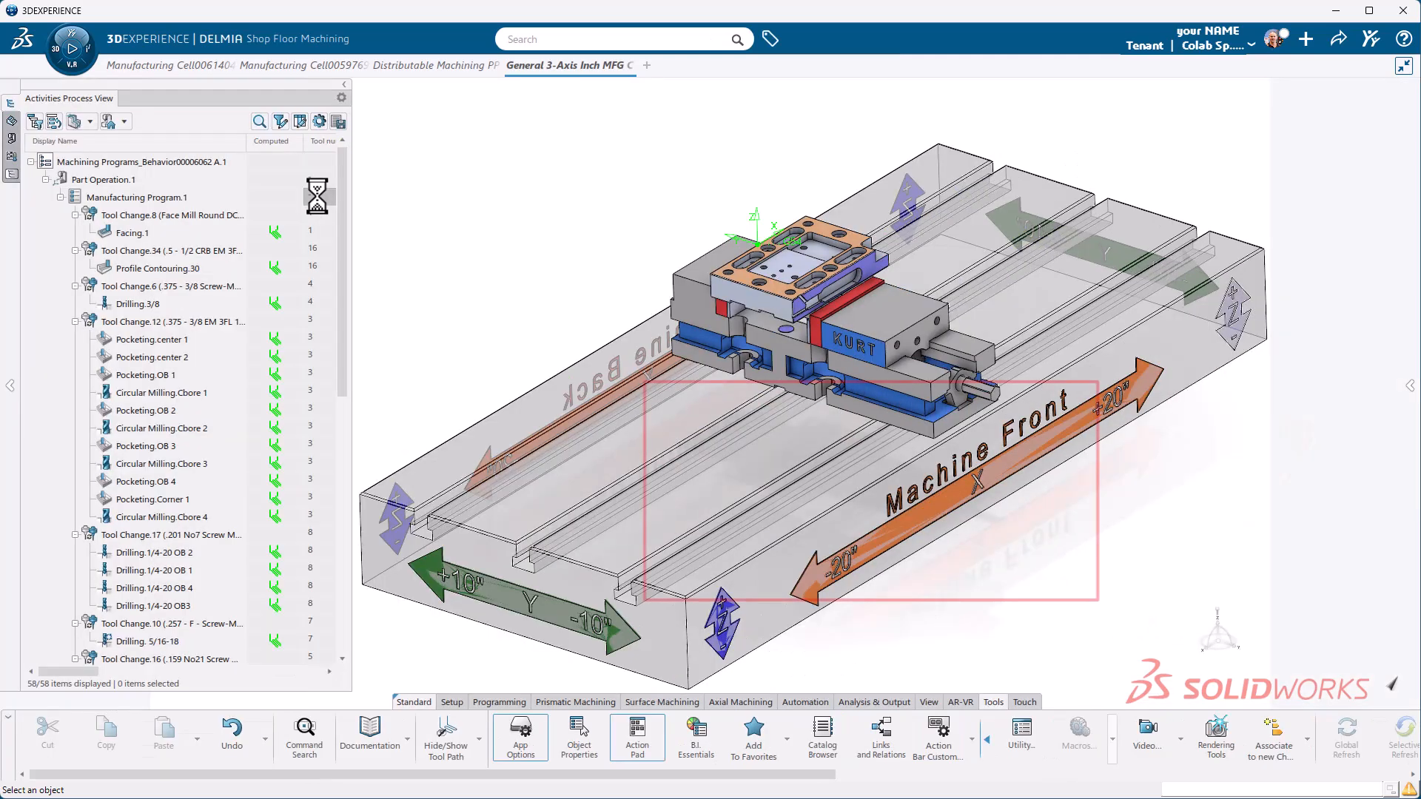
click(1079, 734)
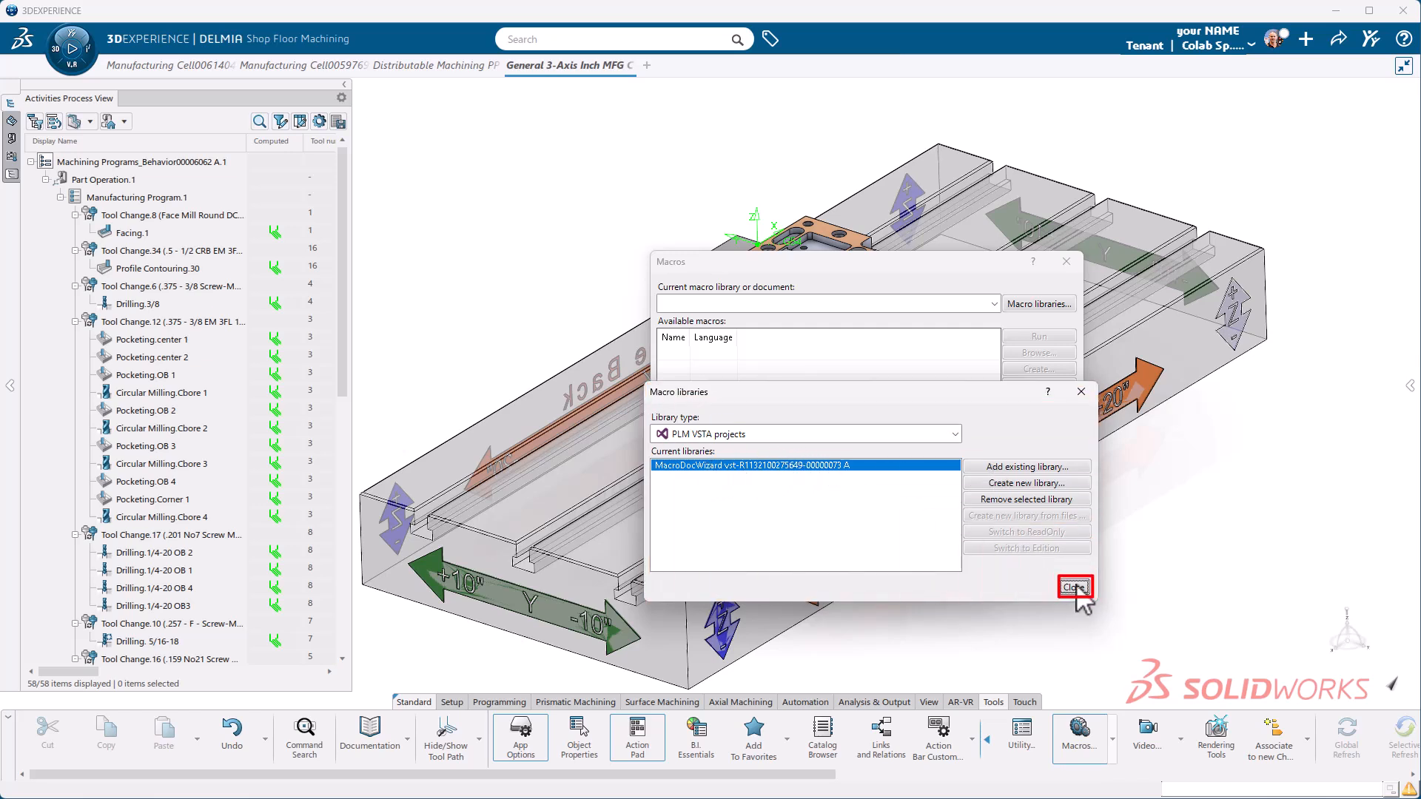
- Close Macro libraries and run MacroDocWizard from the Macros dialog
click(1074, 586)
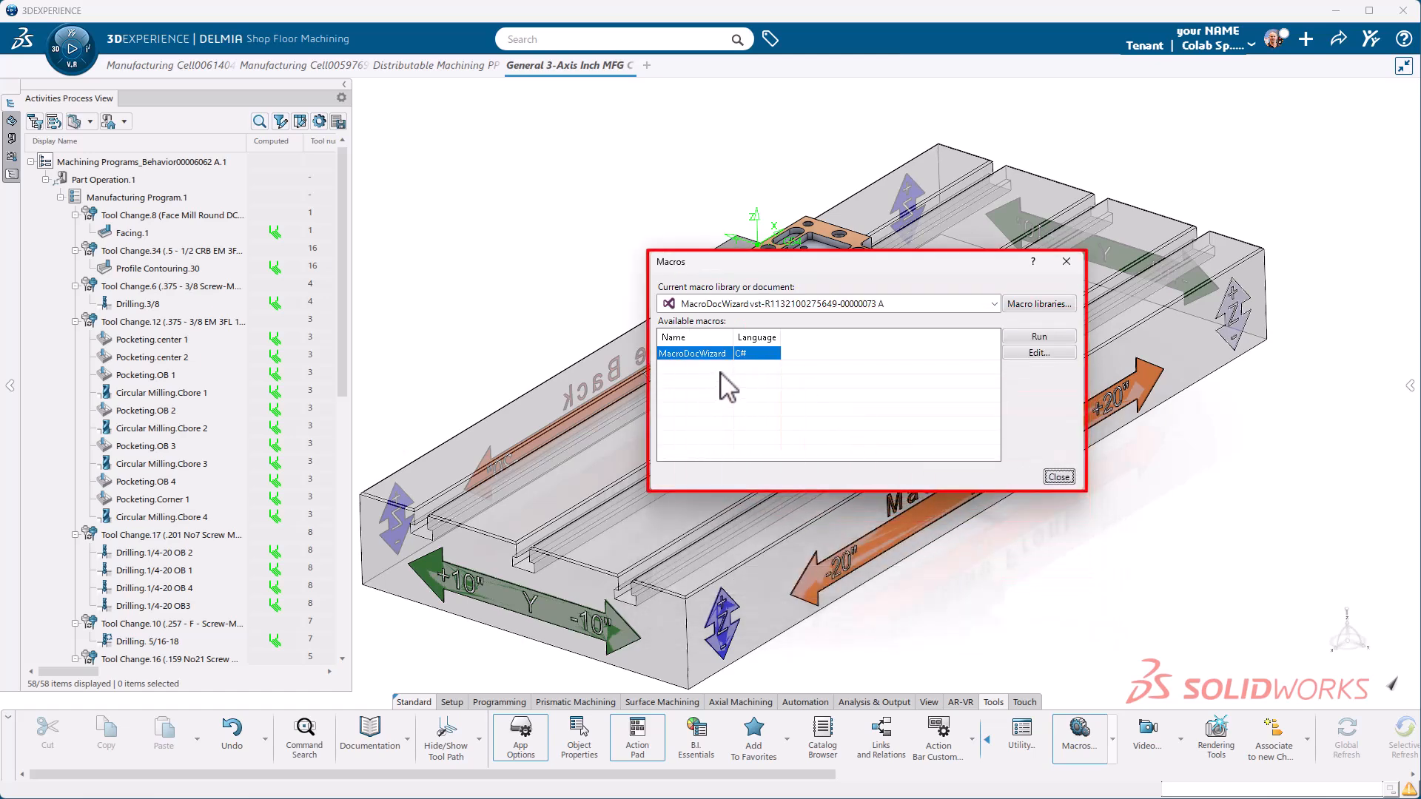
mouse_move(730, 372)
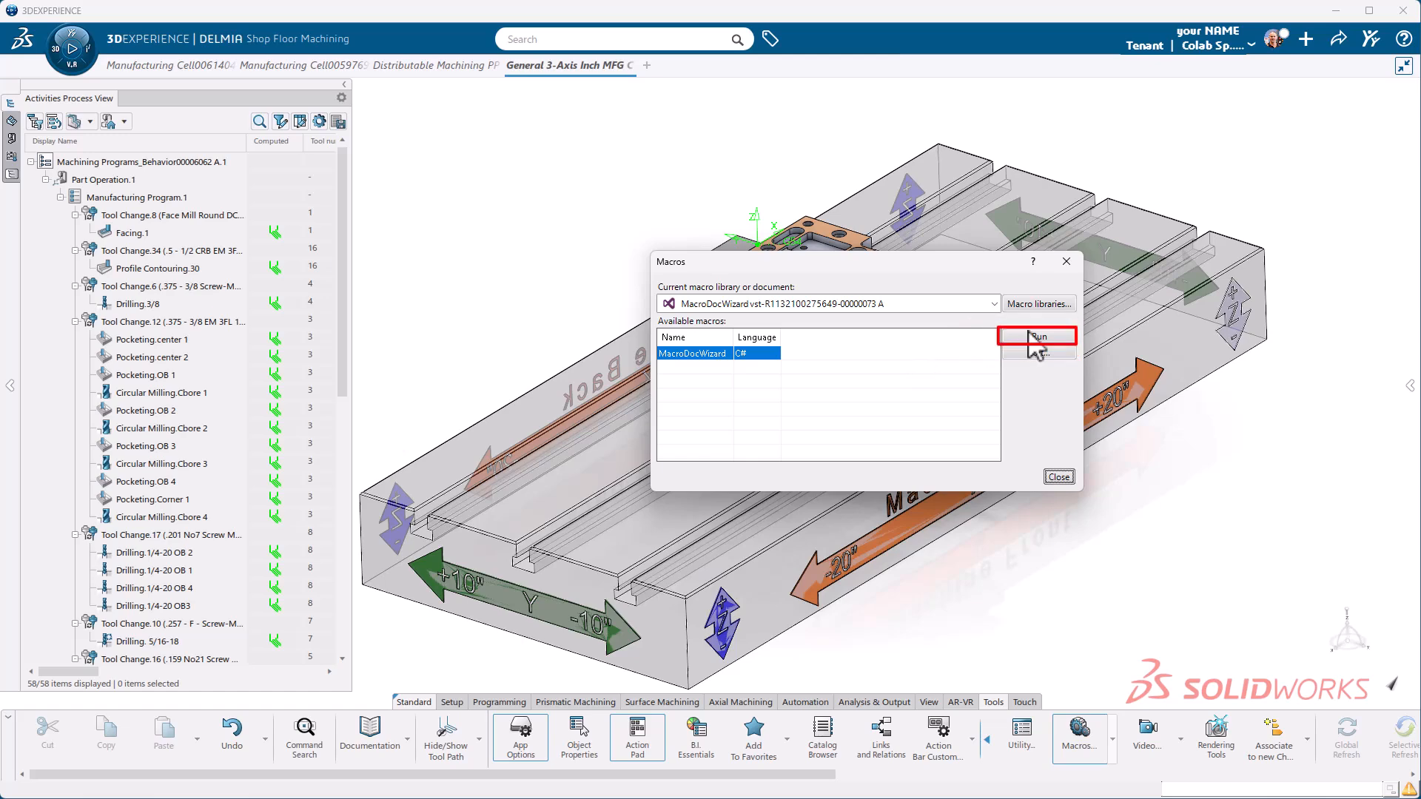
click(1036, 336)
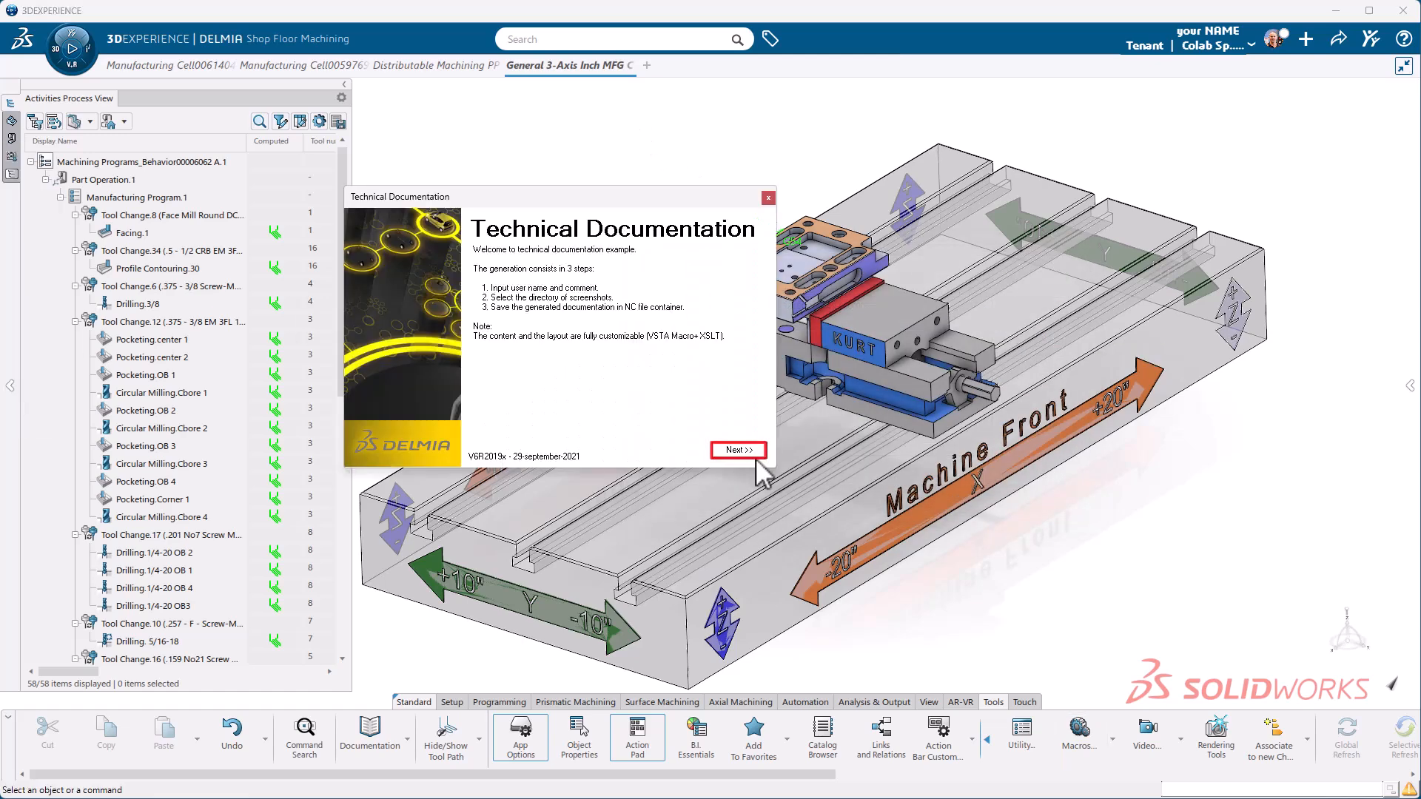
- Enter 'test NSR run' as the report title on the user information page and continue
click(737, 449)
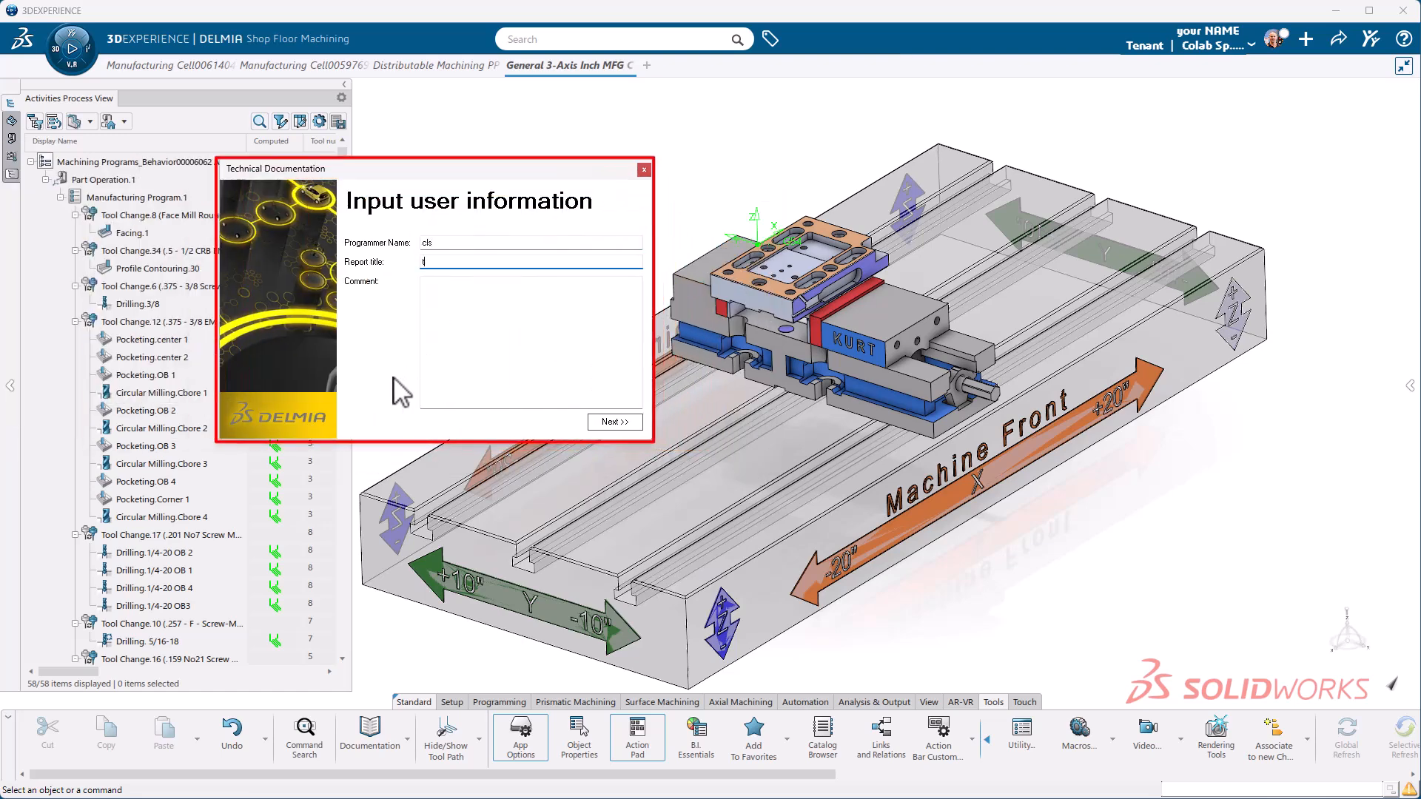
text(test NSR run)
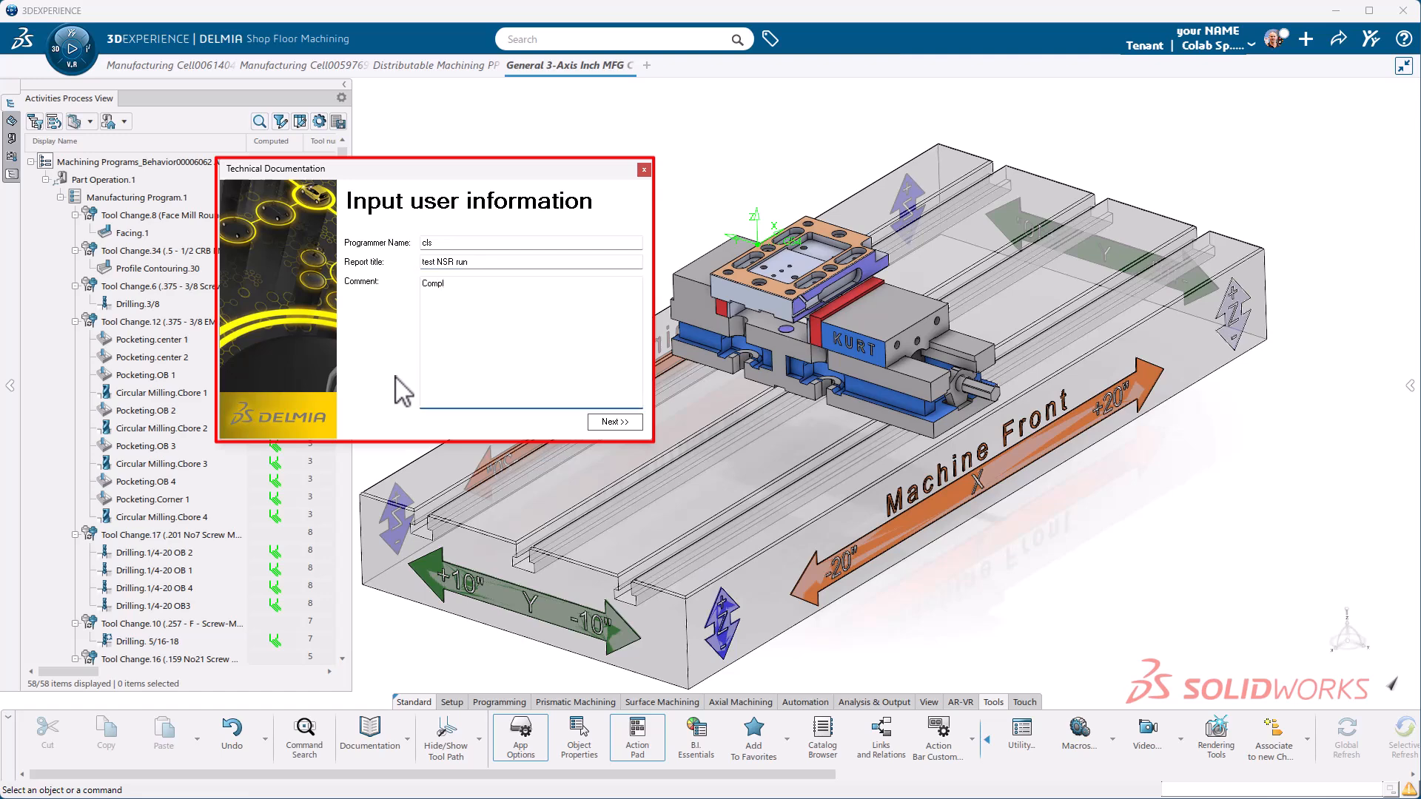
click(613, 421)
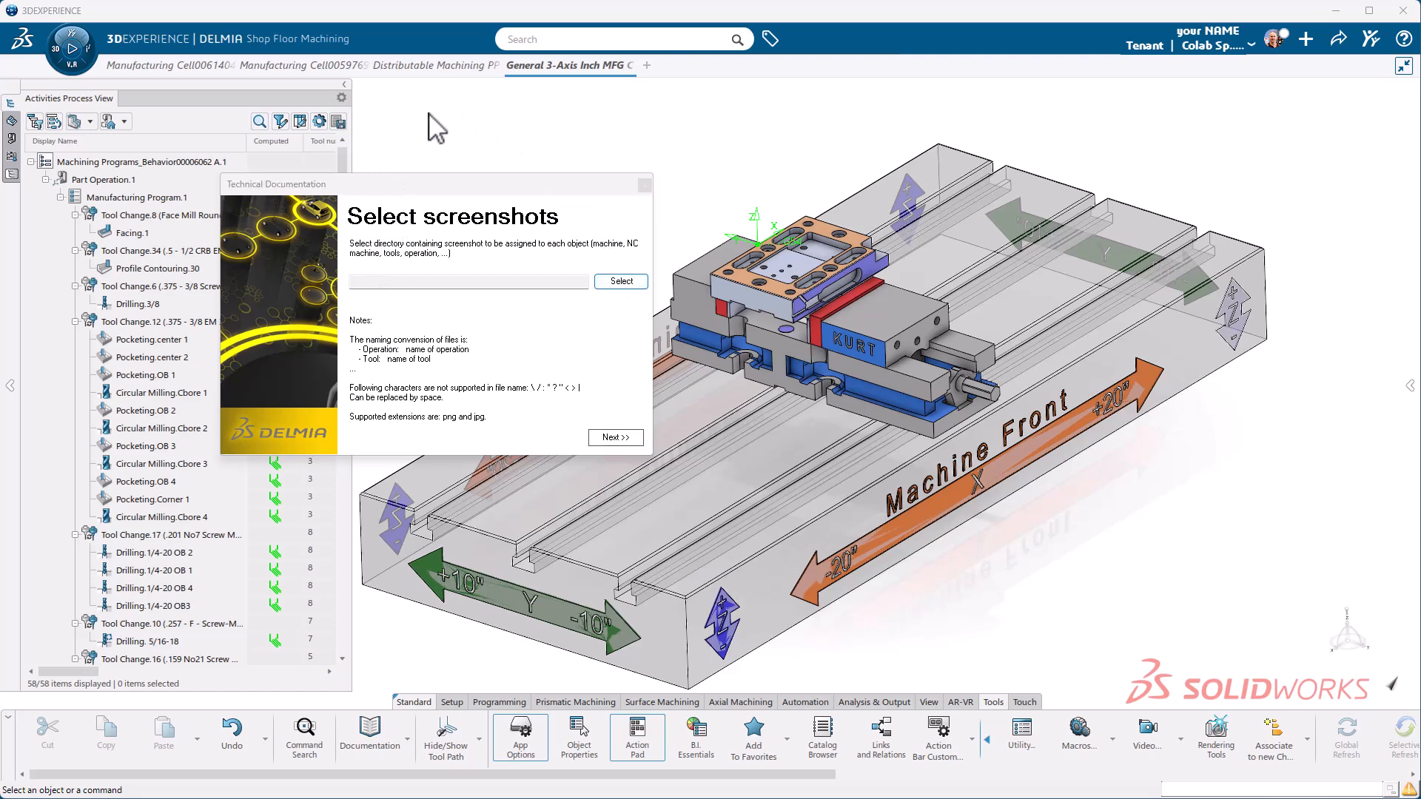
- Choose the Desktop 'Setup sheet' folder as the screenshot directory
click(620, 281)
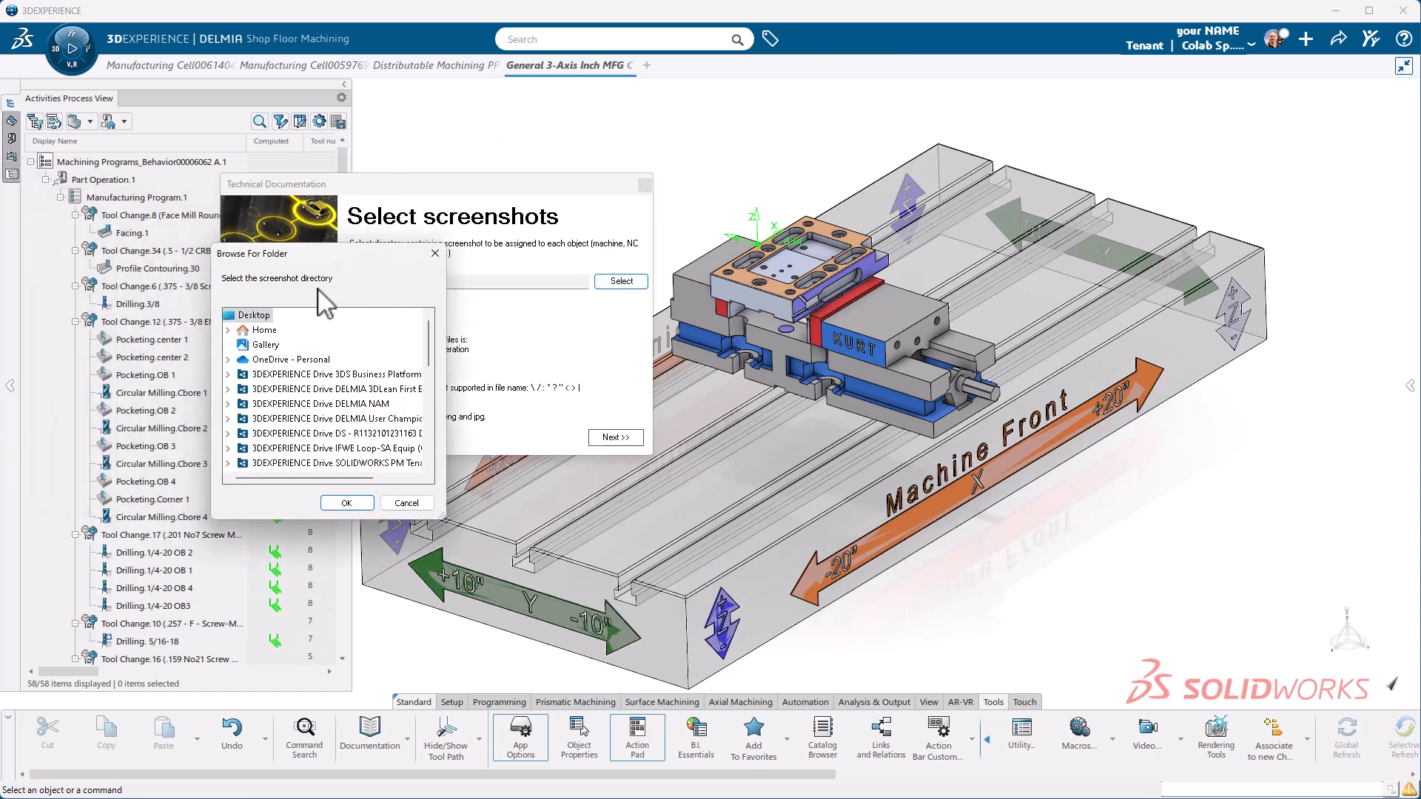
scroll(down, 3)
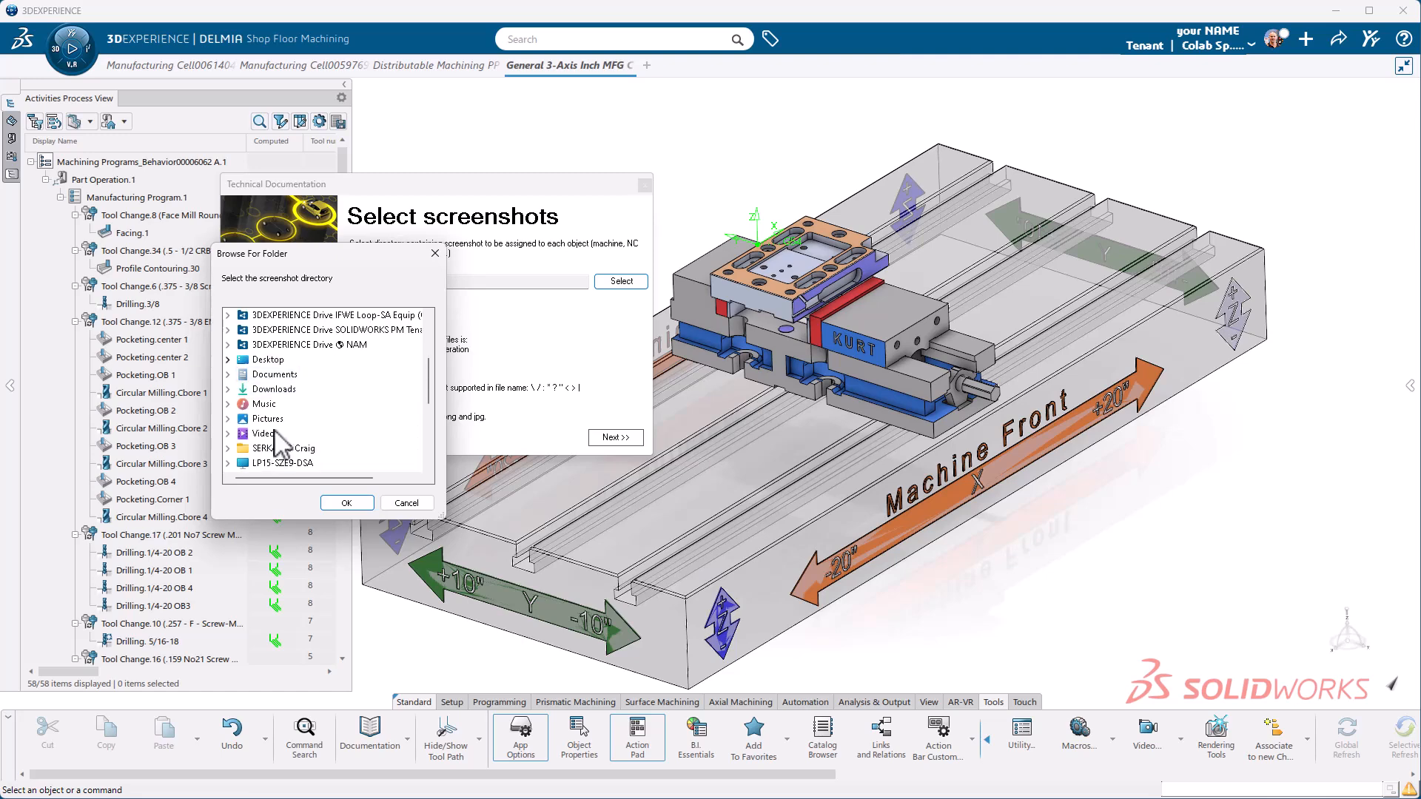
click(228, 359)
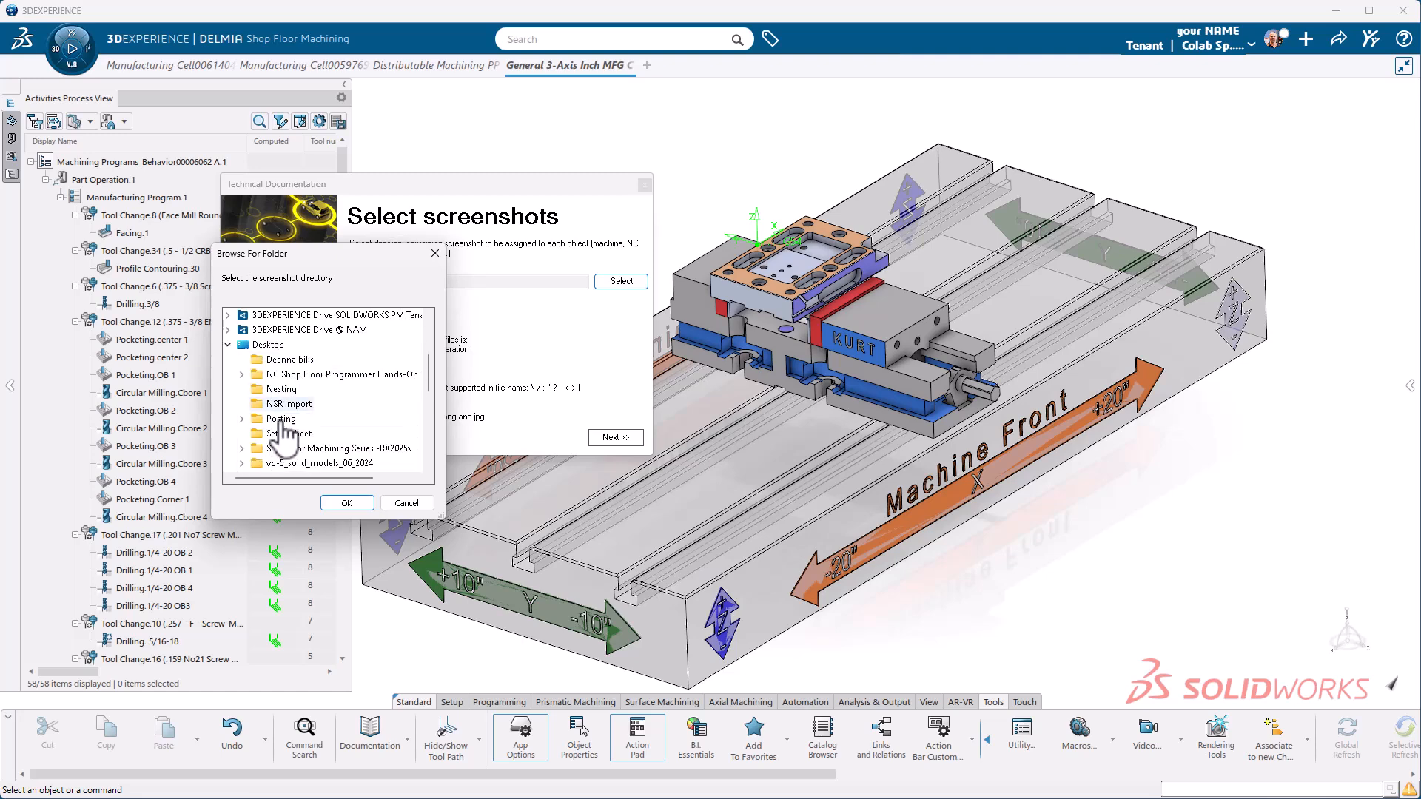
click(291, 433)
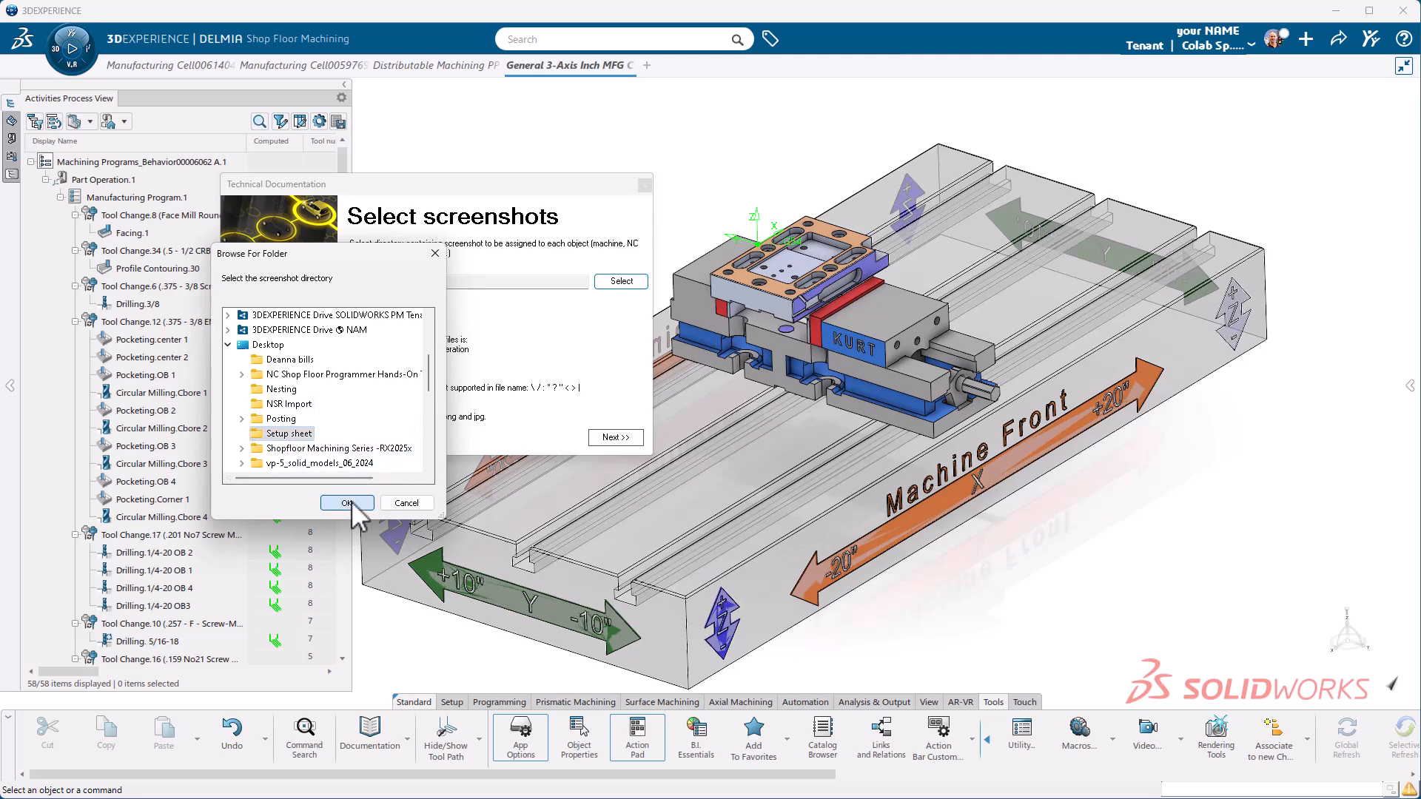
click(347, 503)
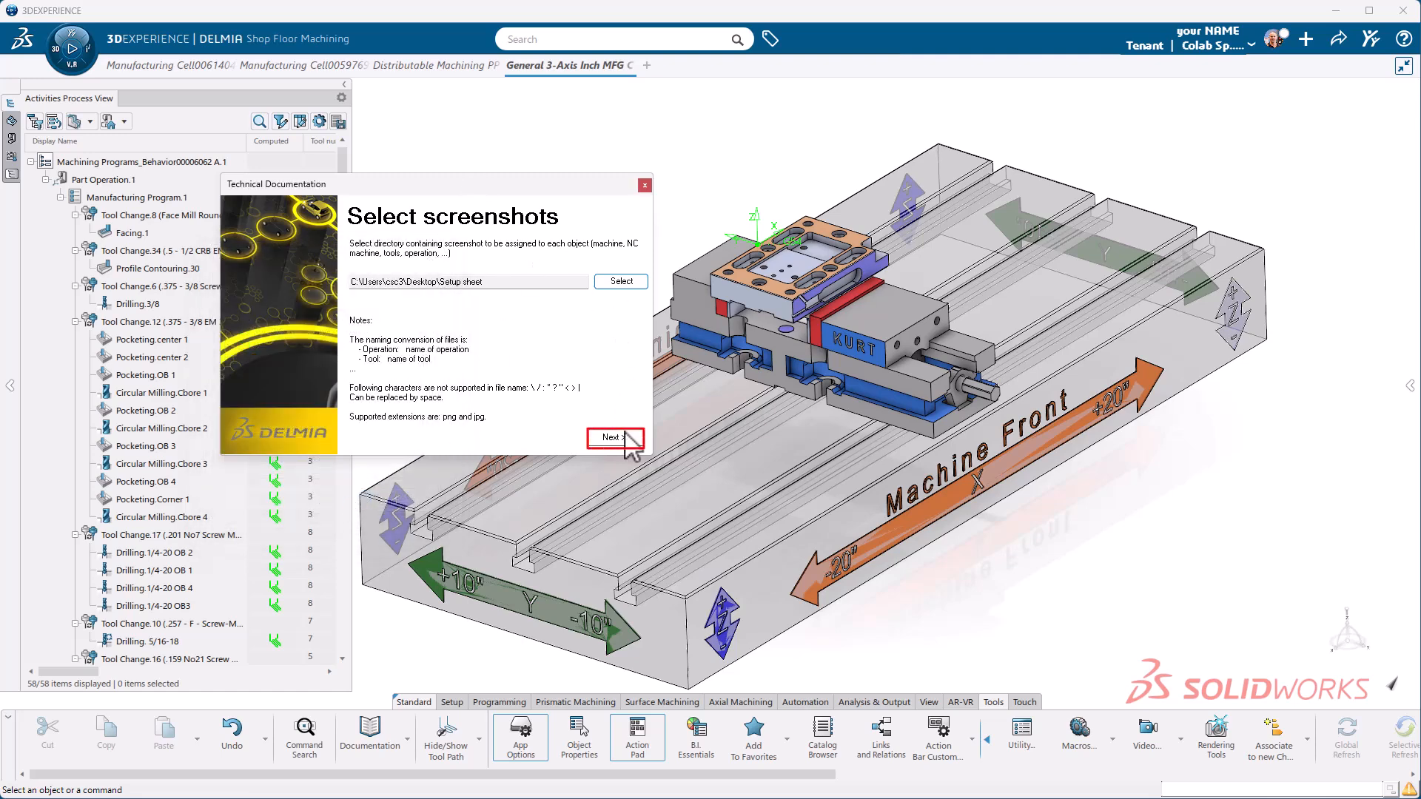
click(613, 437)
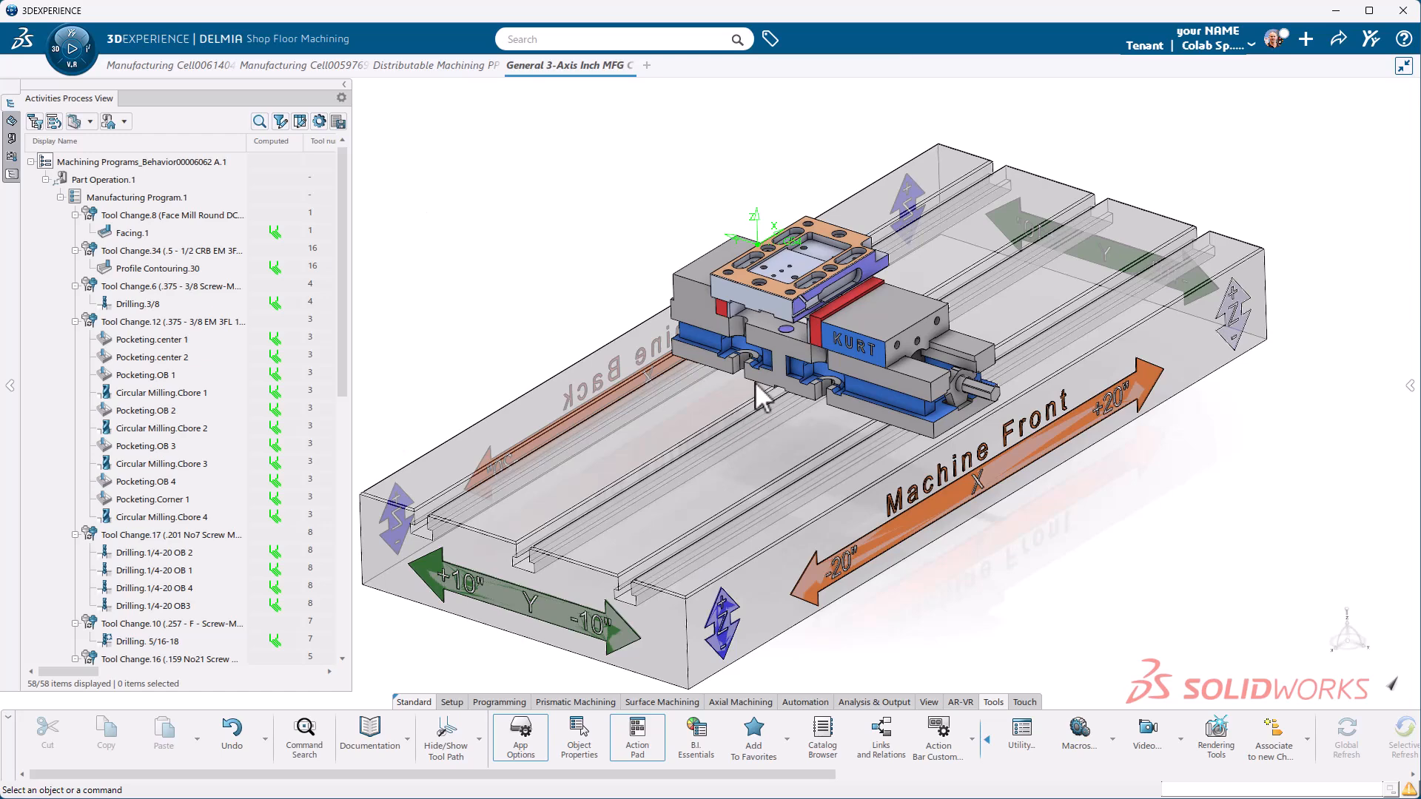
mouse_move(766, 380)
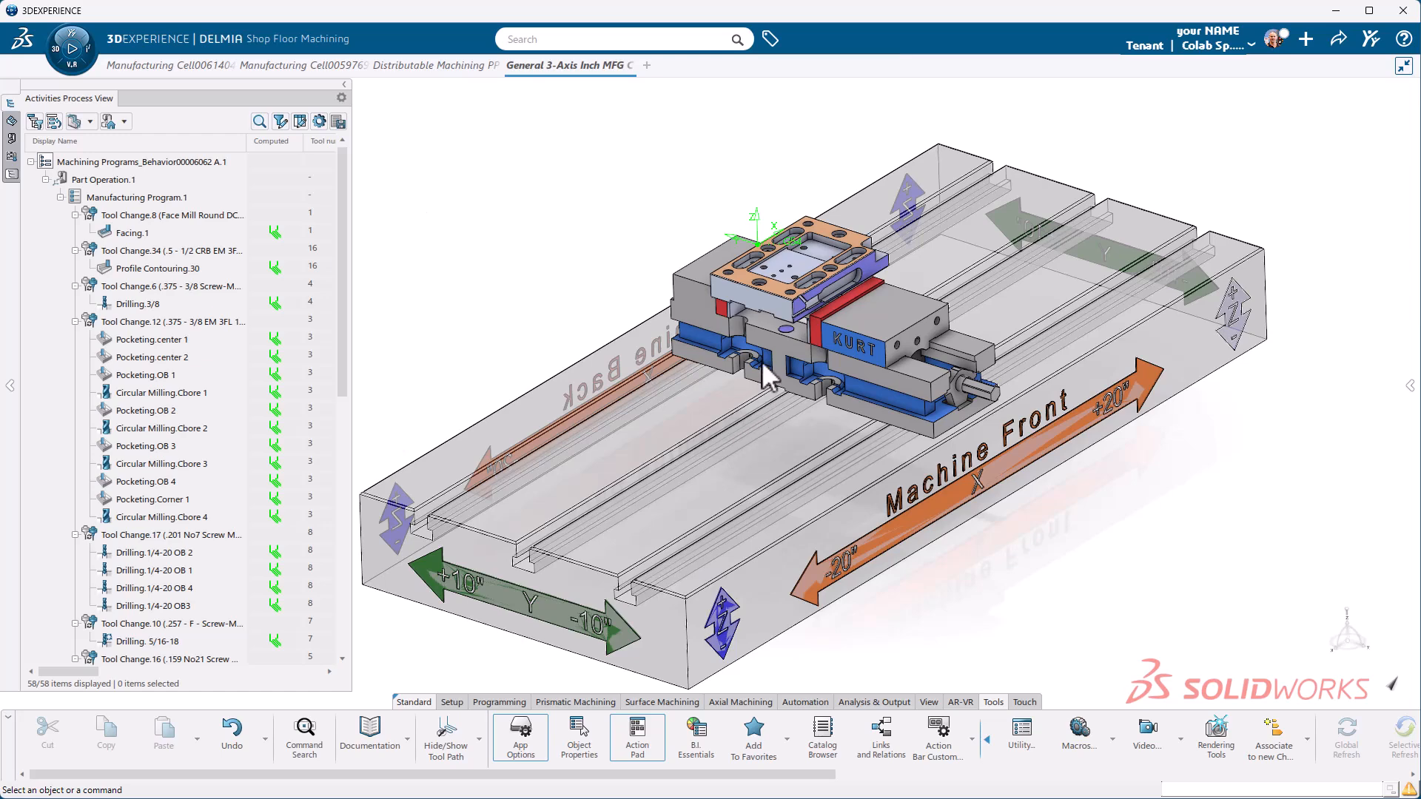
mouse_move(732, 444)
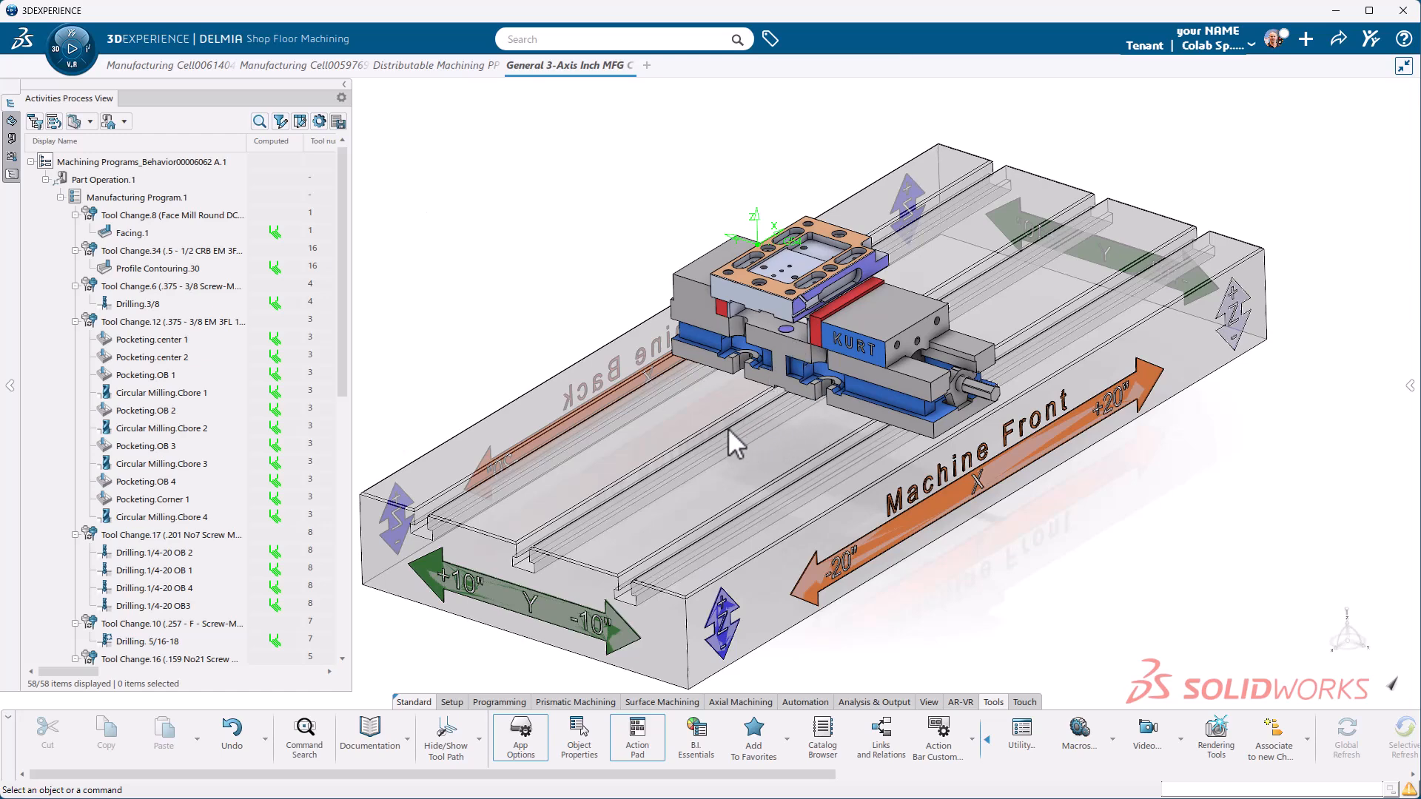
mouse_move(735, 376)
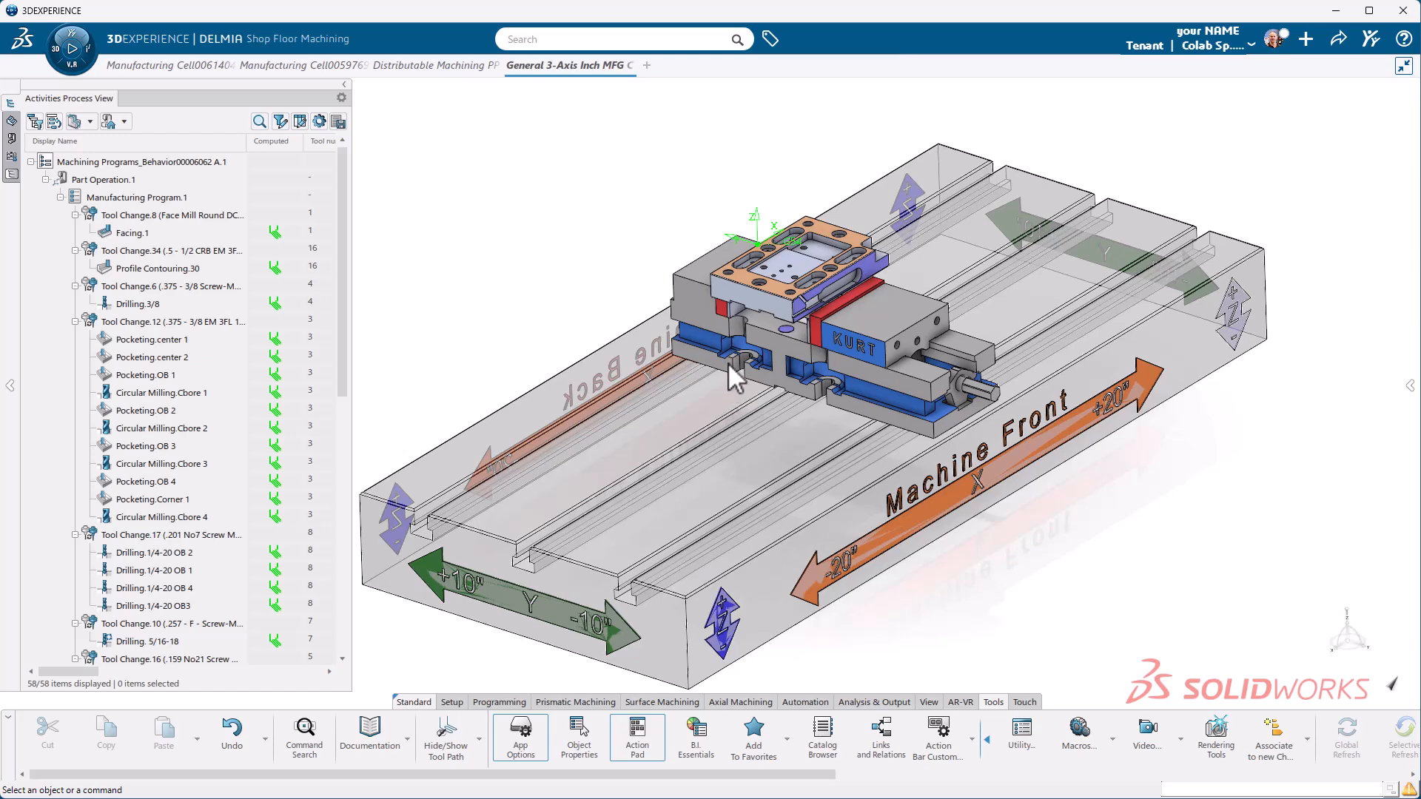
mouse_move(743, 303)
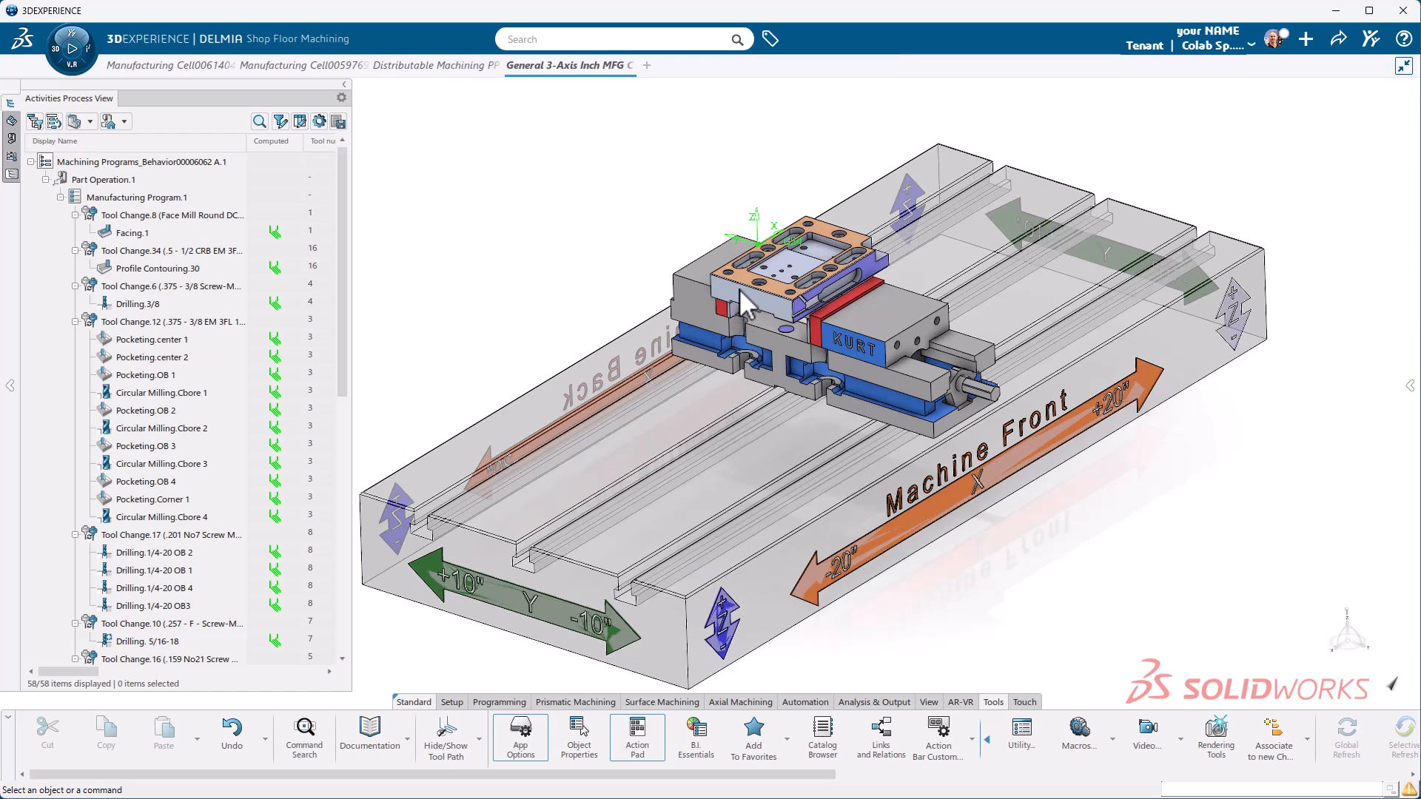
mouse_move(534, 379)
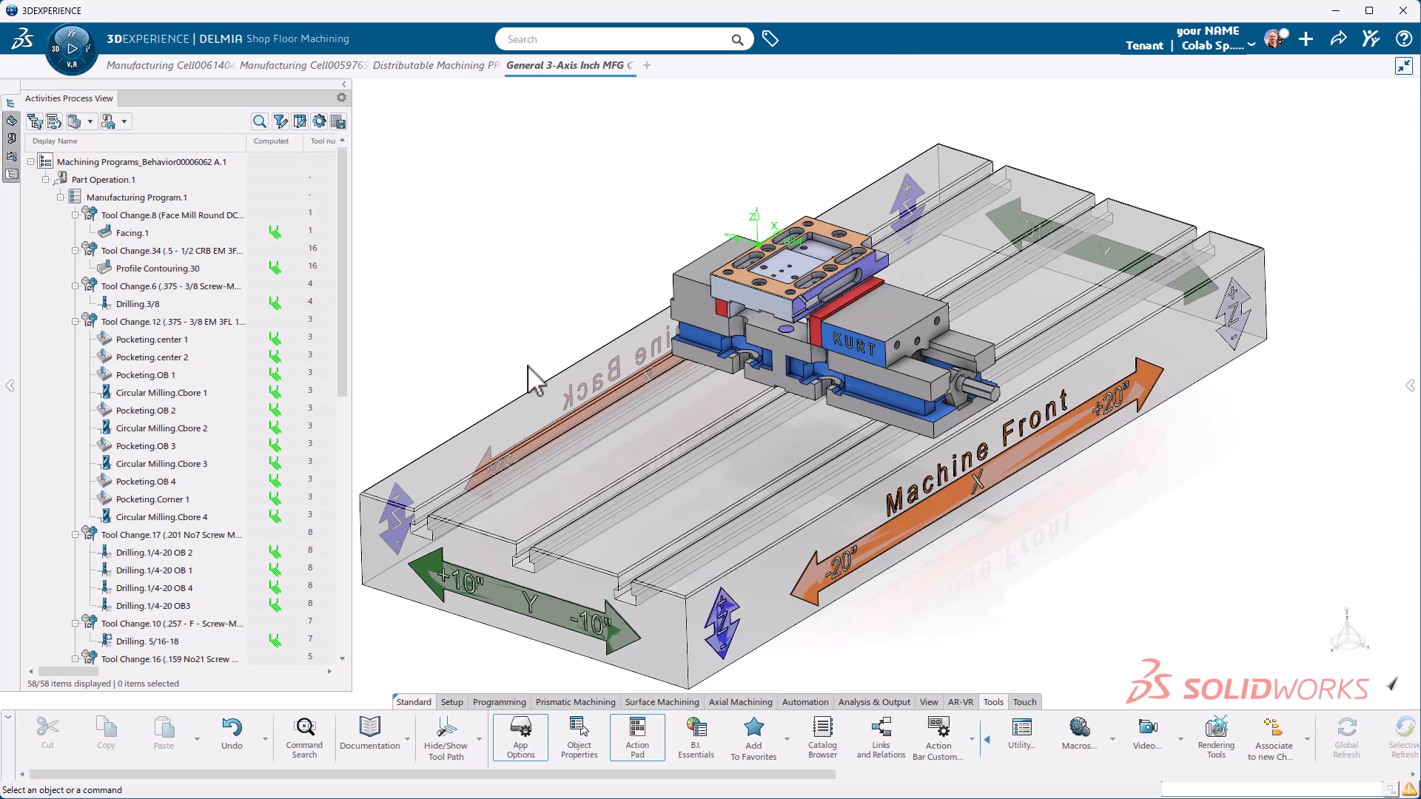
mouse_move(508, 297)
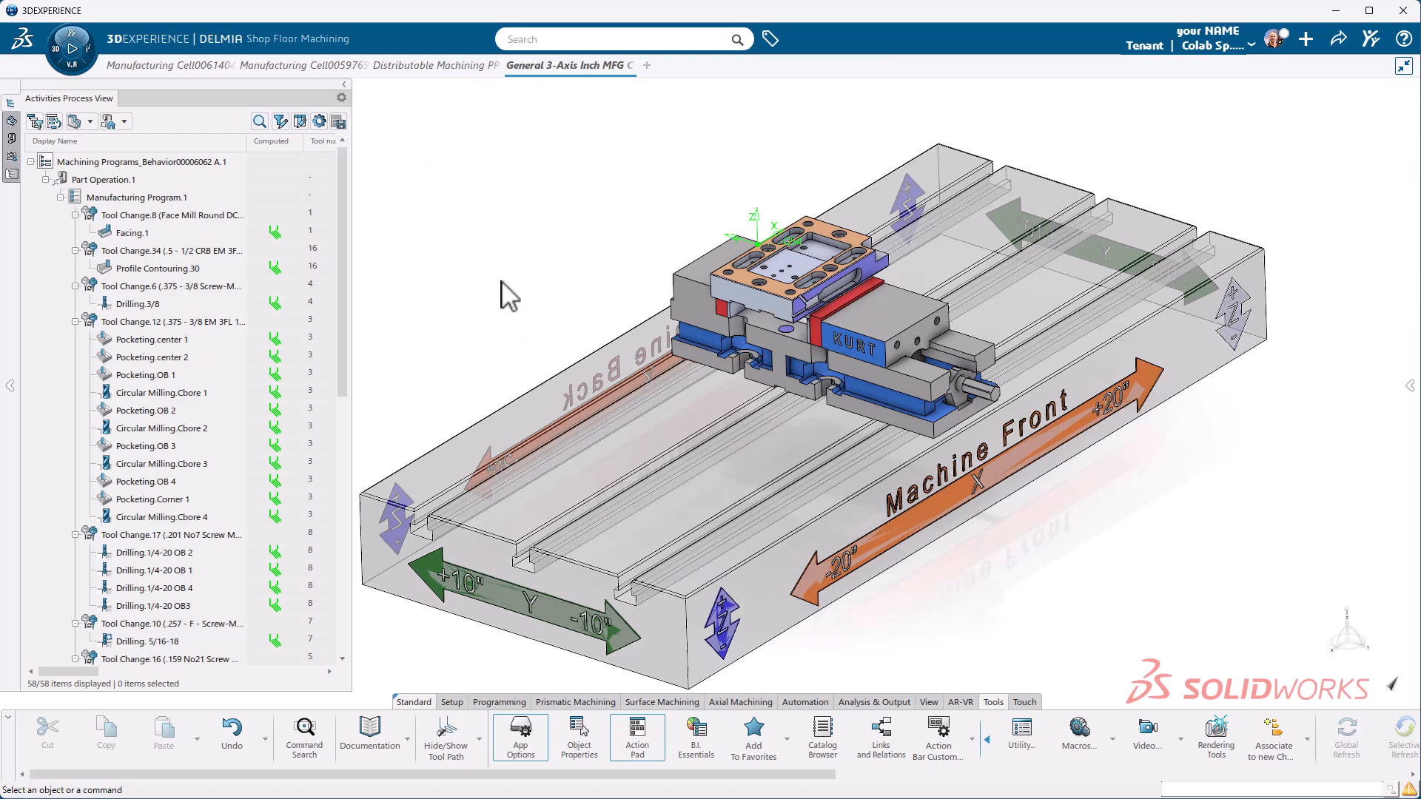
mouse_move(609, 288)
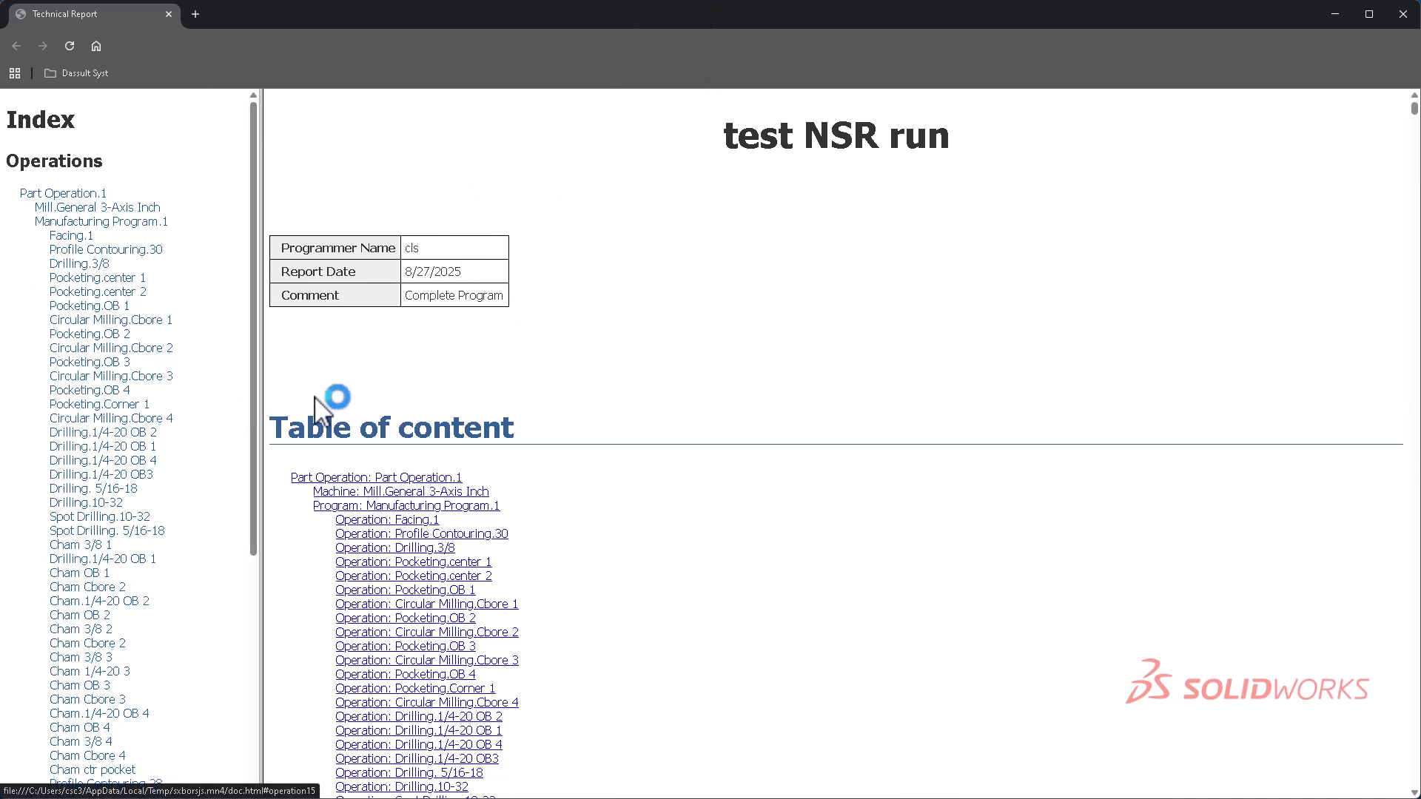
mouse_move(98, 277)
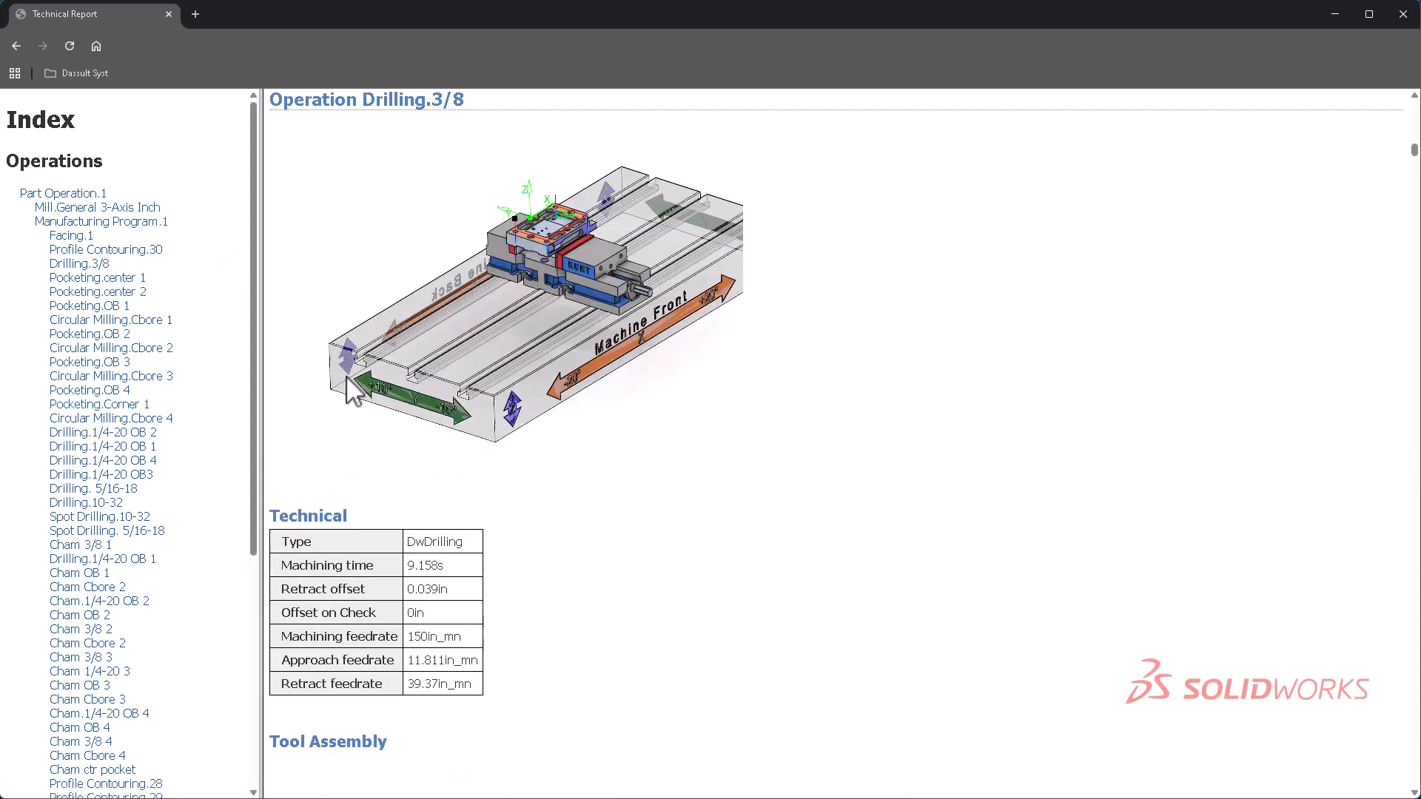
- Scroll the report to the Drilling.3/8 operation's Tool Assembly table
scroll(down, 3)
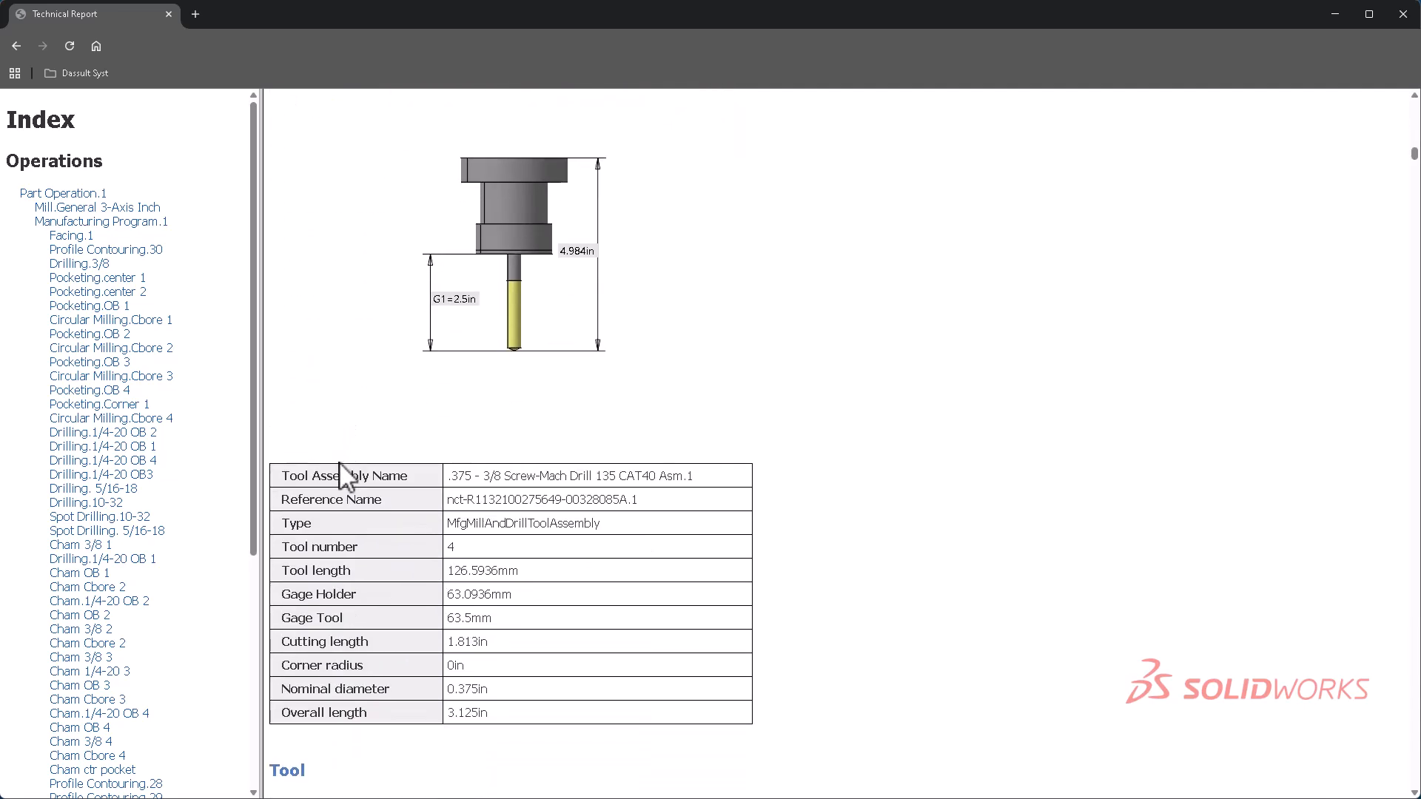
scroll(down, 3)
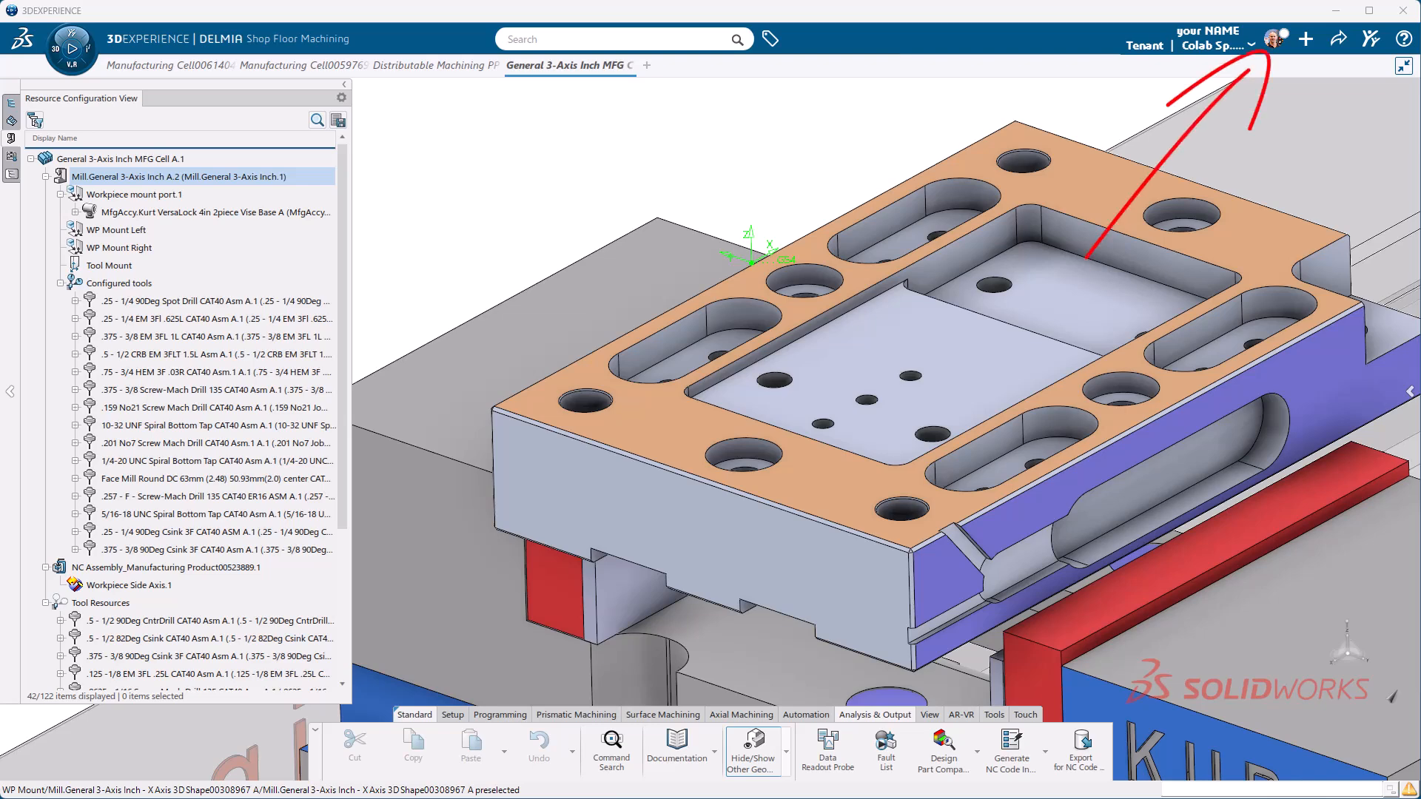
- Start editing the NC resource of Mill.General 3-Axis Inch A.2 in the Resource Configuration View
click(1370, 38)
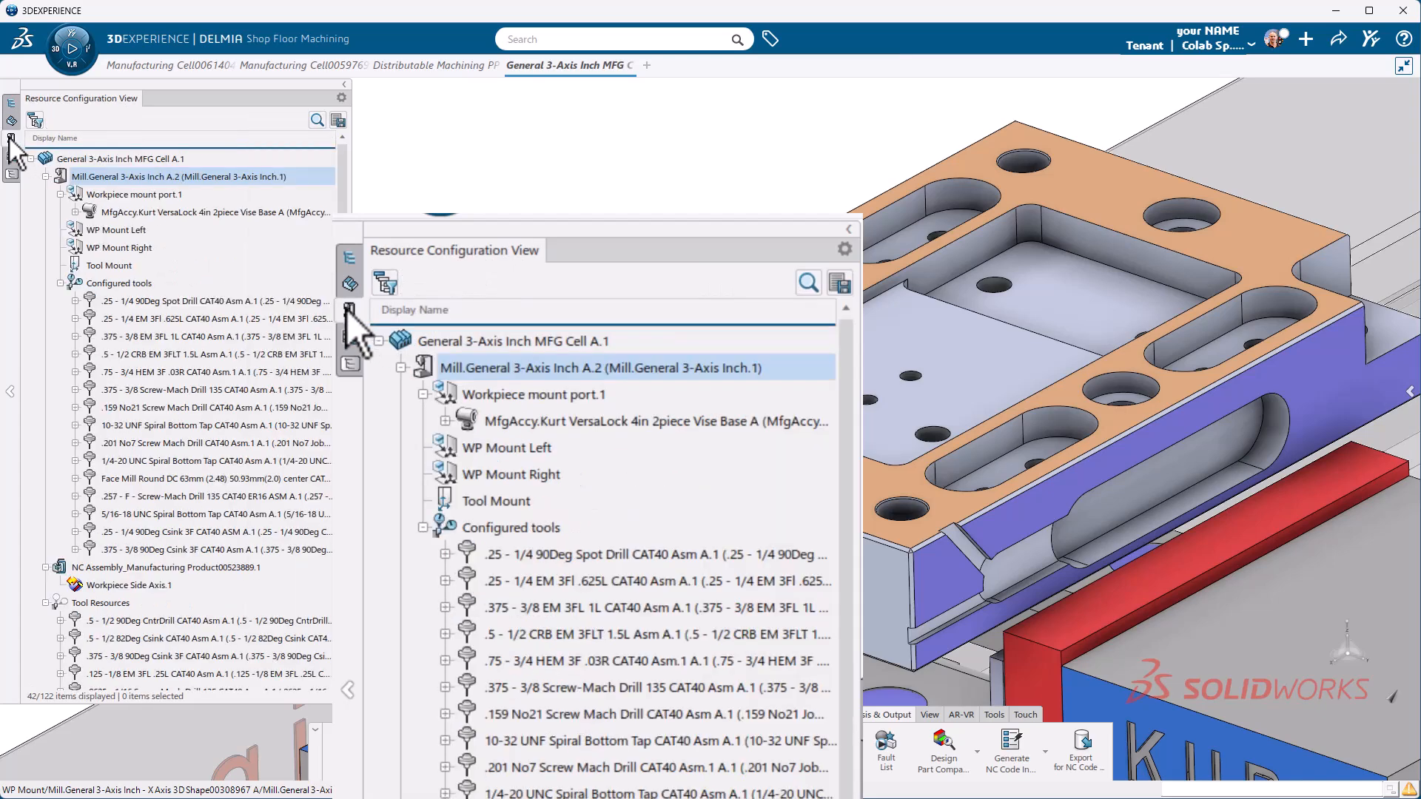
right_click(179, 176)
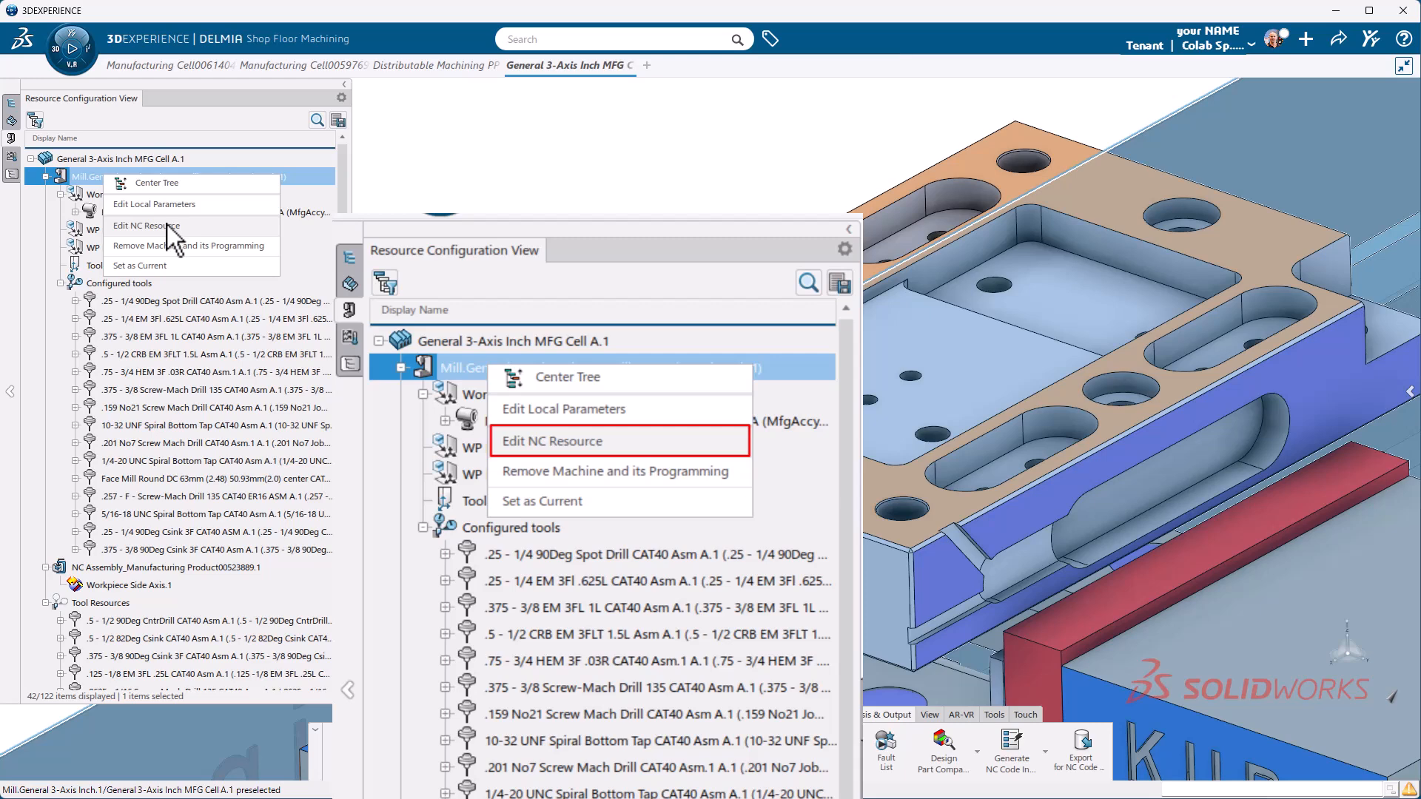
click(145, 226)
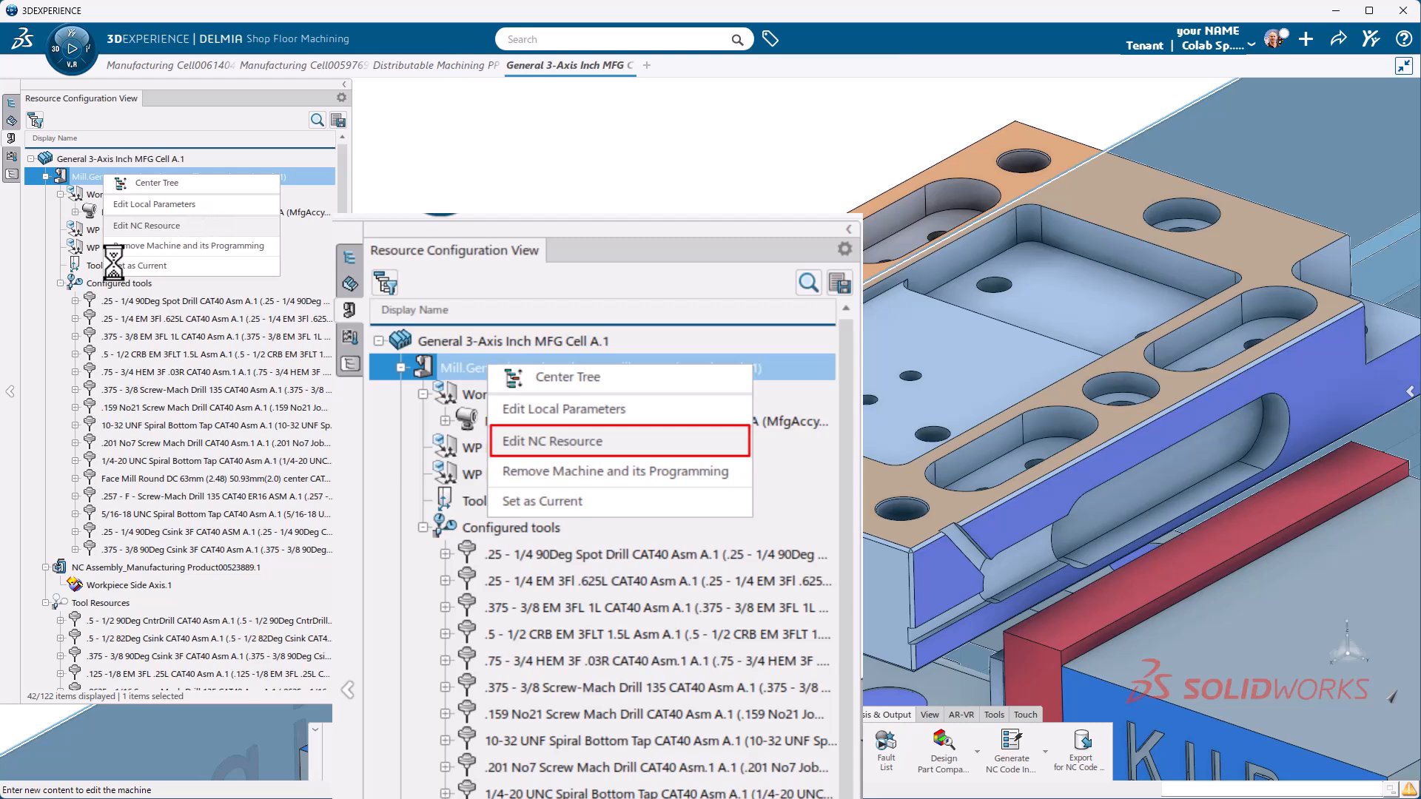
- Show the Numerical Control settings and keep the ICAM_INCH.pptable words table with the fanuc_31im post processor
click(552, 441)
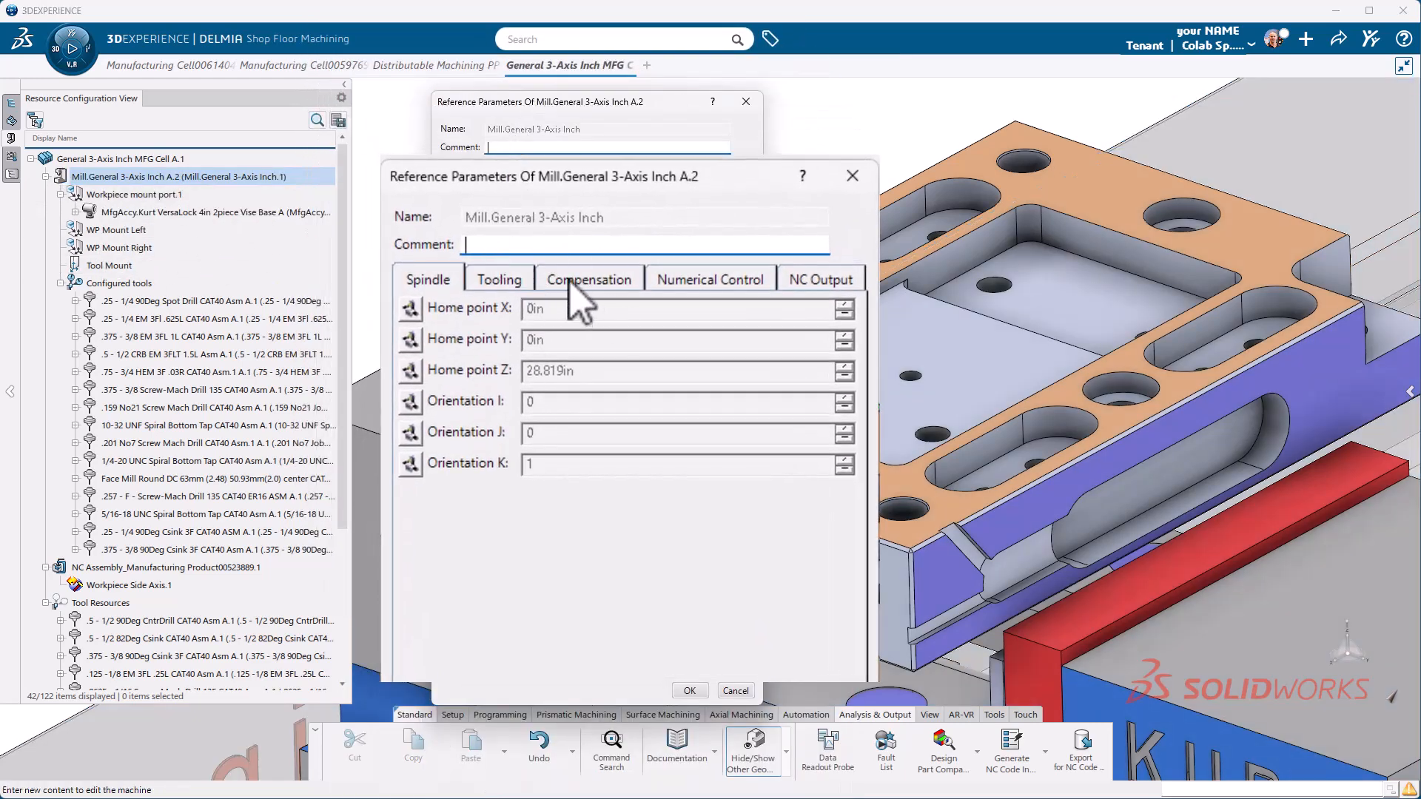
mouse_move(678, 299)
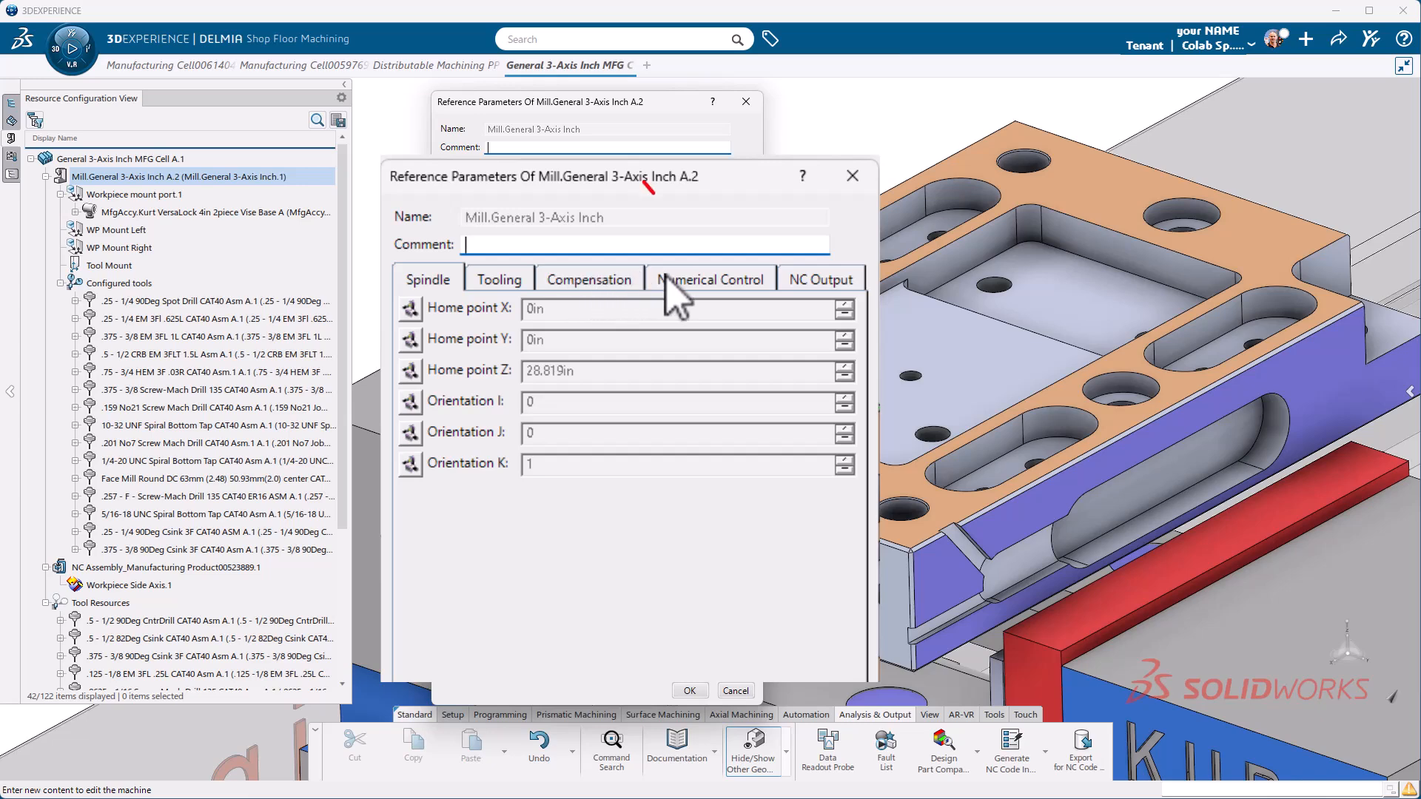
click(709, 278)
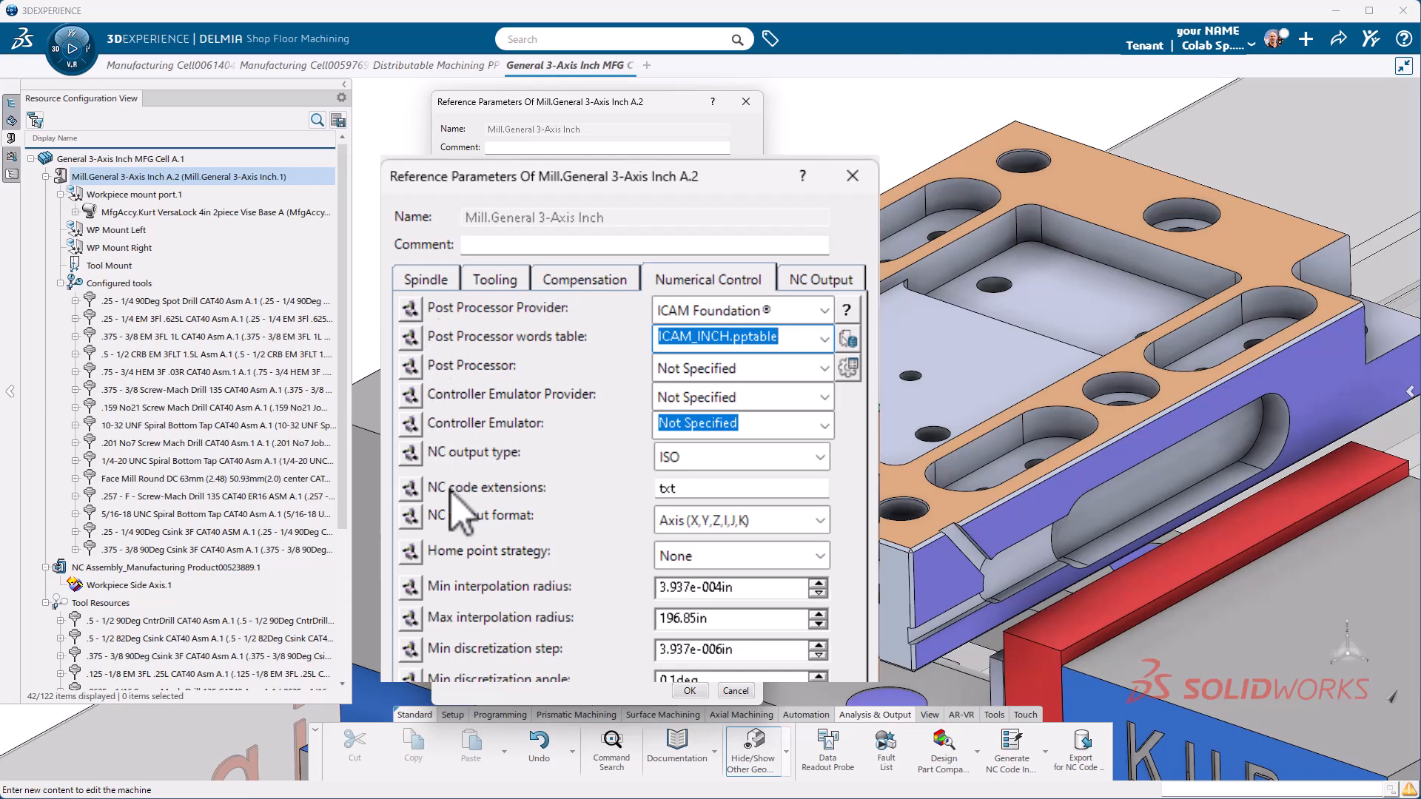
mouse_move(743, 310)
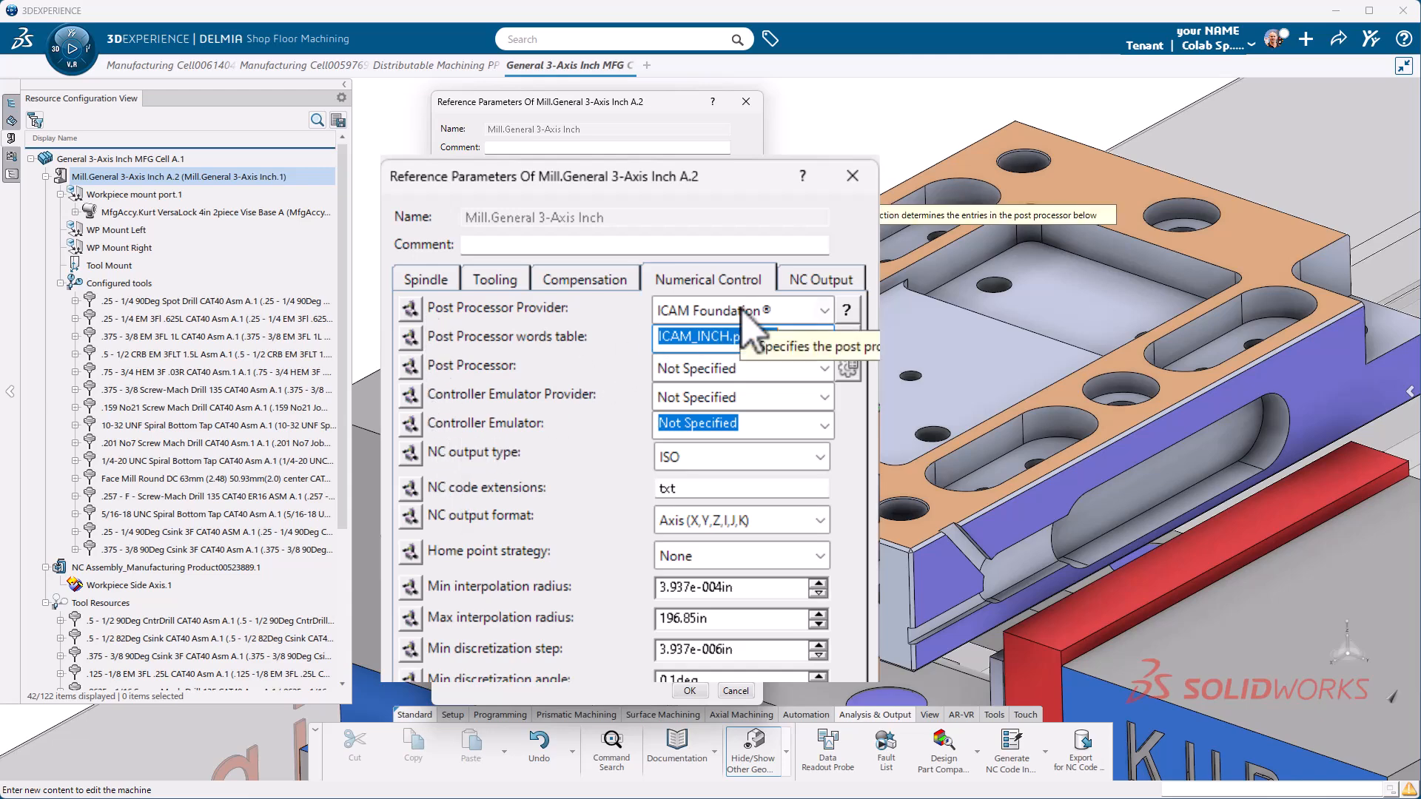
mouse_move(607, 358)
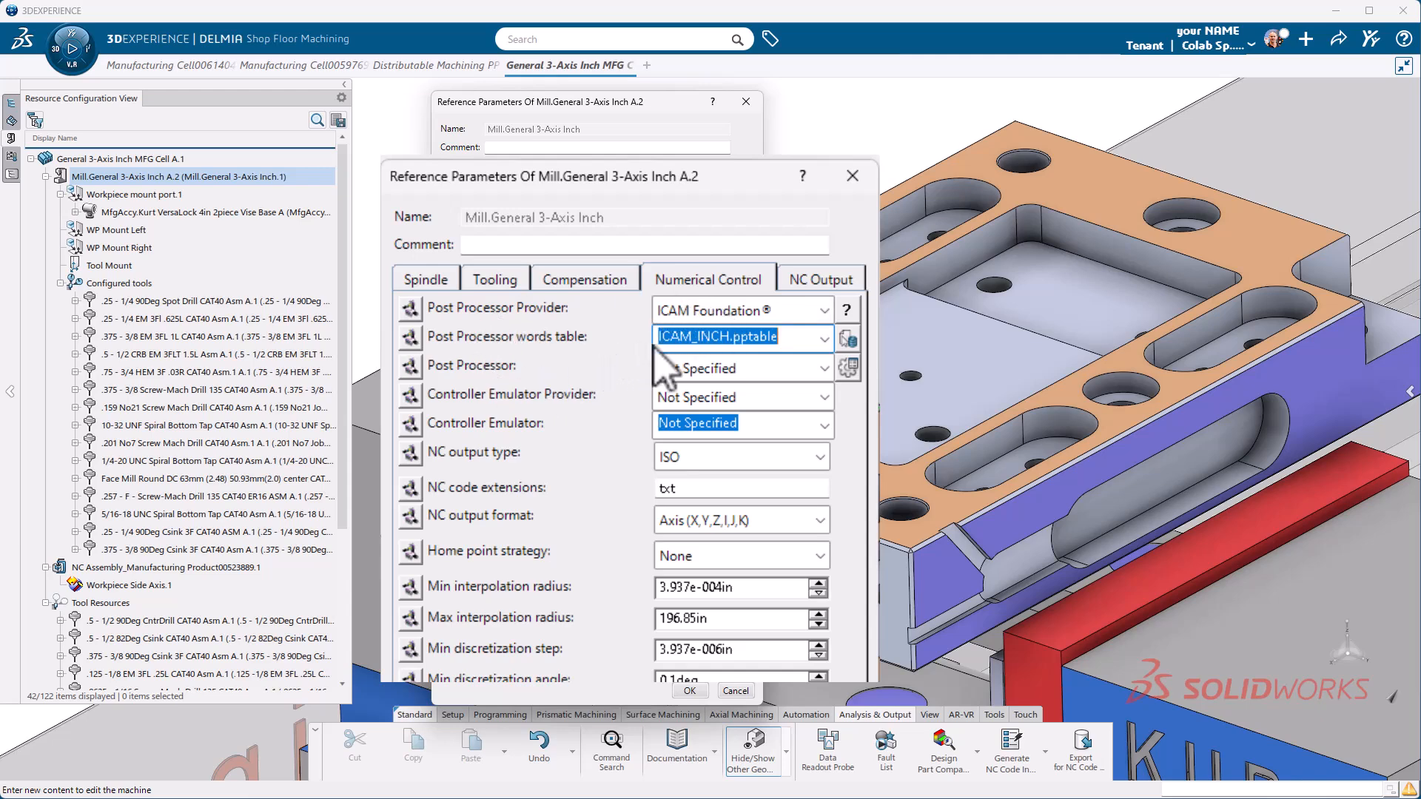
click(821, 337)
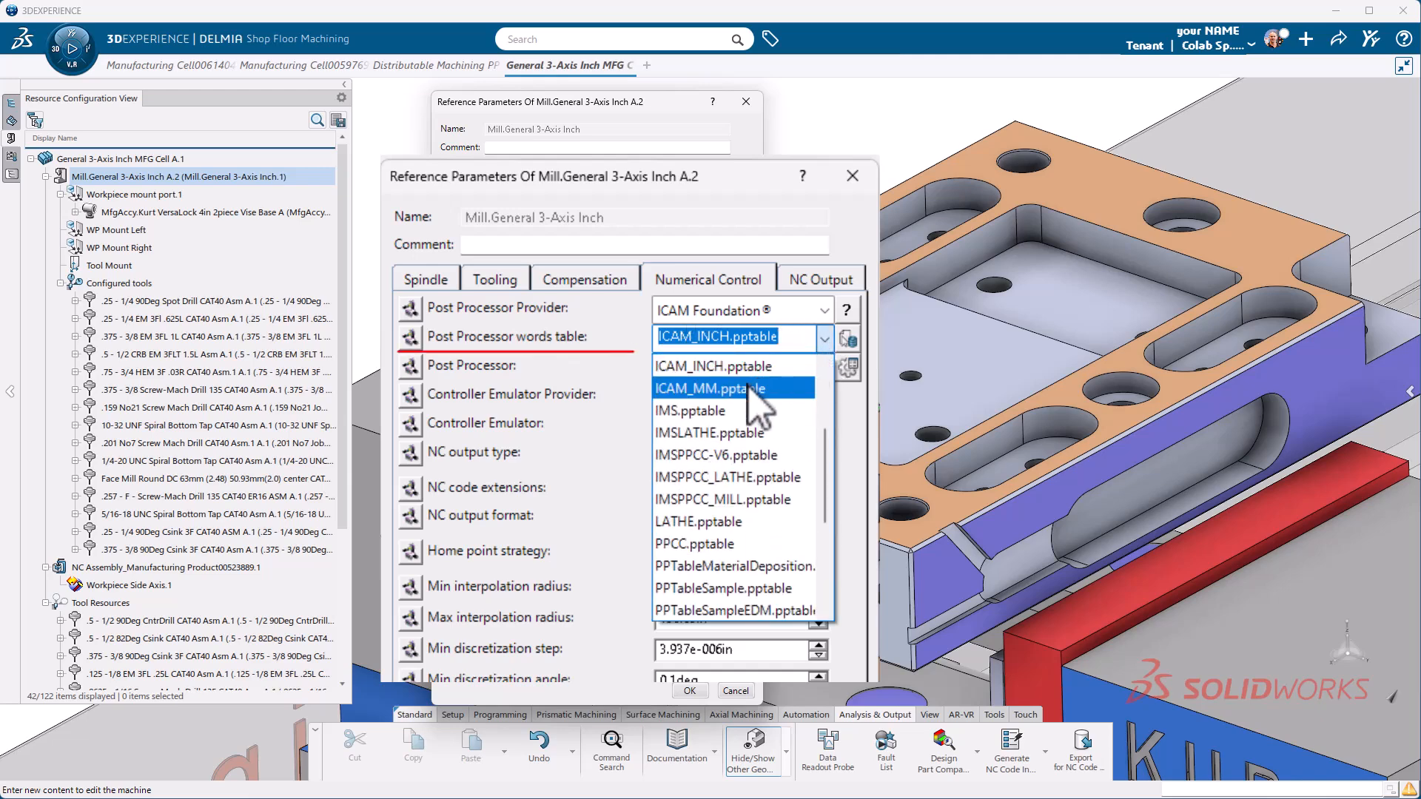
mouse_move(726, 365)
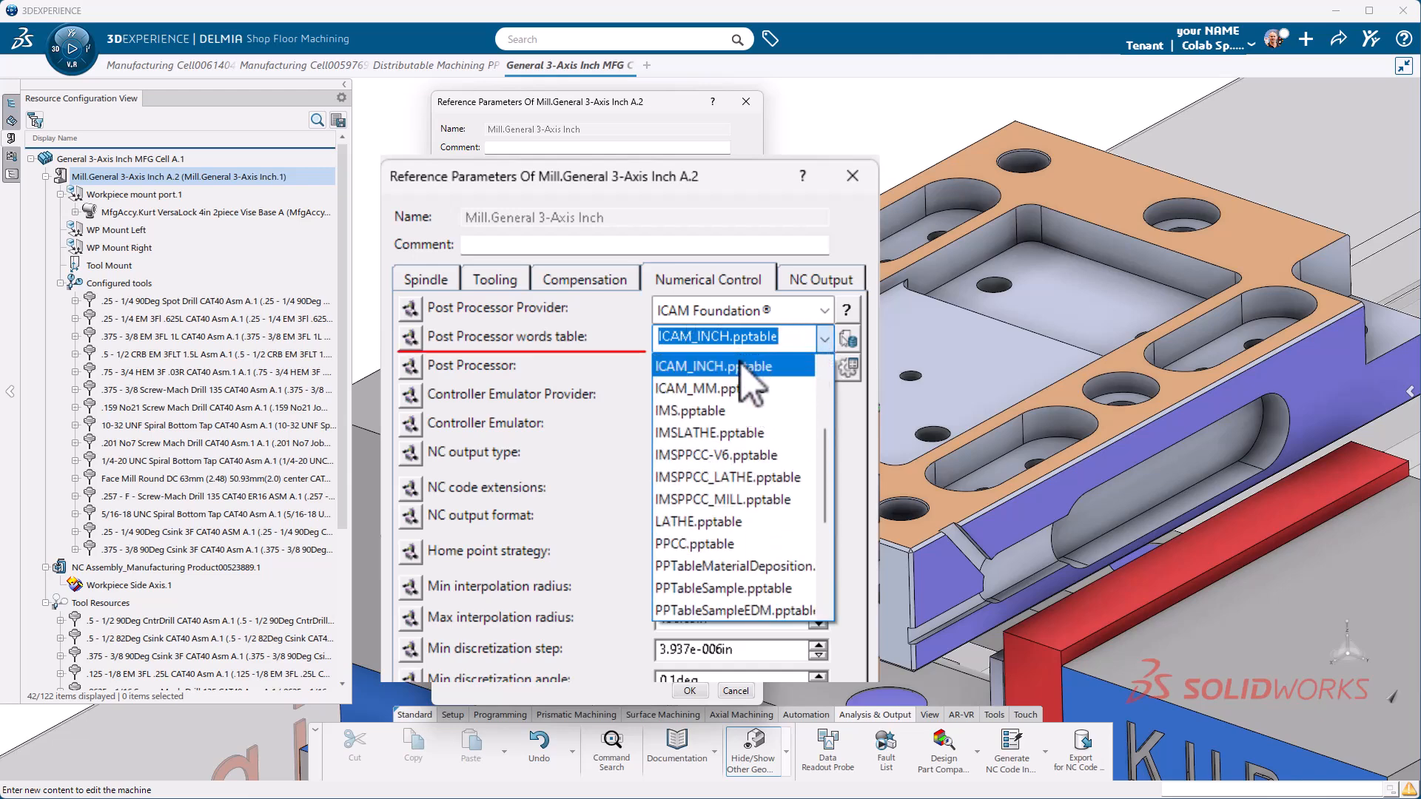
mouse_move(698, 521)
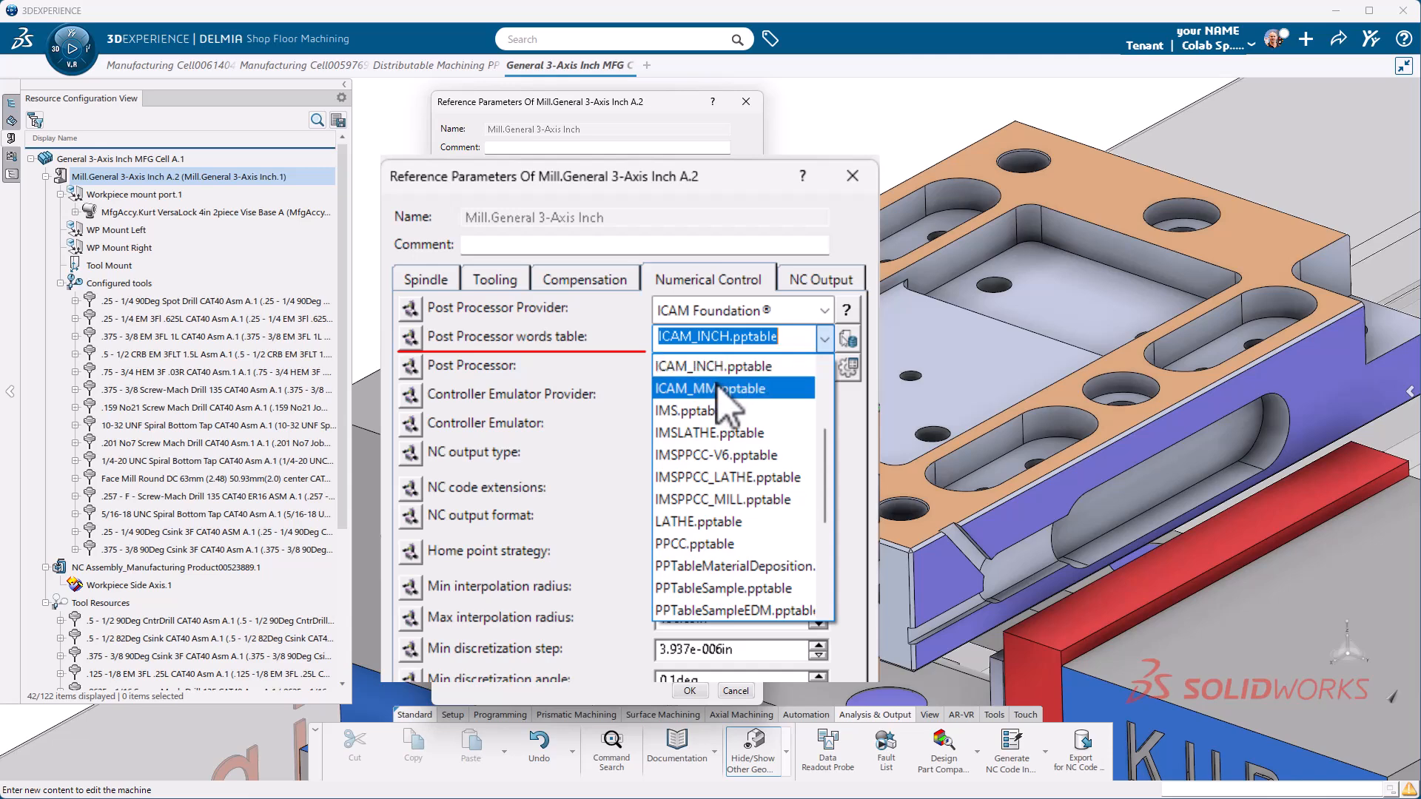
mouse_move(725, 367)
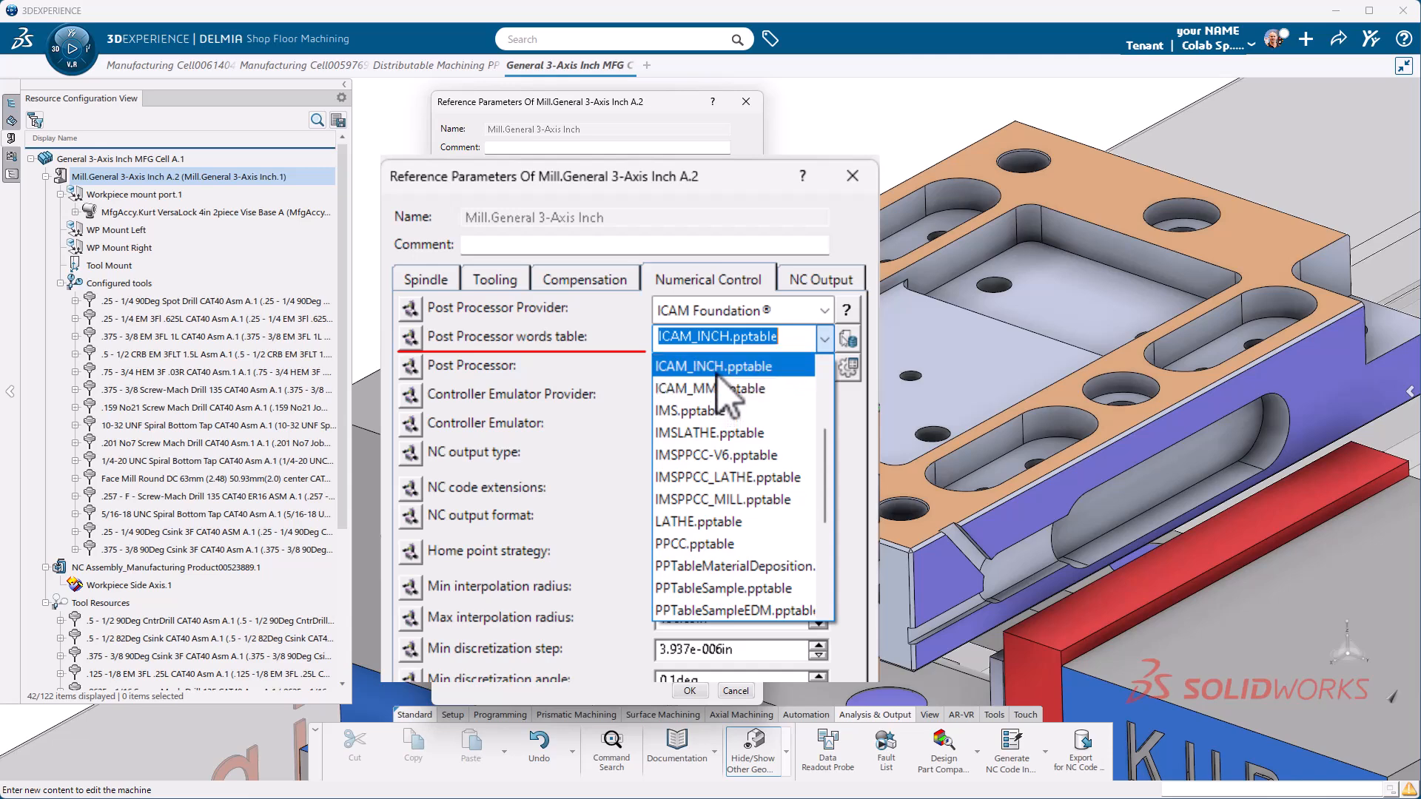
click(725, 365)
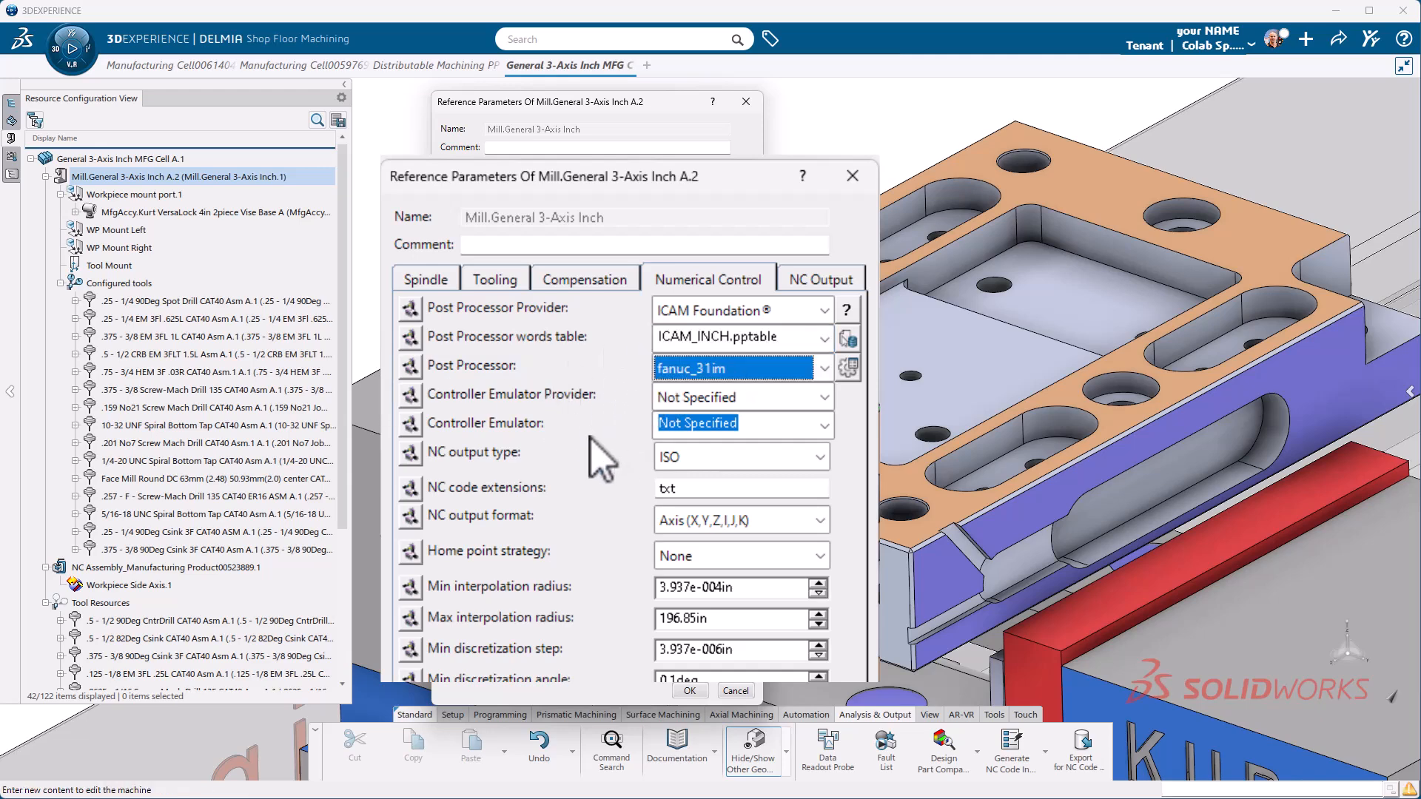
mouse_move(698, 380)
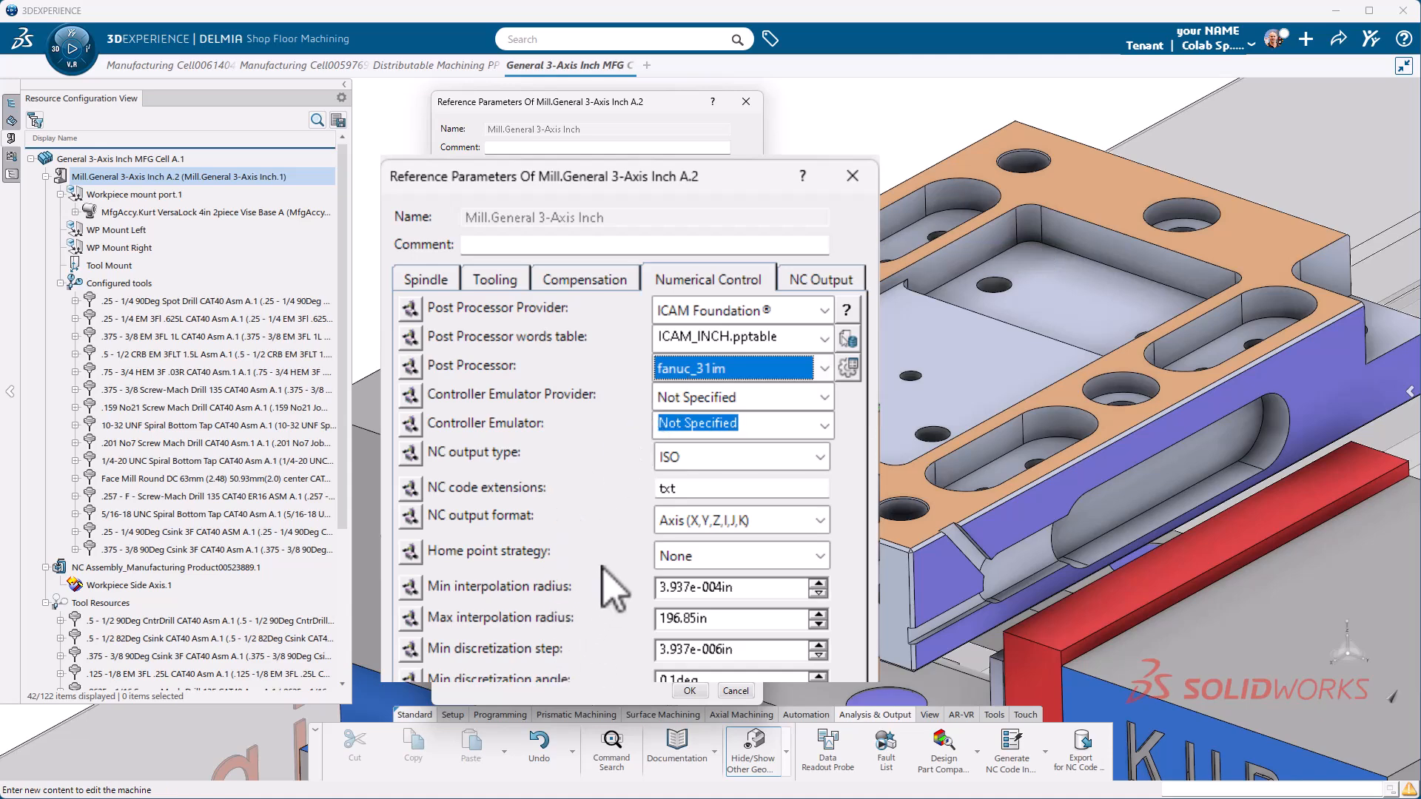
mouse_move(630, 480)
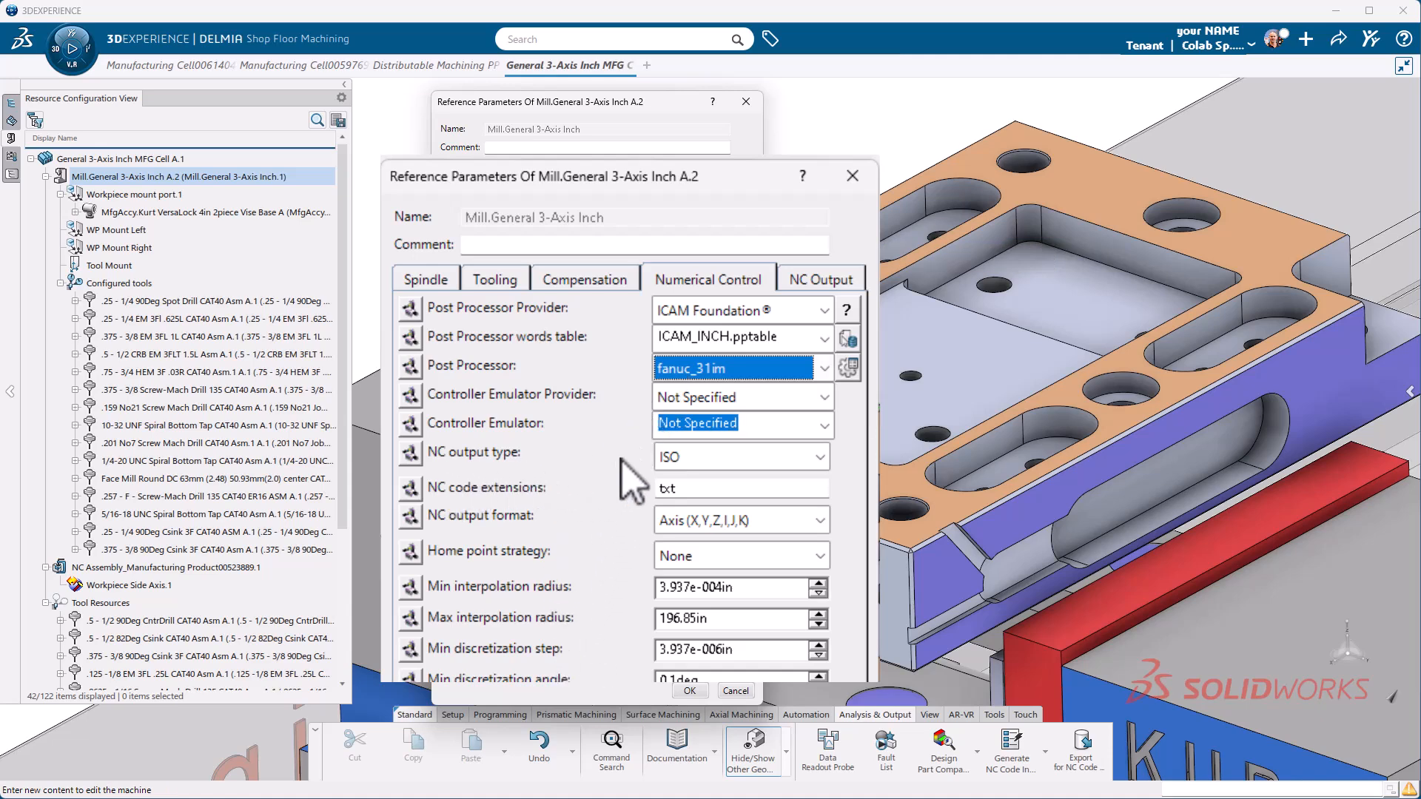
- Change the NC code extension from txt to NC and accept the machine parameters
click(739, 488)
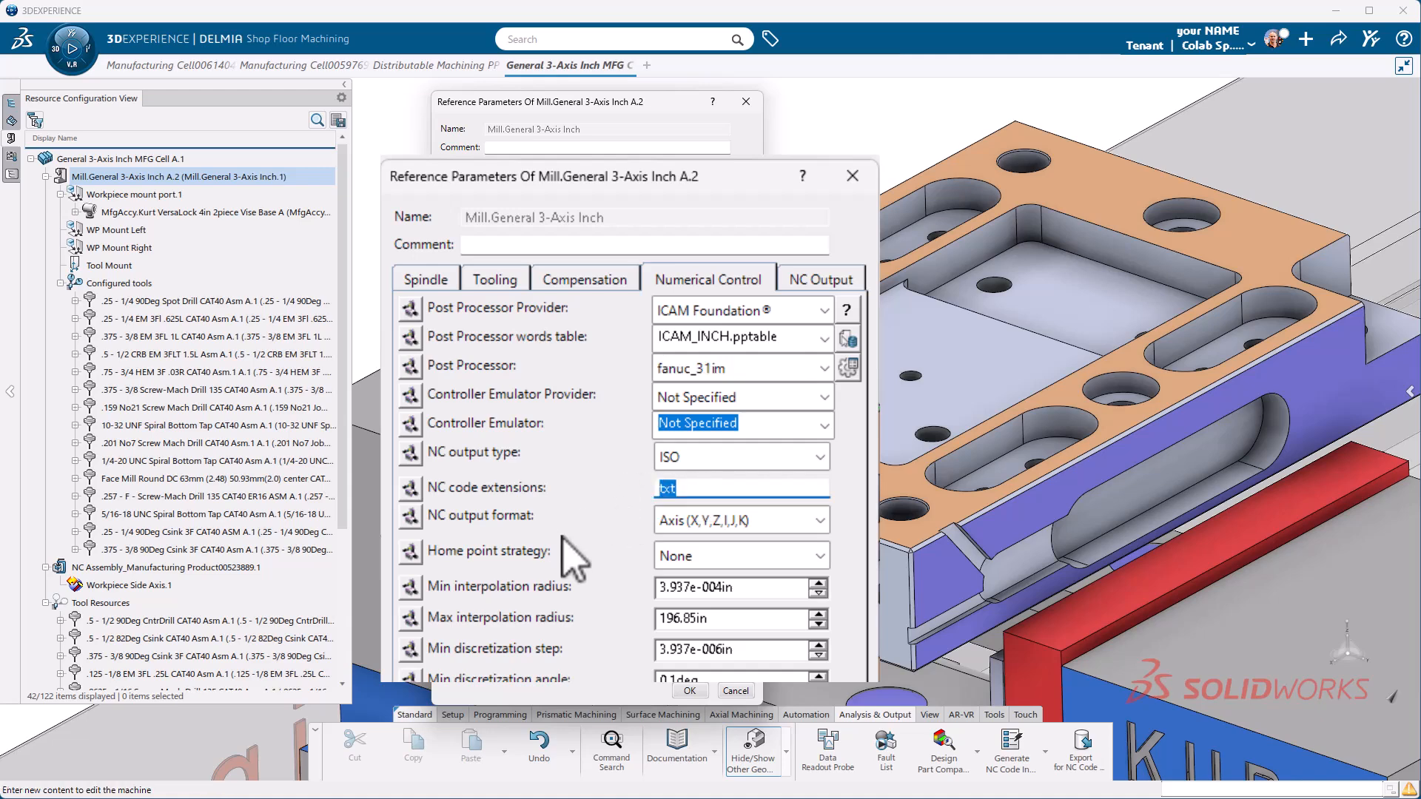
text(NC)
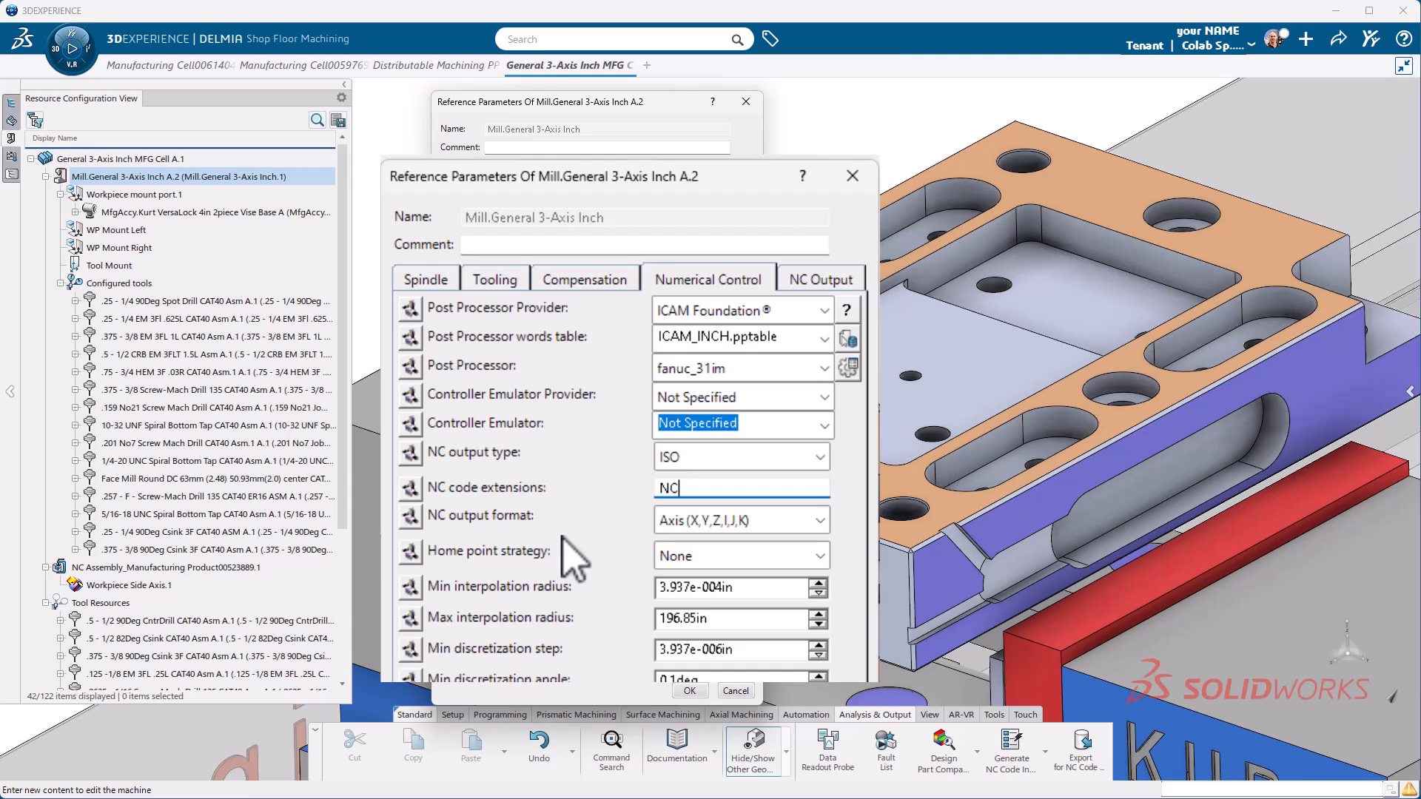
click(819, 279)
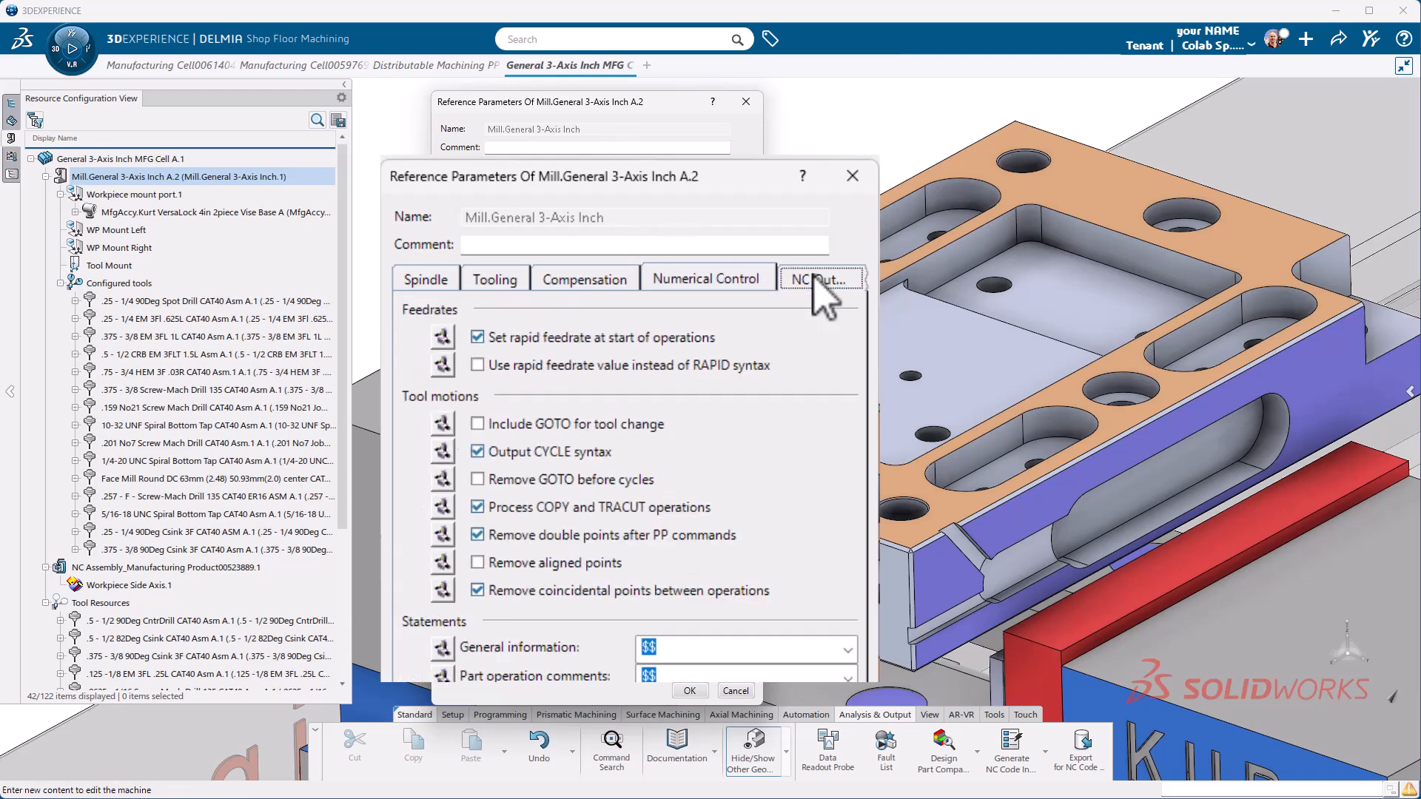
click(817, 278)
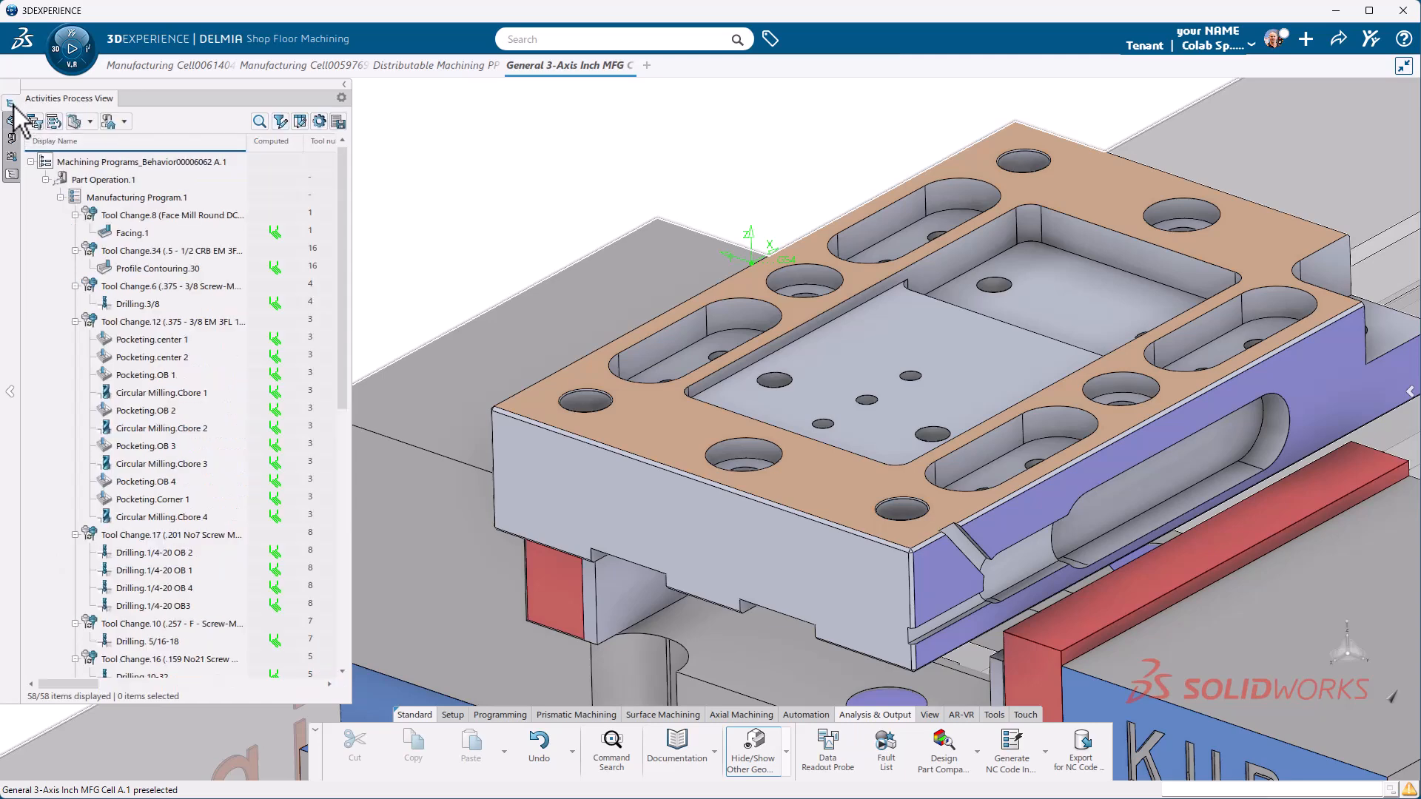
- In Activities Process View, force-recompute Manufacturing Program.1's tool paths
click(168, 215)
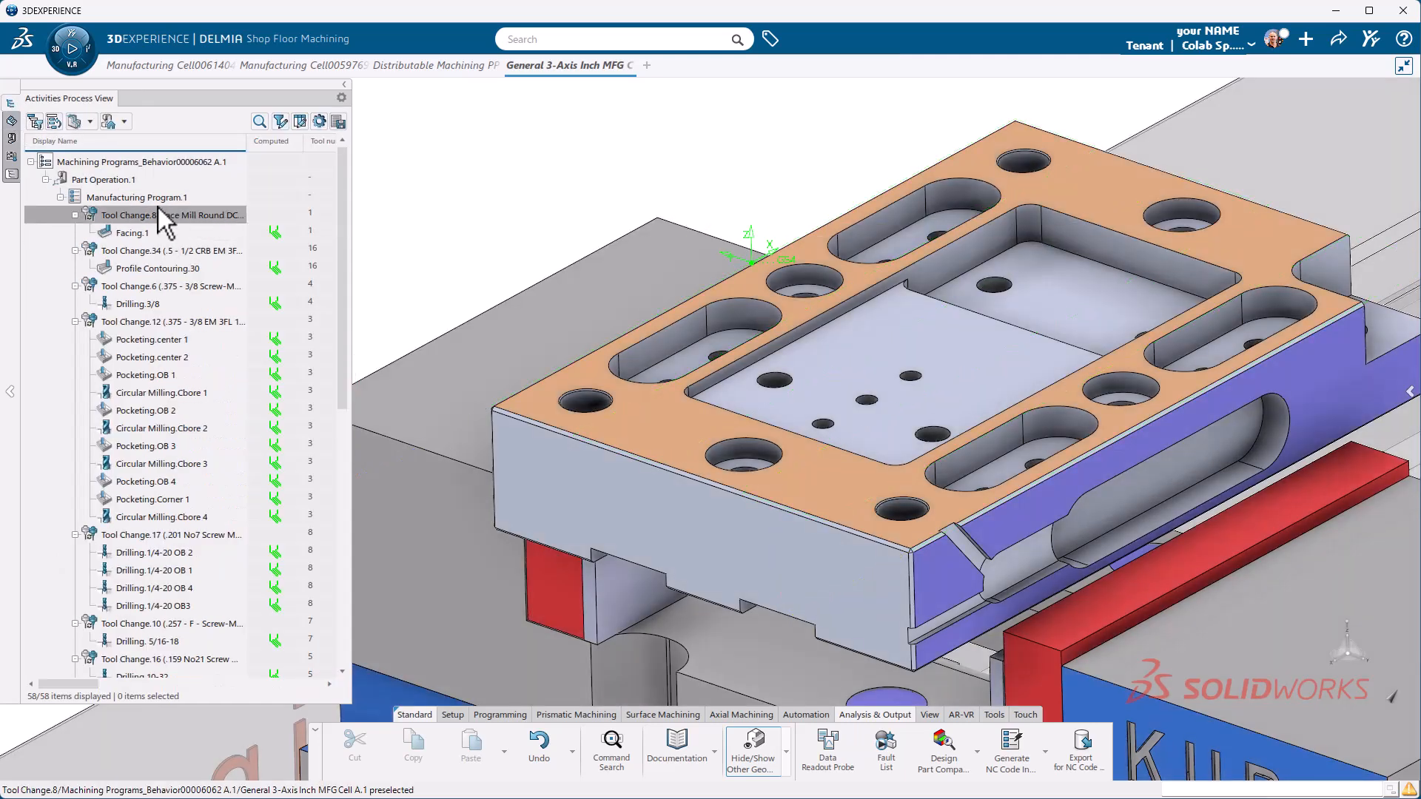
click(138, 196)
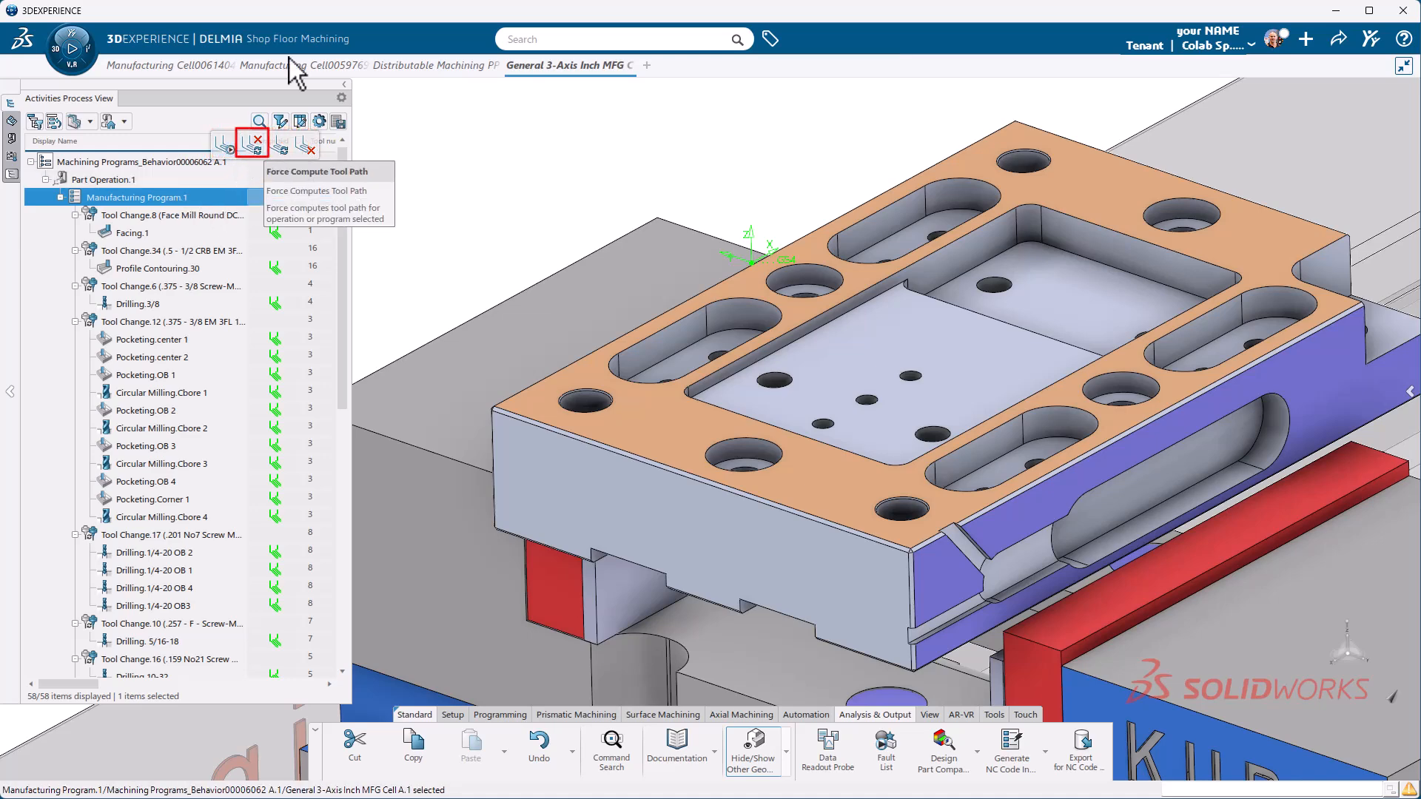
click(253, 140)
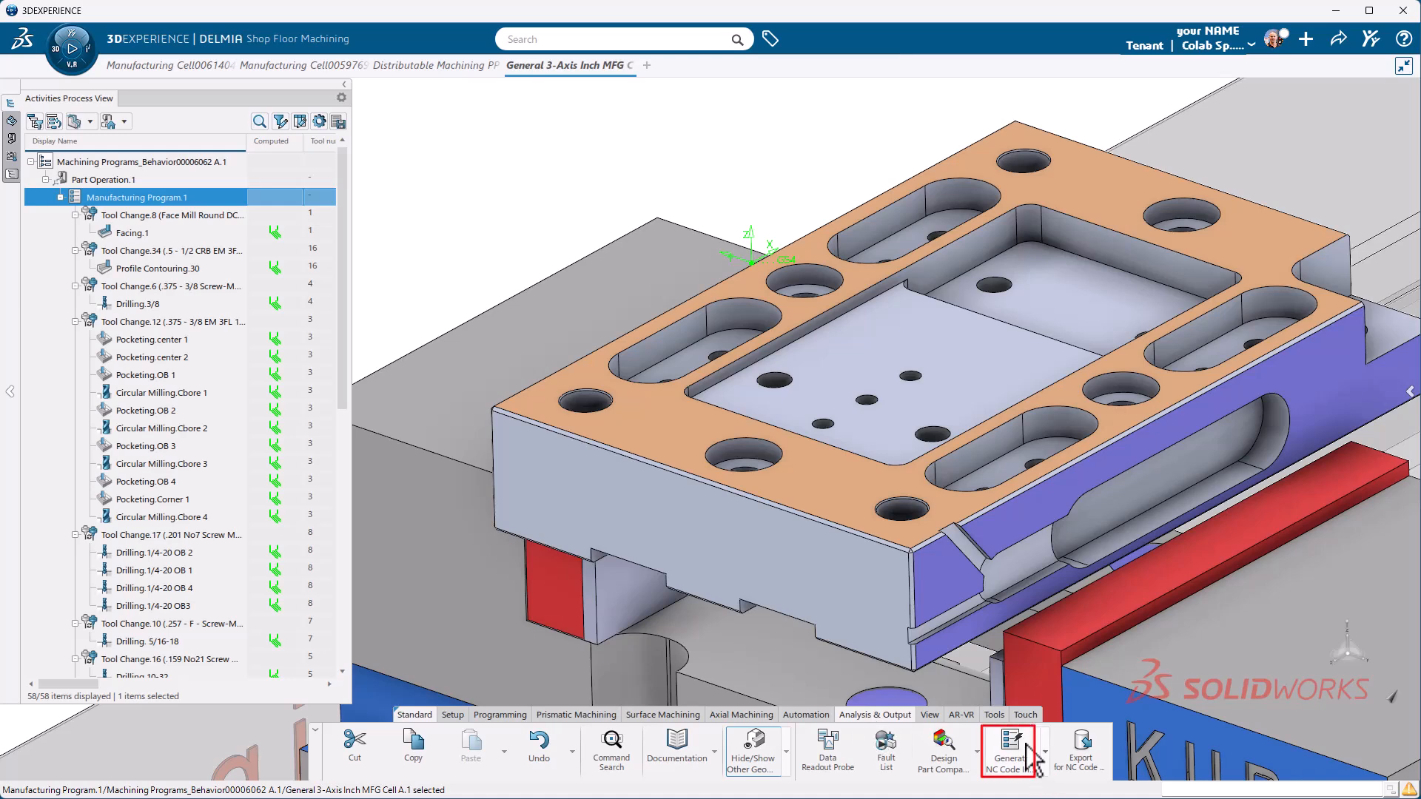
mouse_move(1009, 747)
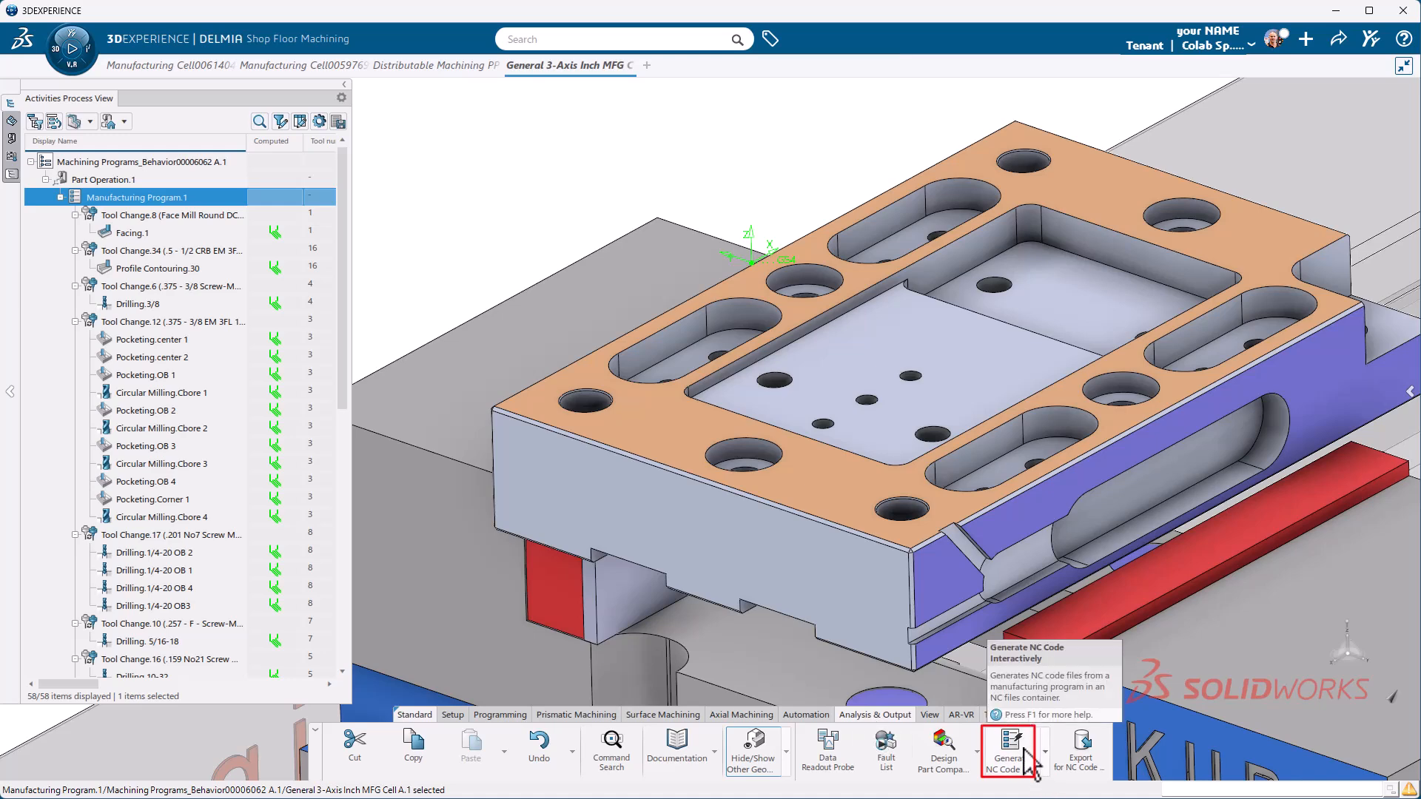
- Set NC output for Manufacturing Program.1: file O0002, Test Container, one file per program, extension NC
click(1010, 750)
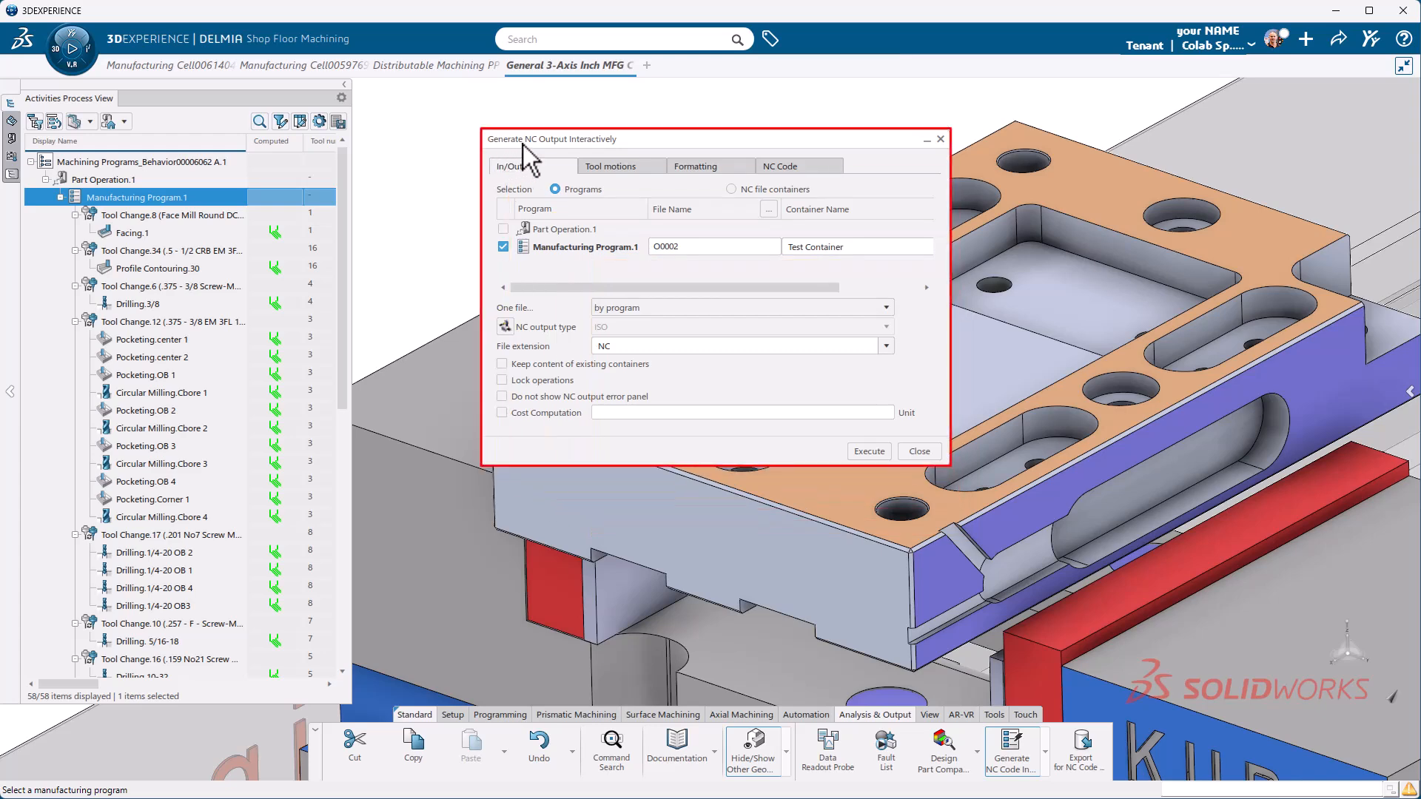
click(513, 166)
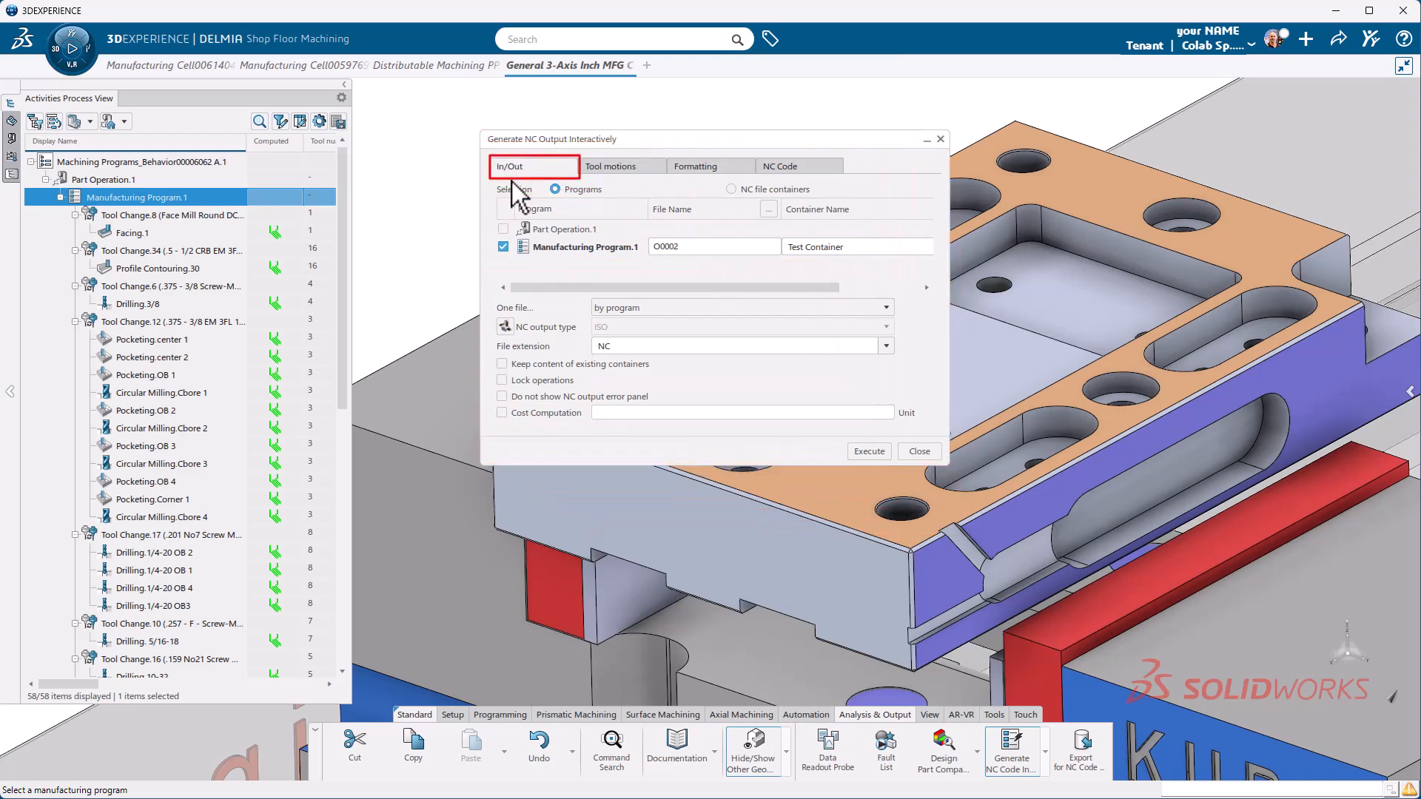
mouse_move(570, 222)
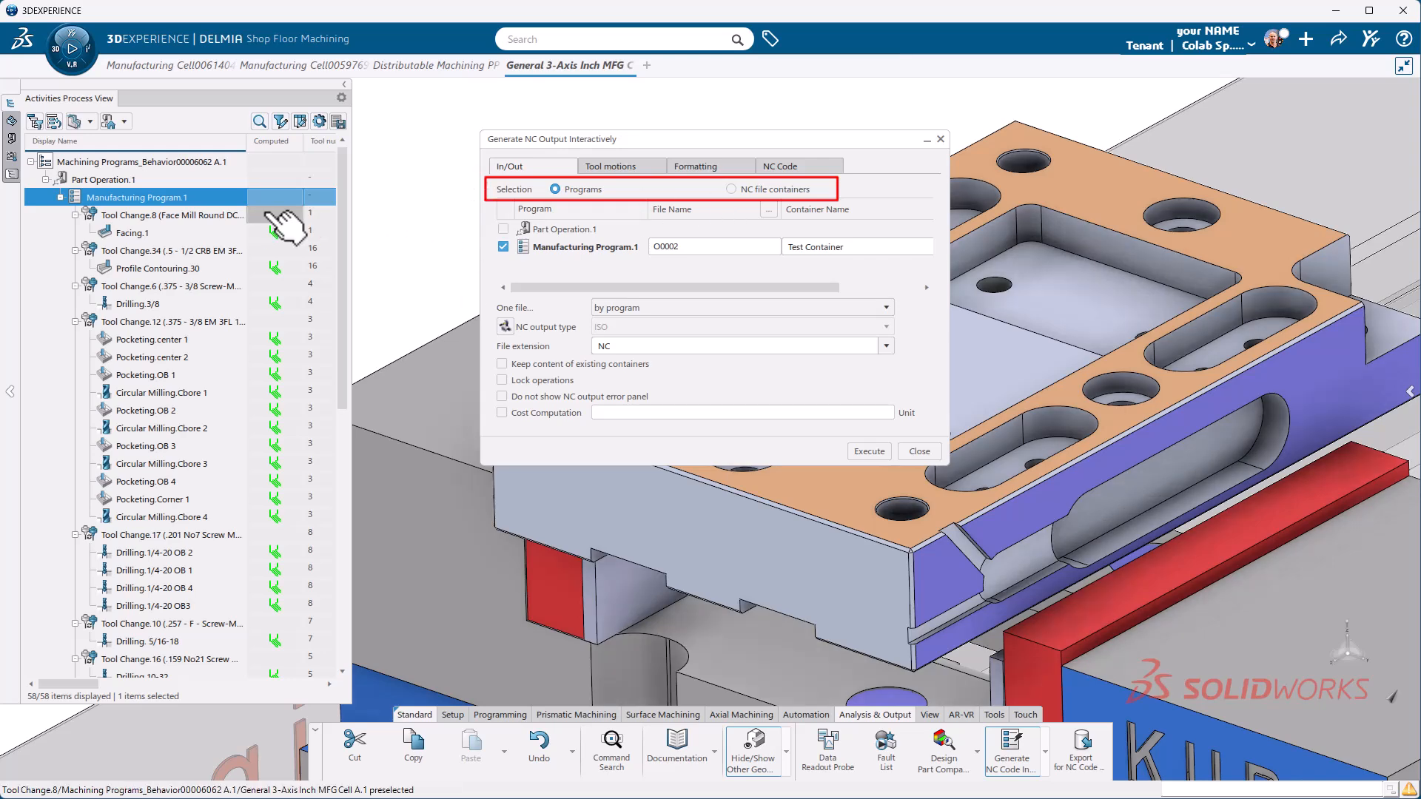
click(504, 229)
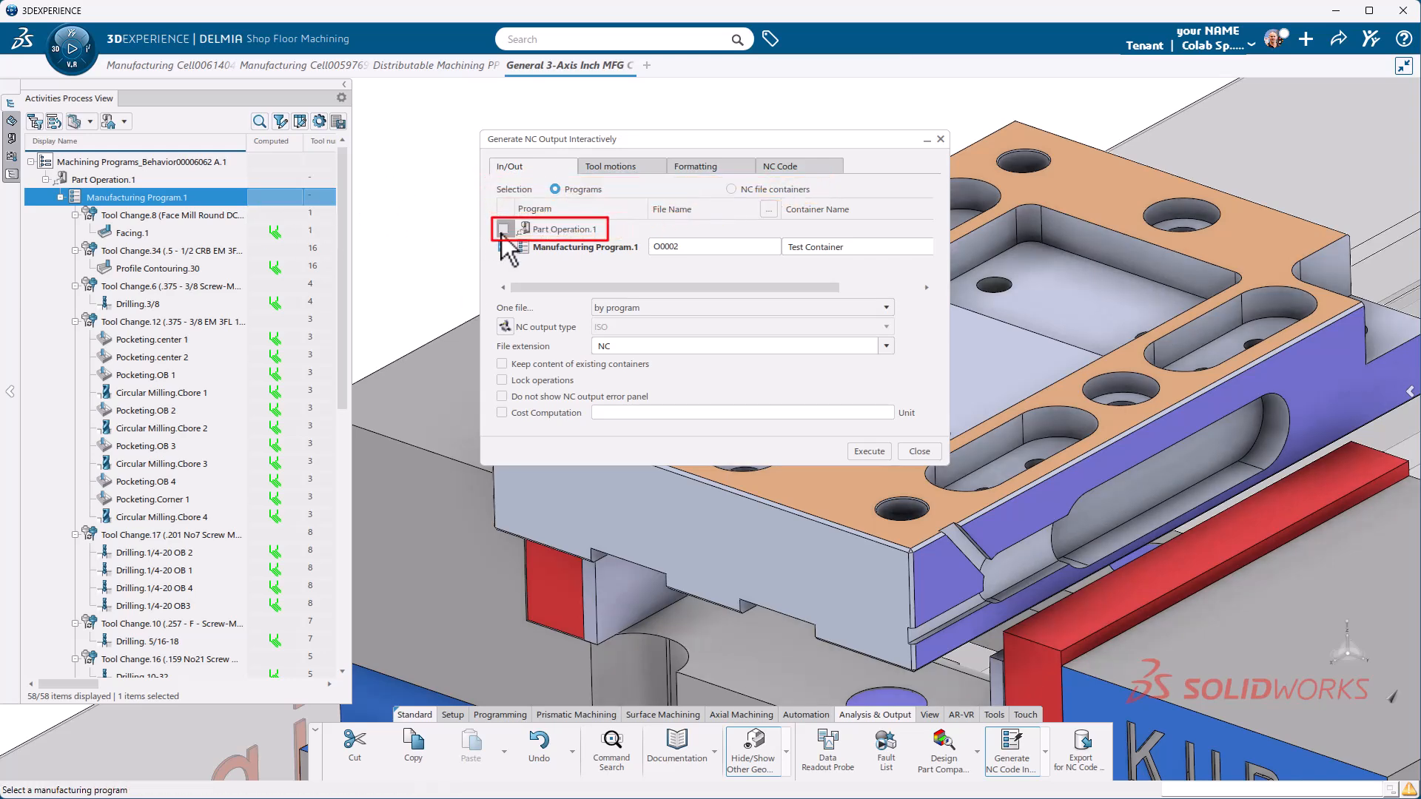
click(505, 246)
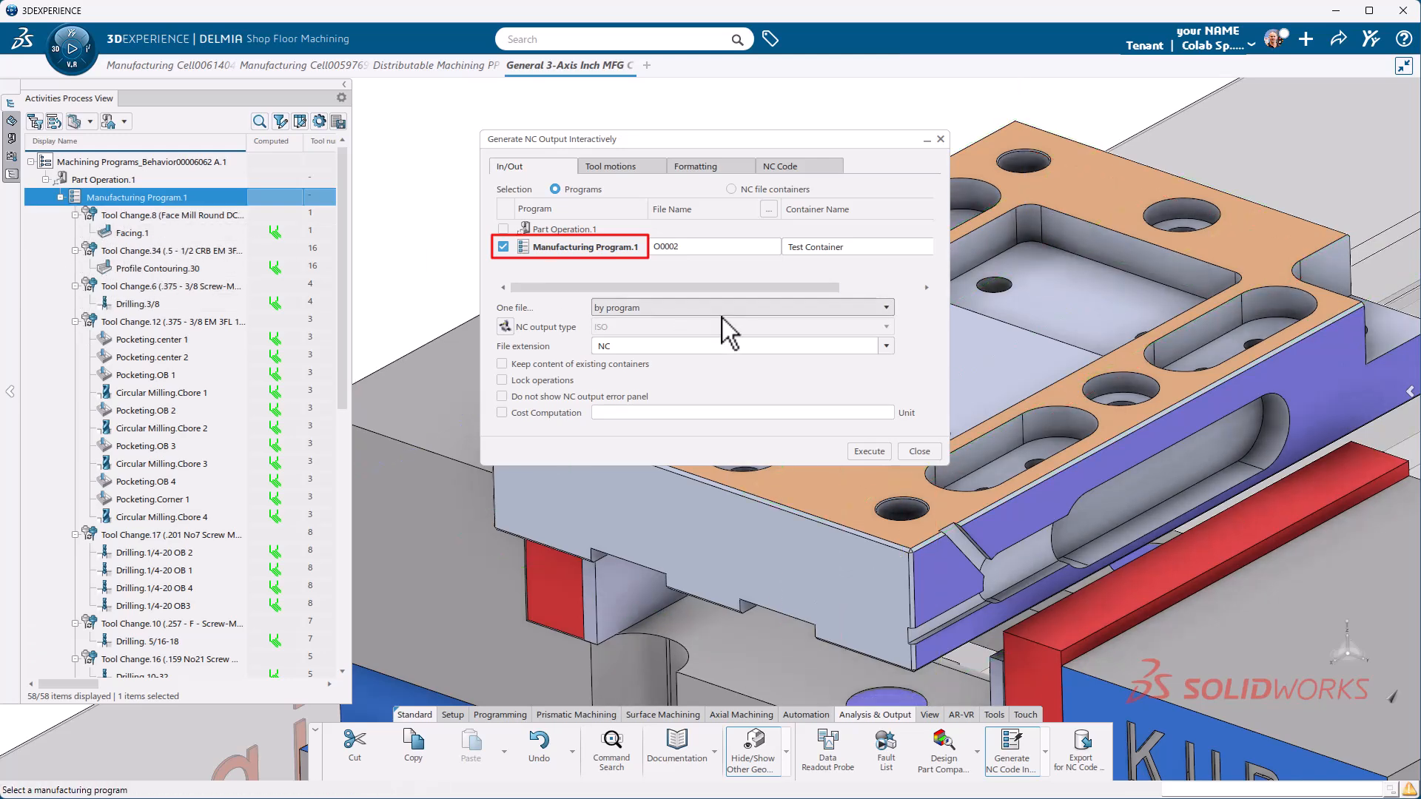
mouse_move(653, 315)
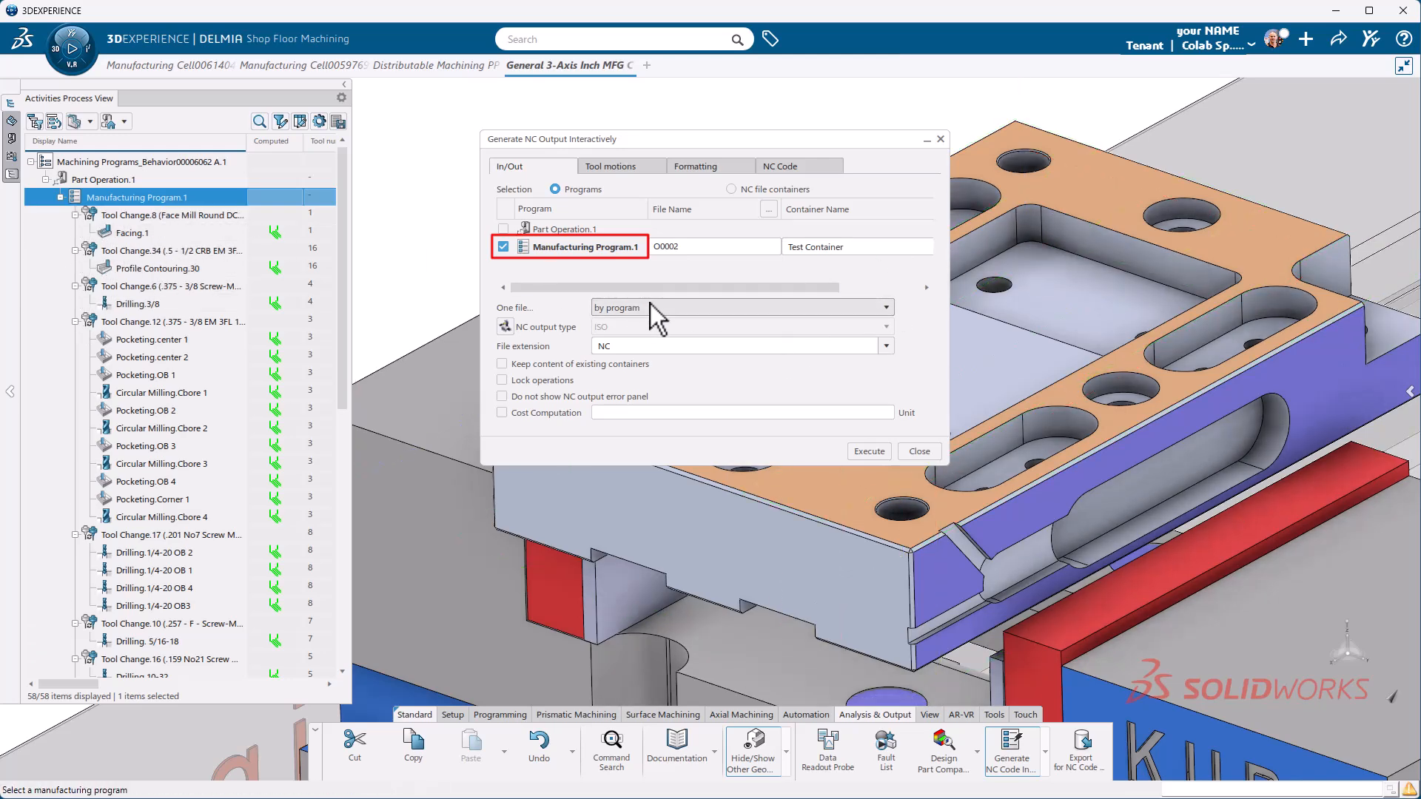
click(739, 307)
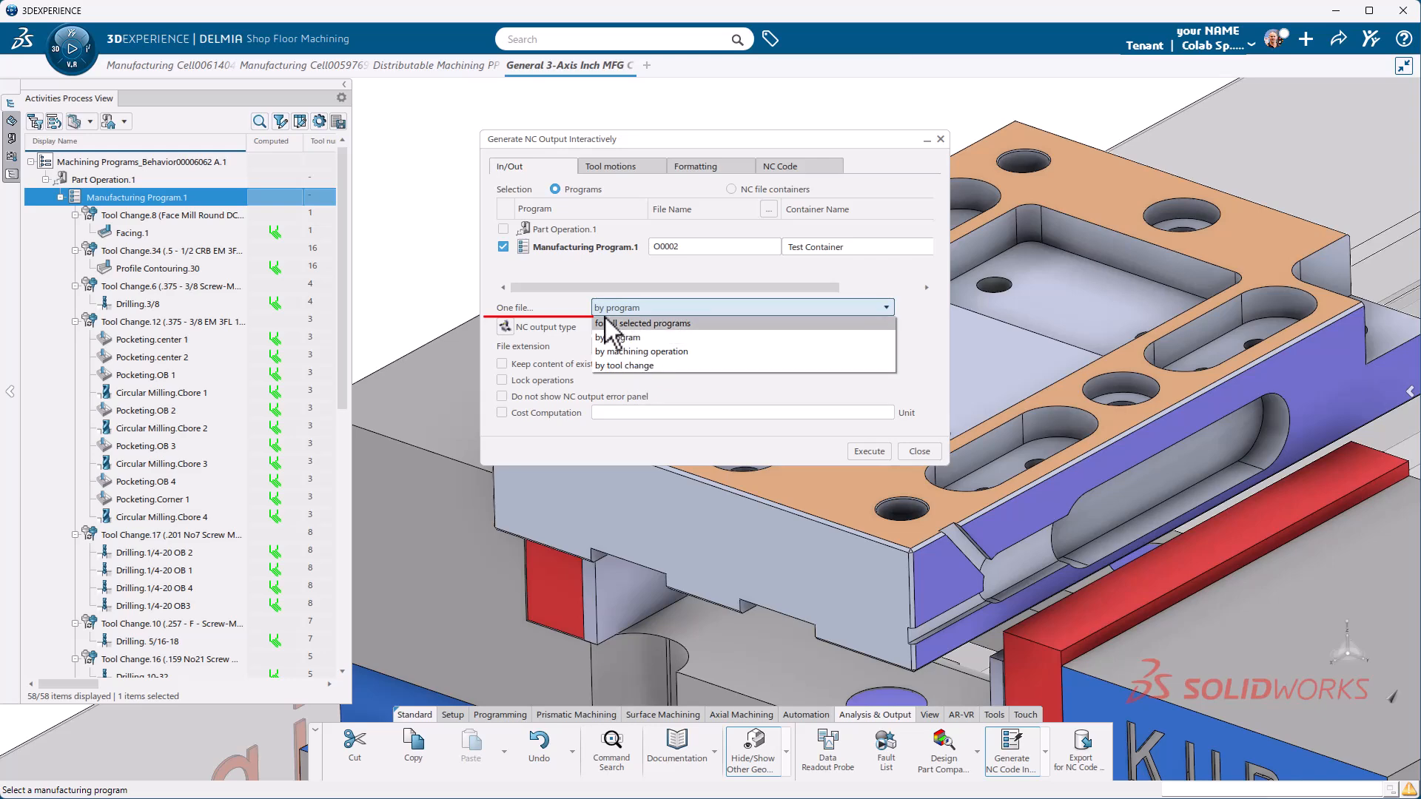
mouse_move(621, 352)
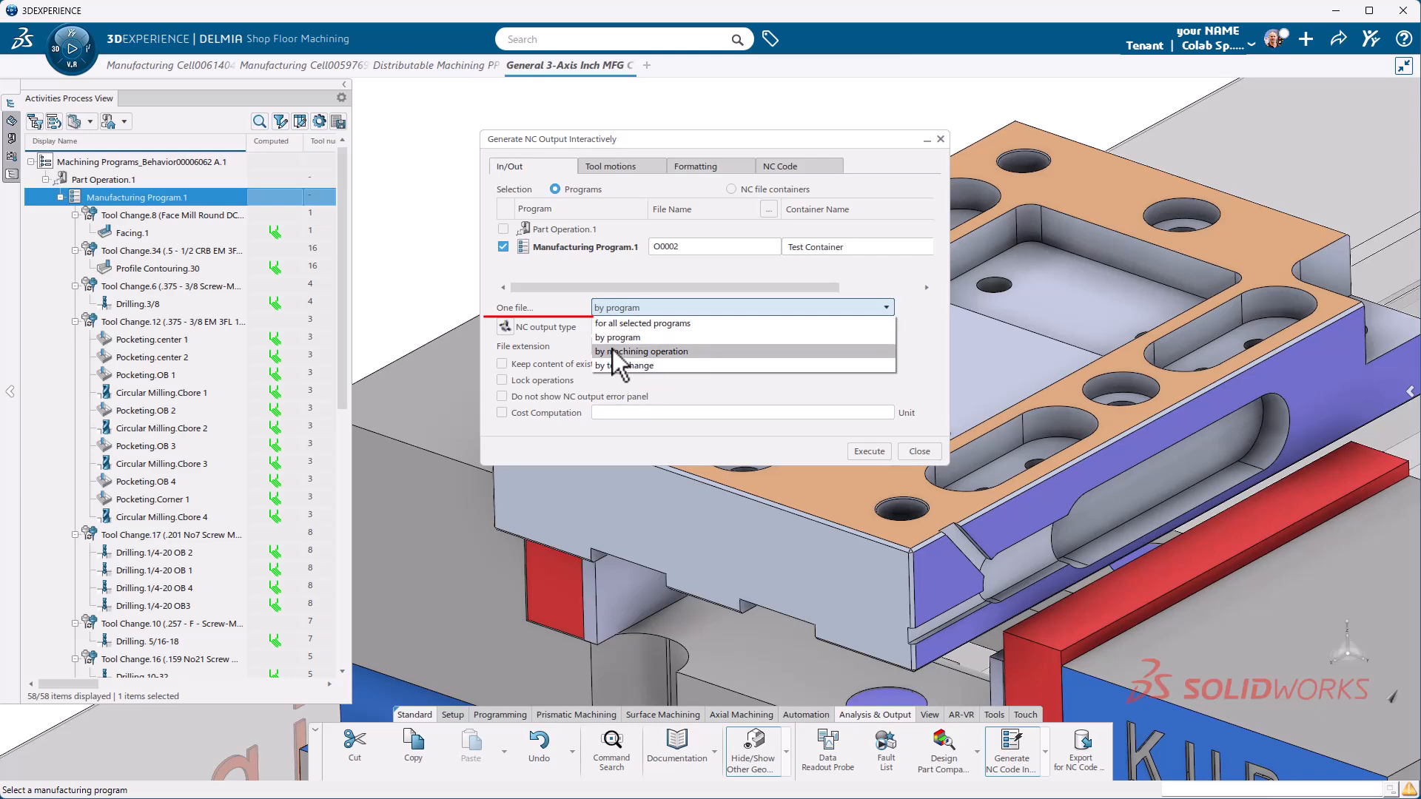
mouse_move(646, 324)
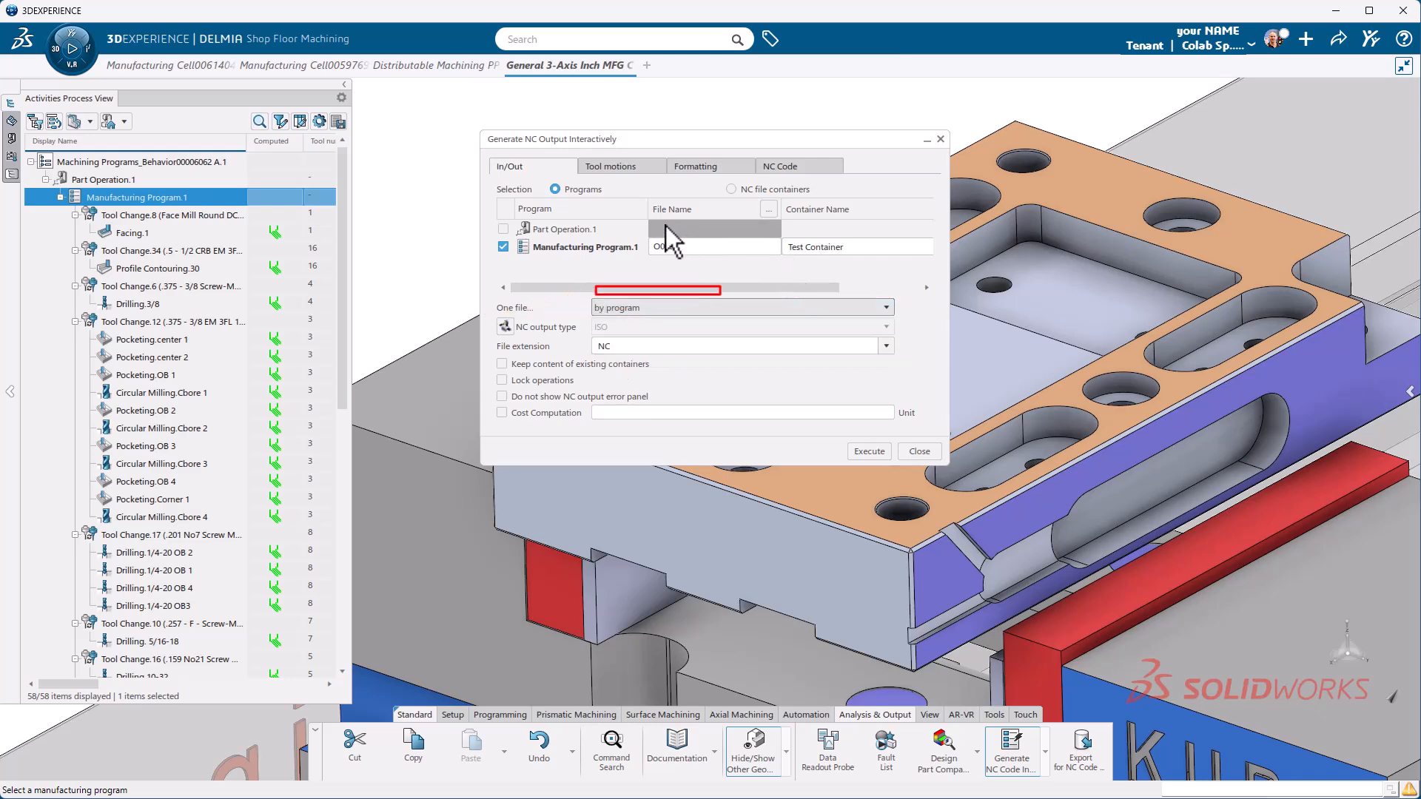
click(855, 246)
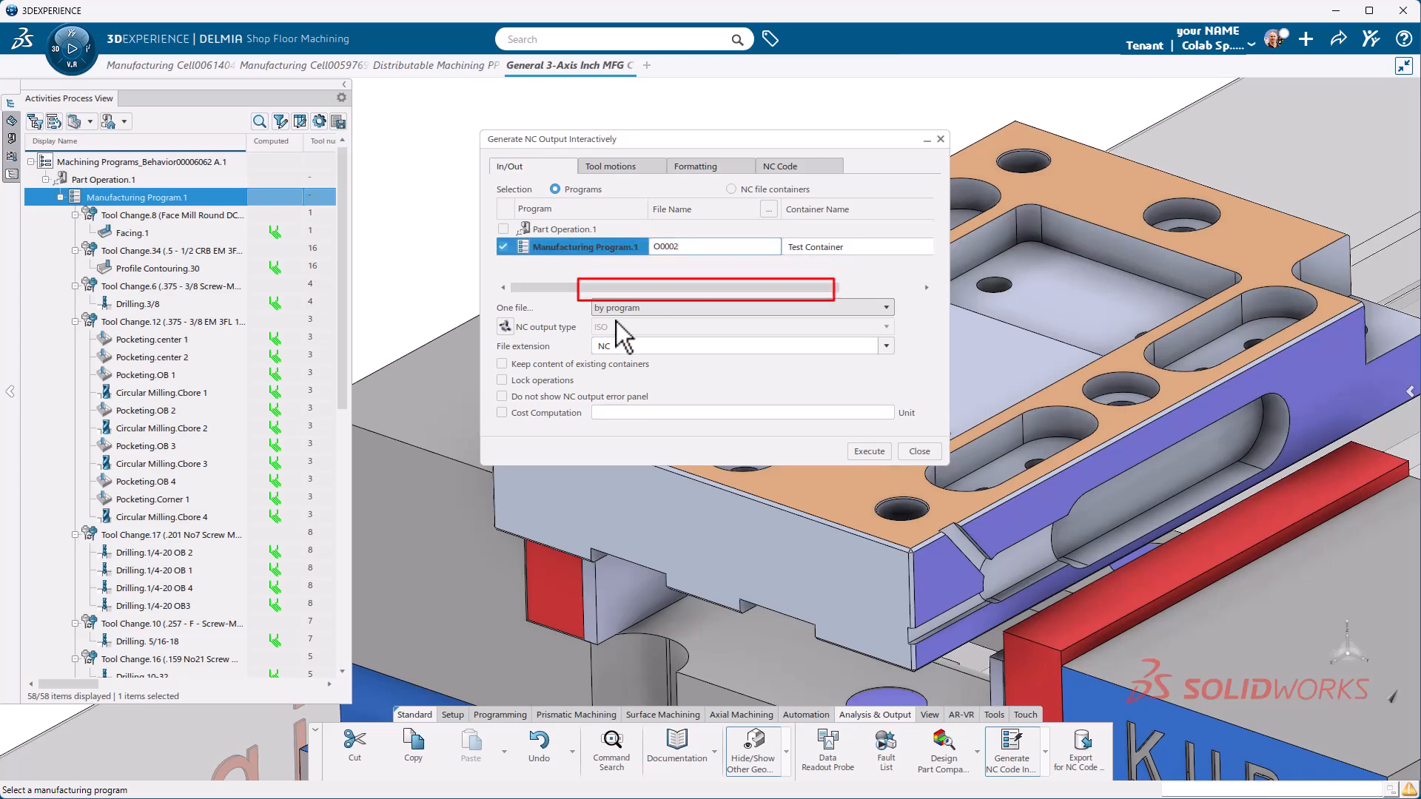
click(734, 346)
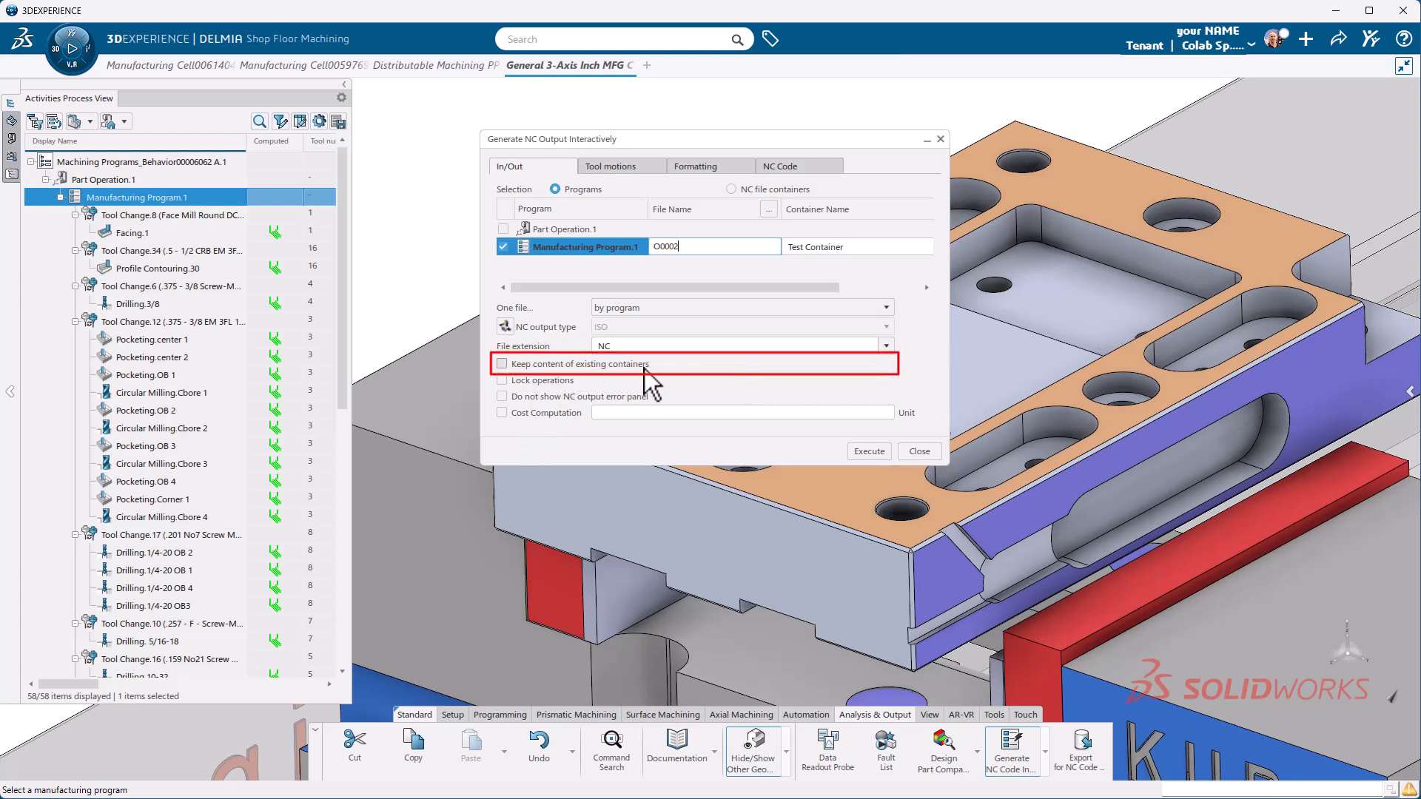
mouse_move(689, 372)
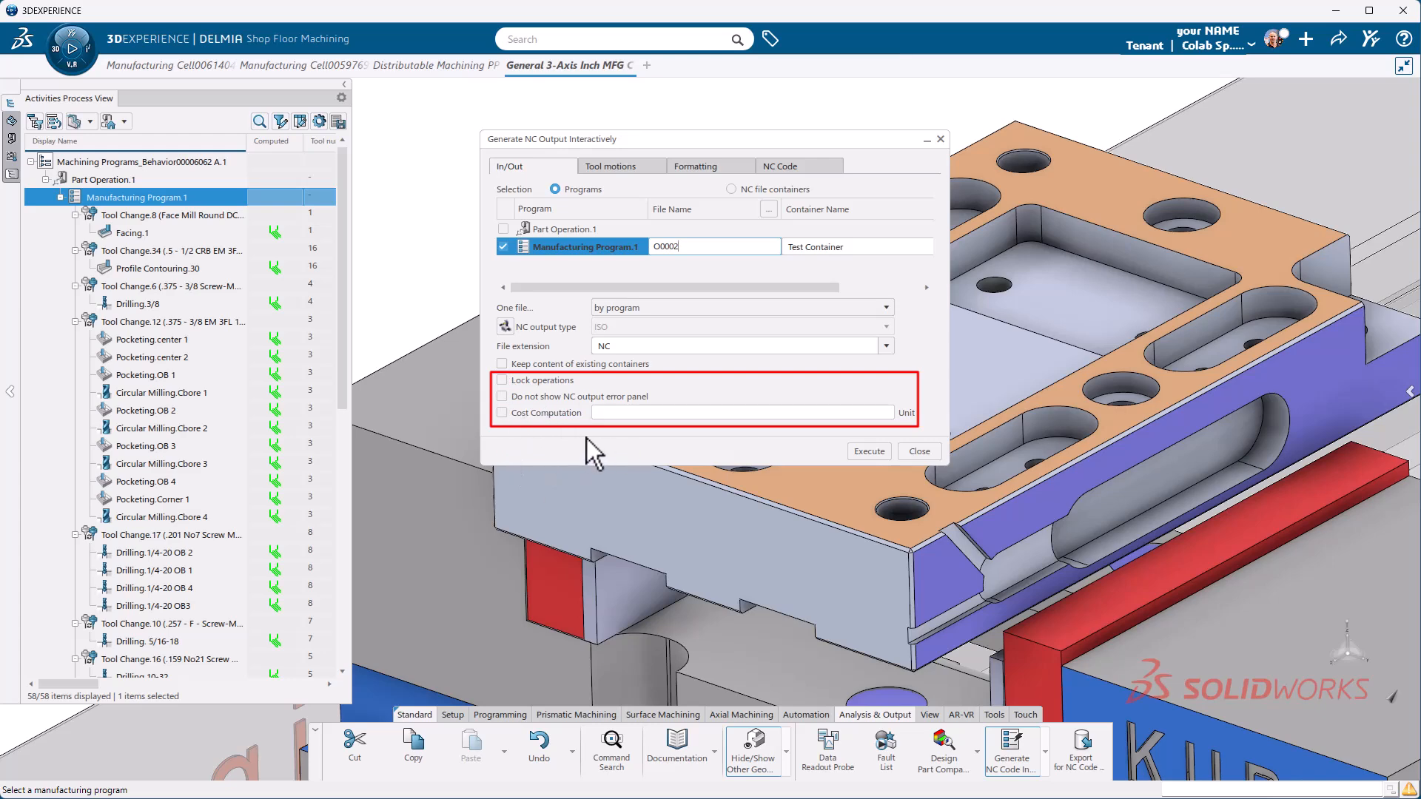
- Review the Tool motions and Formatting tabs of the NC output dialog
click(610, 166)
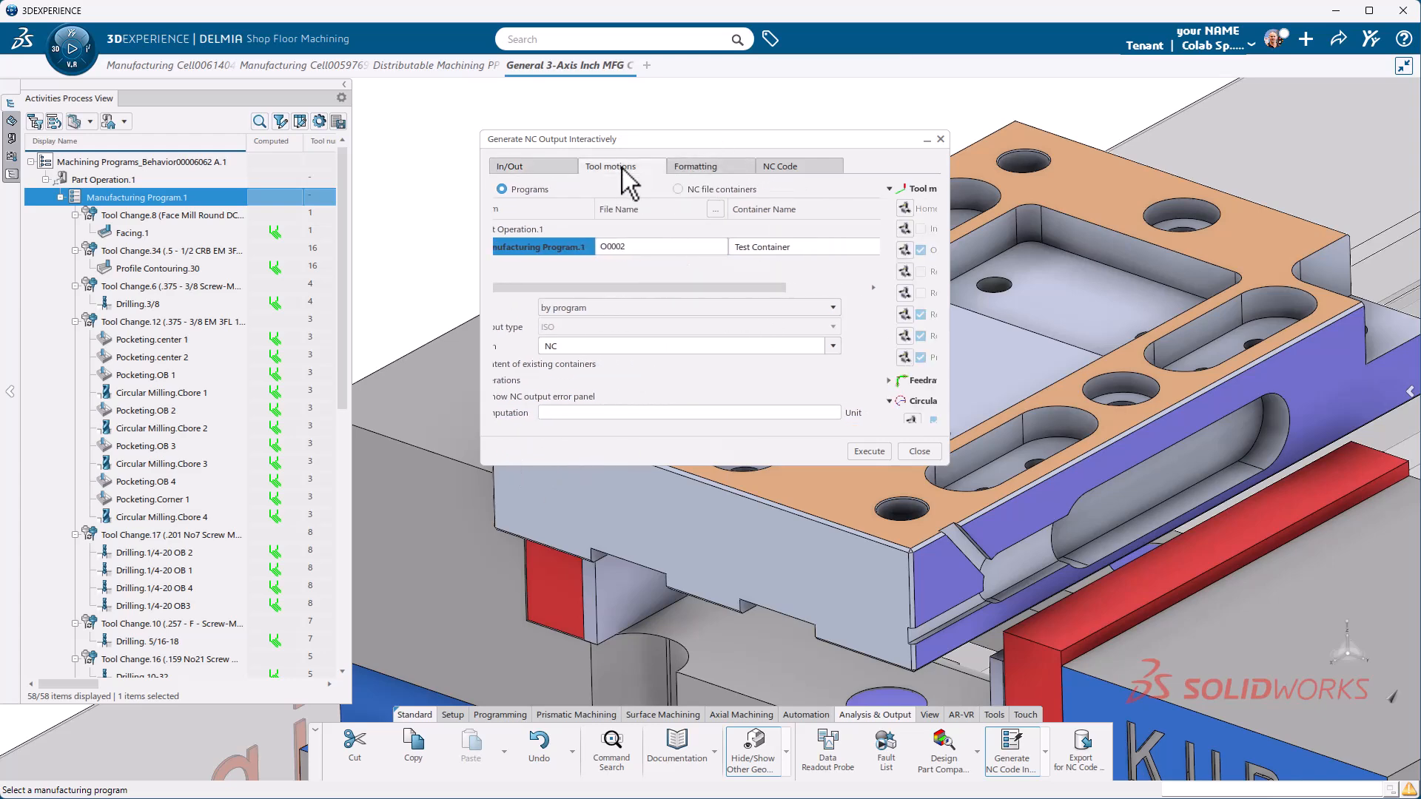
click(593, 166)
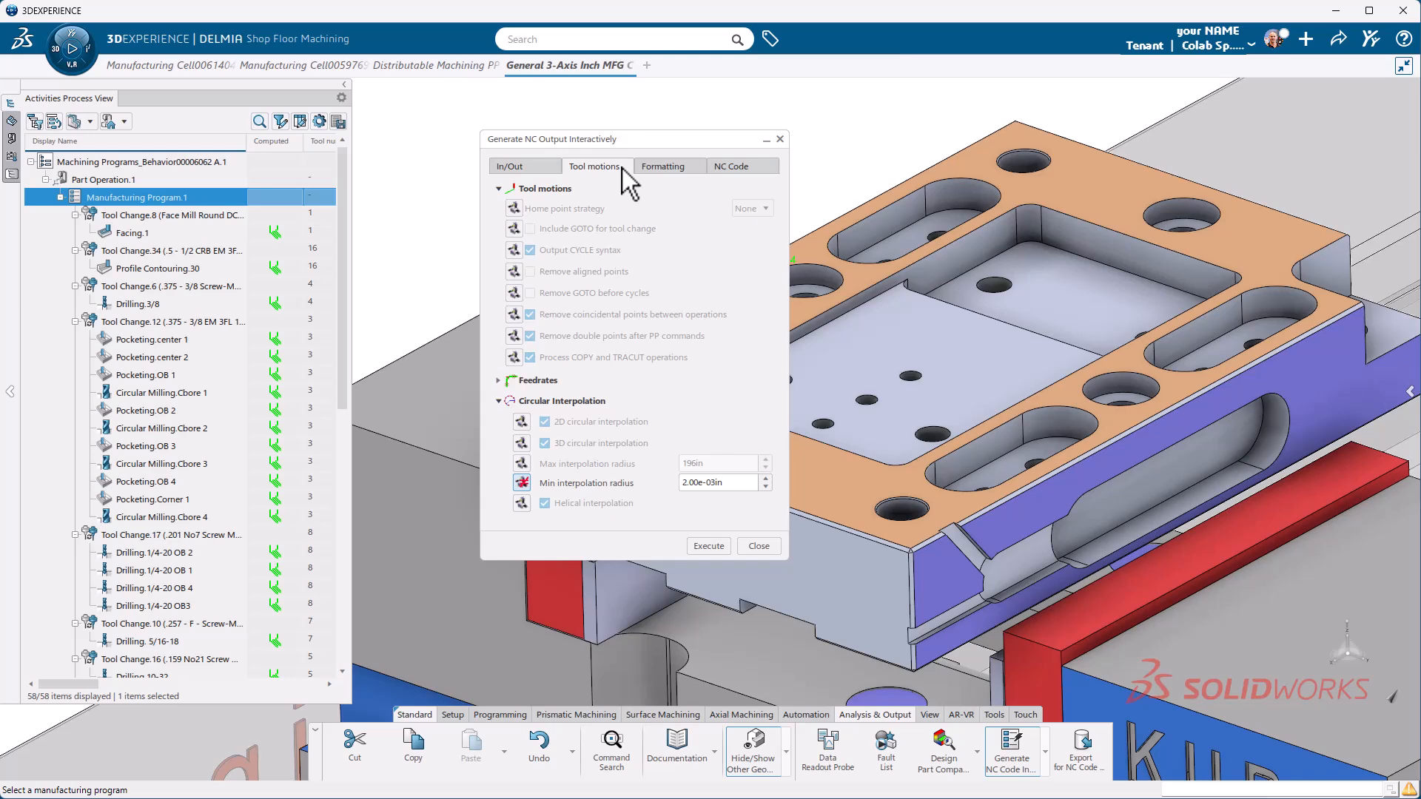
mouse_move(530, 231)
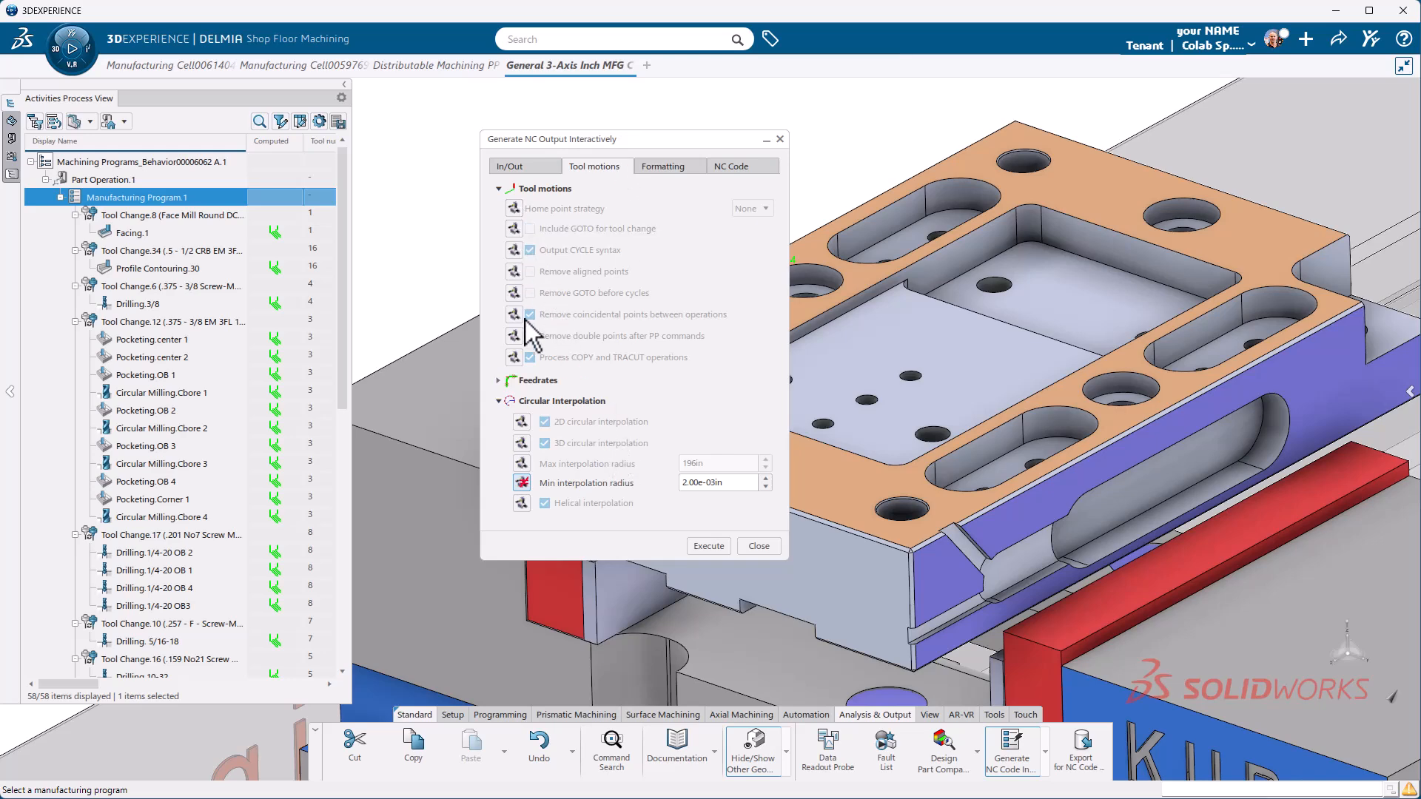
mouse_move(515, 207)
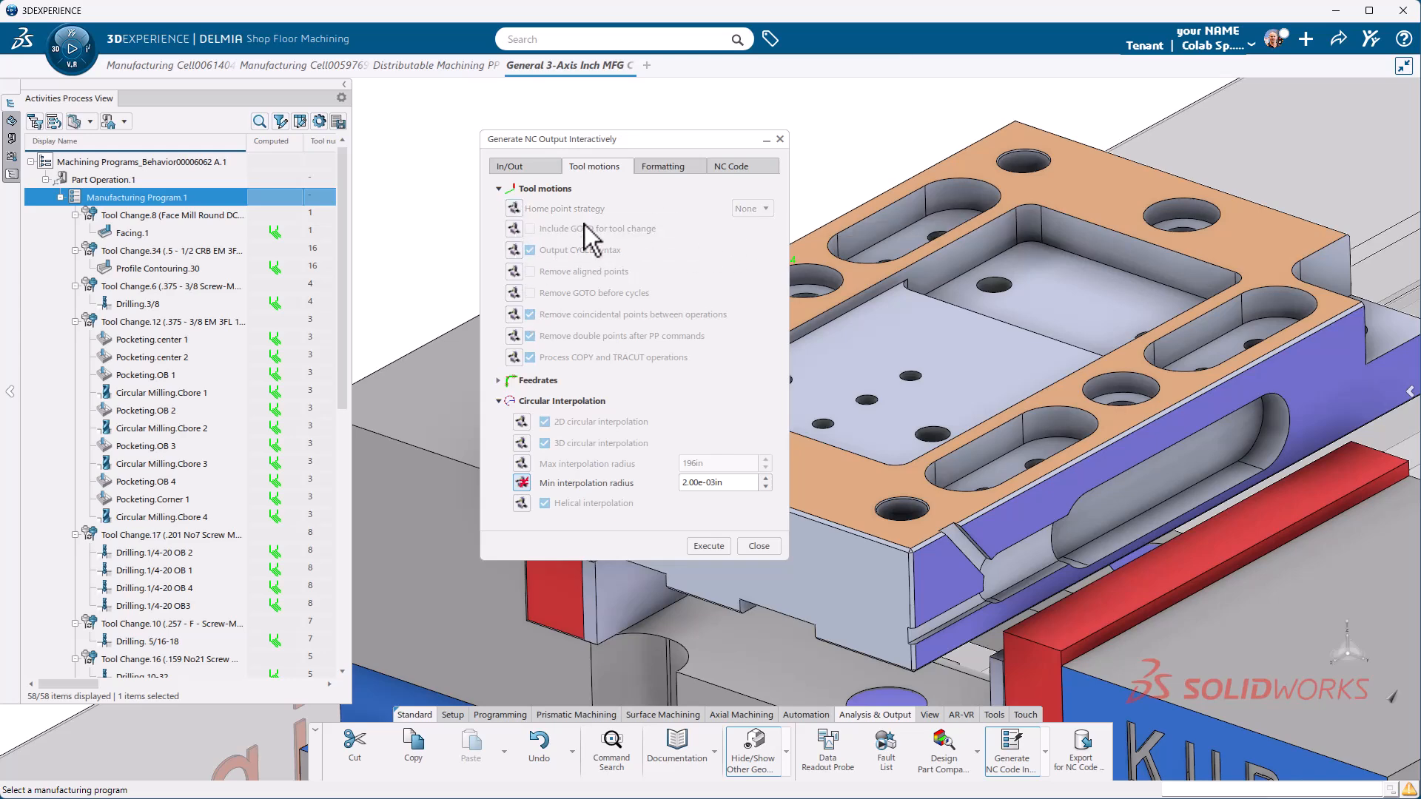
click(662, 166)
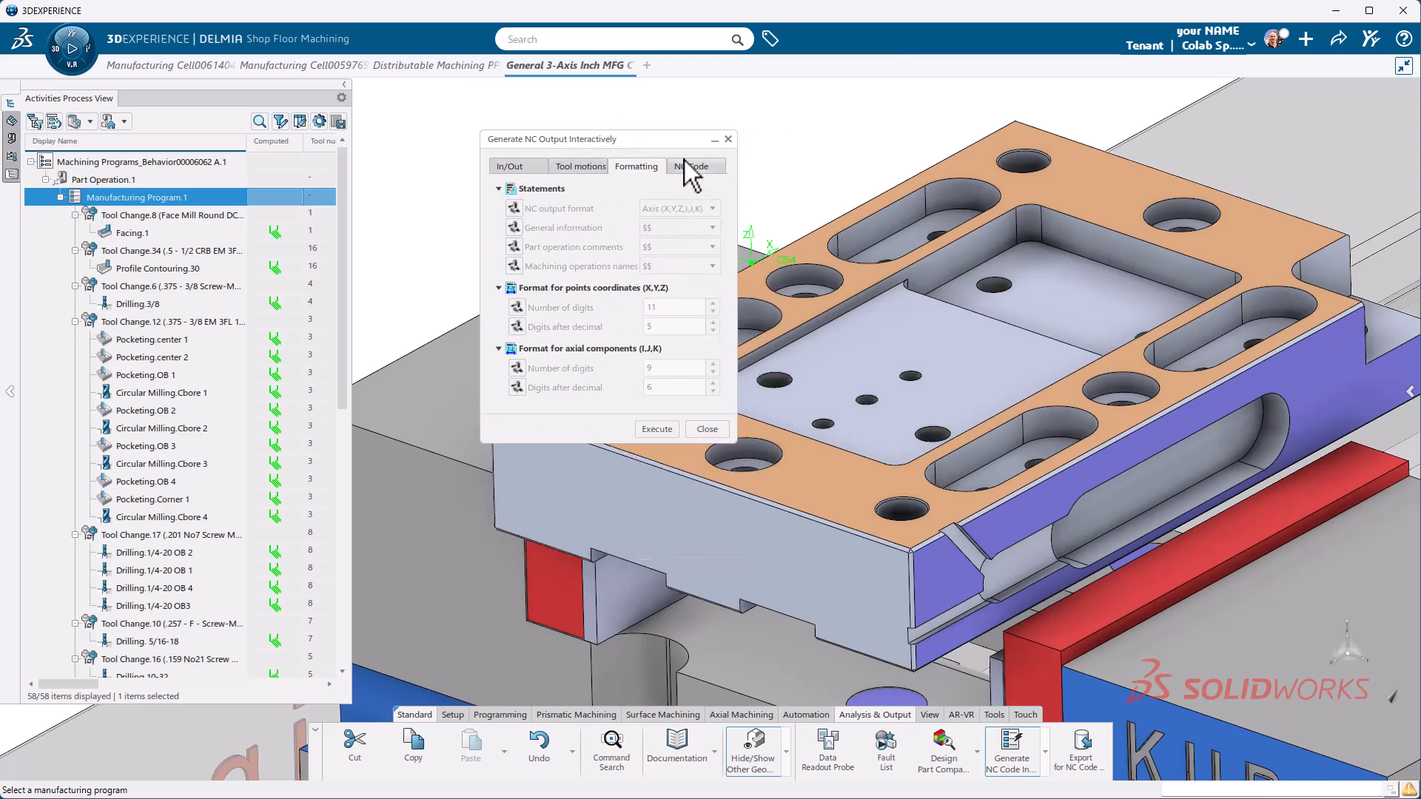
mouse_move(687, 176)
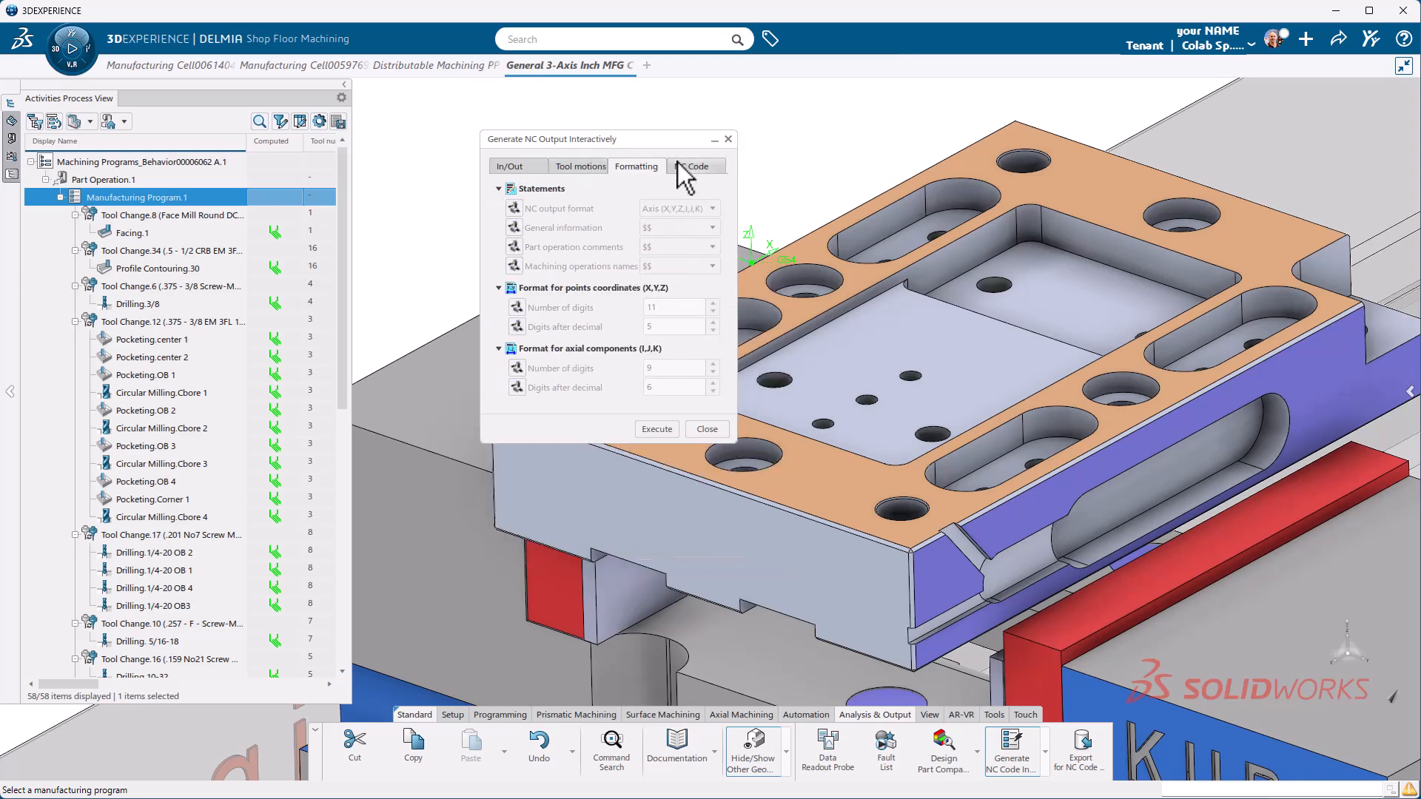
click(695, 166)
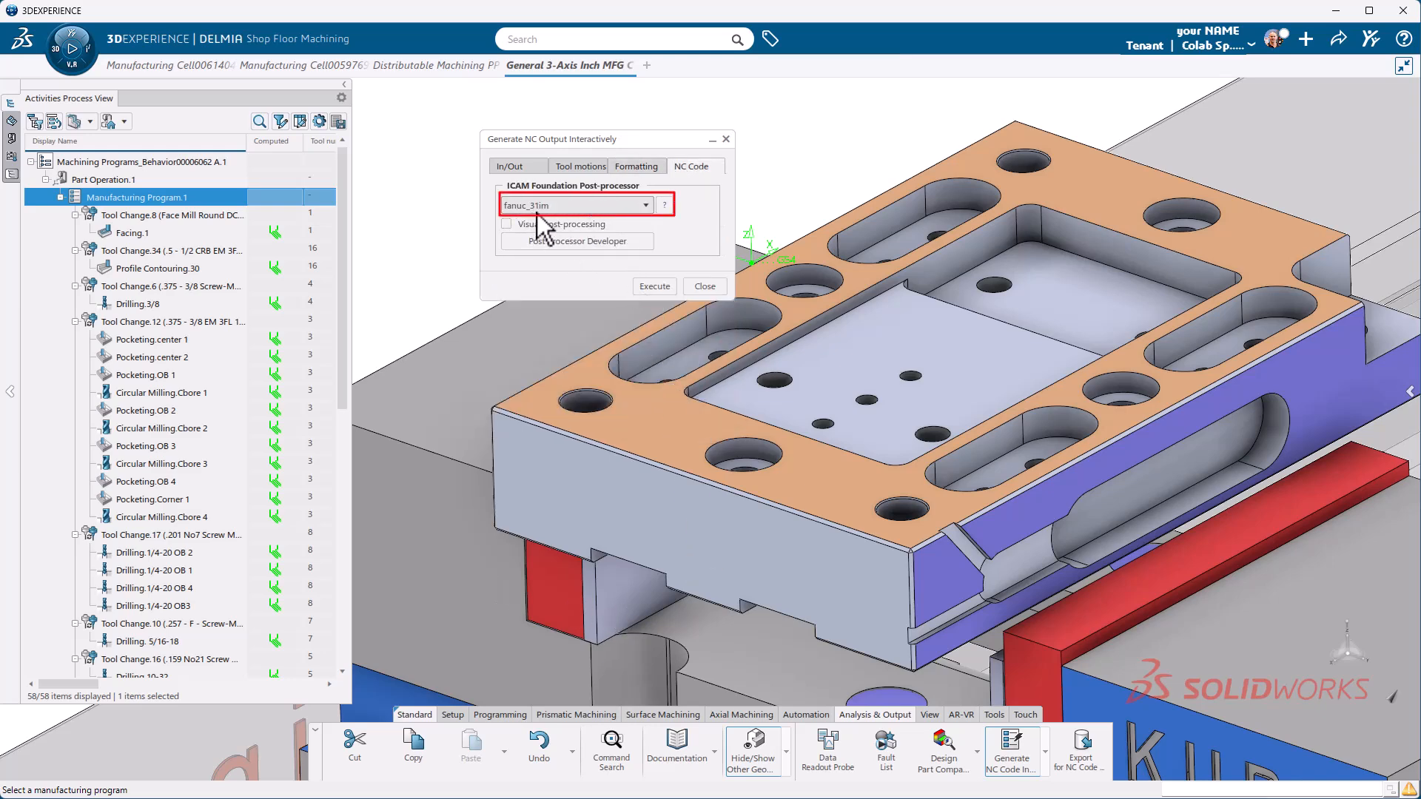
click(645, 204)
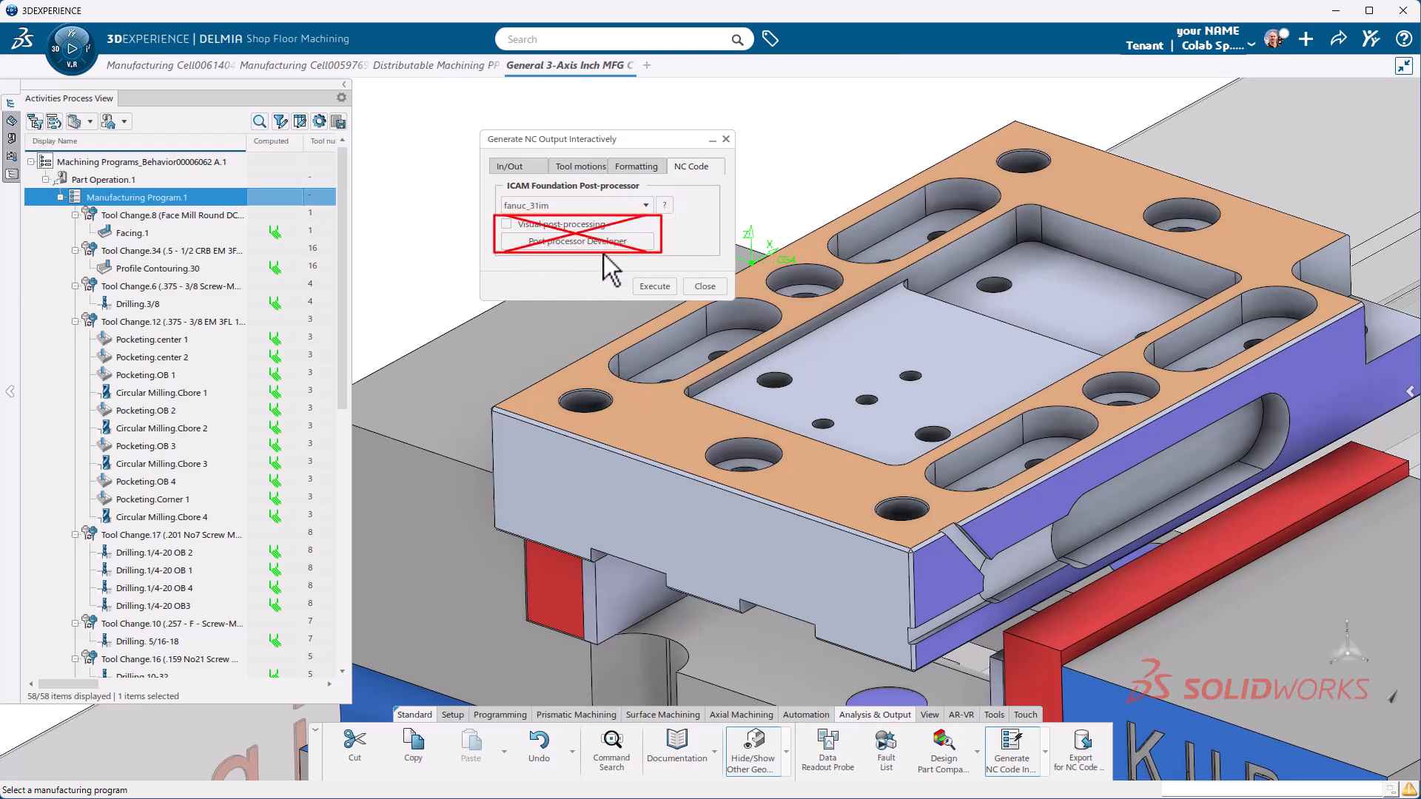
mouse_move(594, 272)
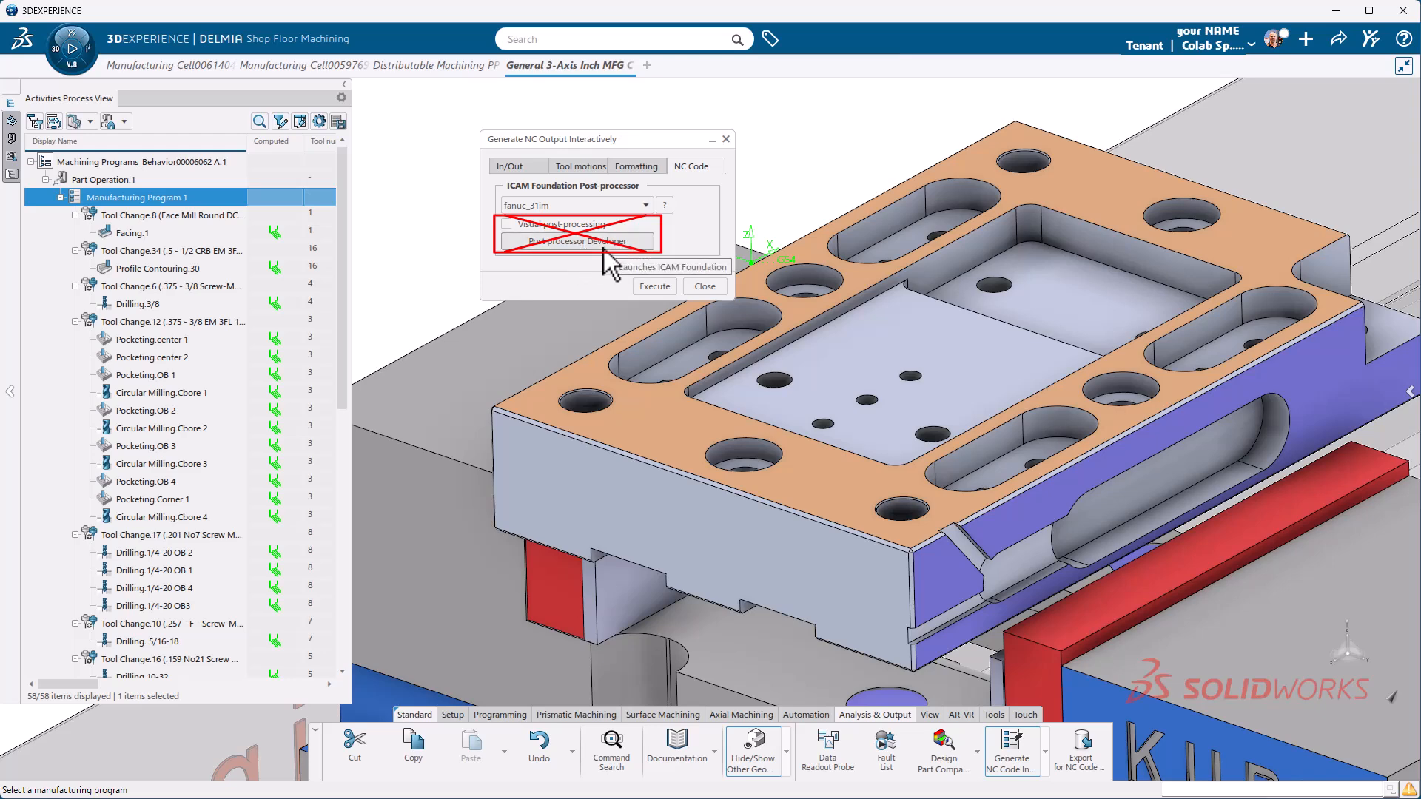
mouse_move(576, 241)
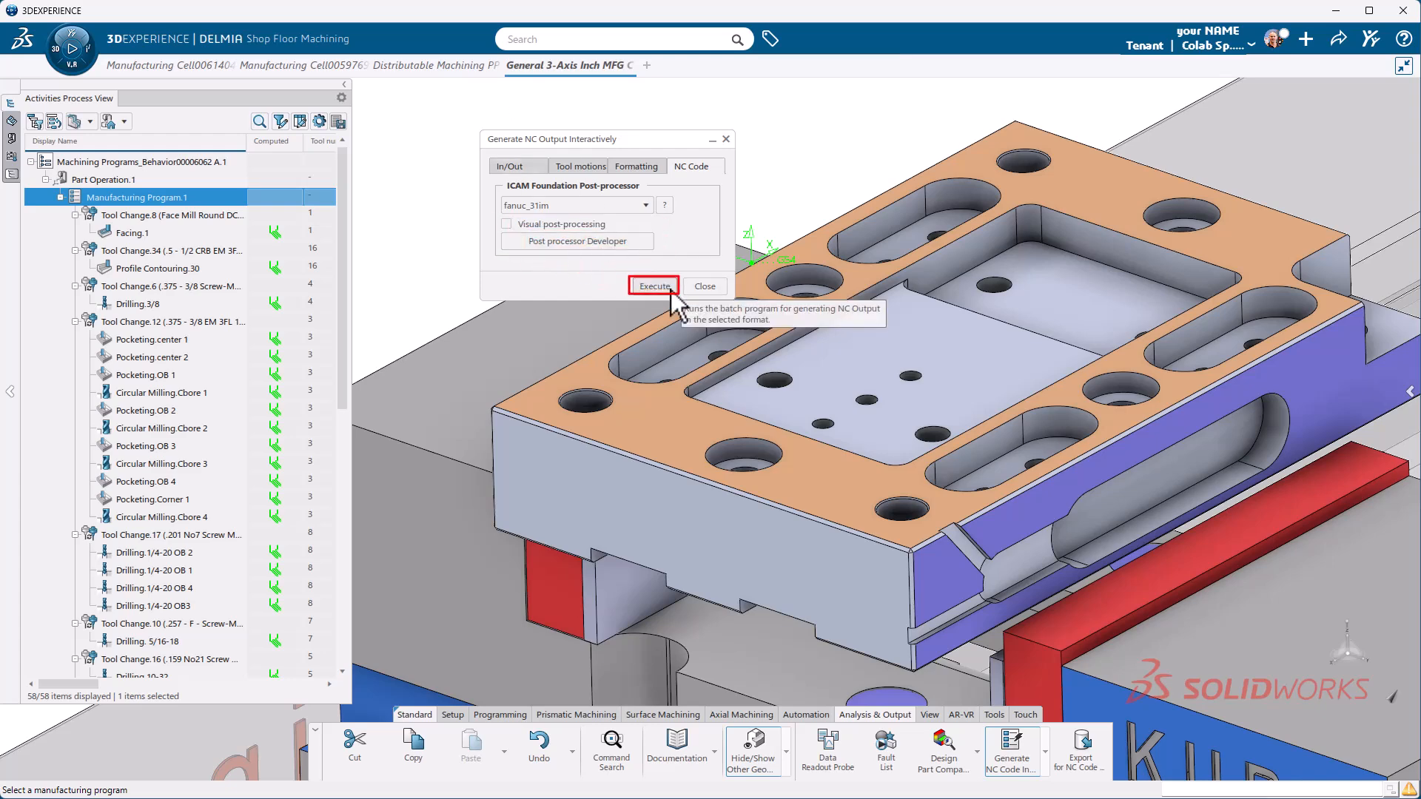
- Execute NC output, dismiss warnings, and review the O0002.NC, log and aptsource results
click(653, 286)
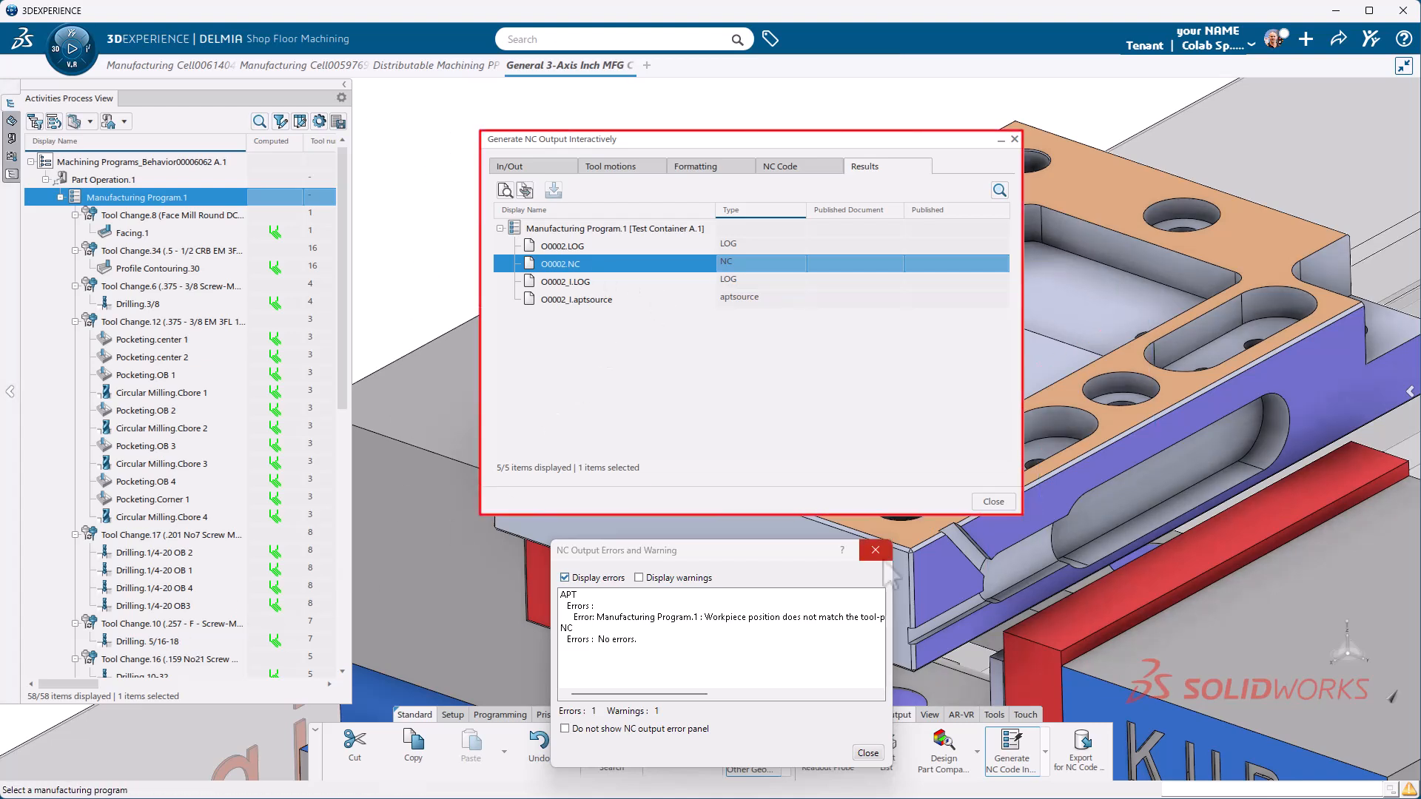
click(874, 550)
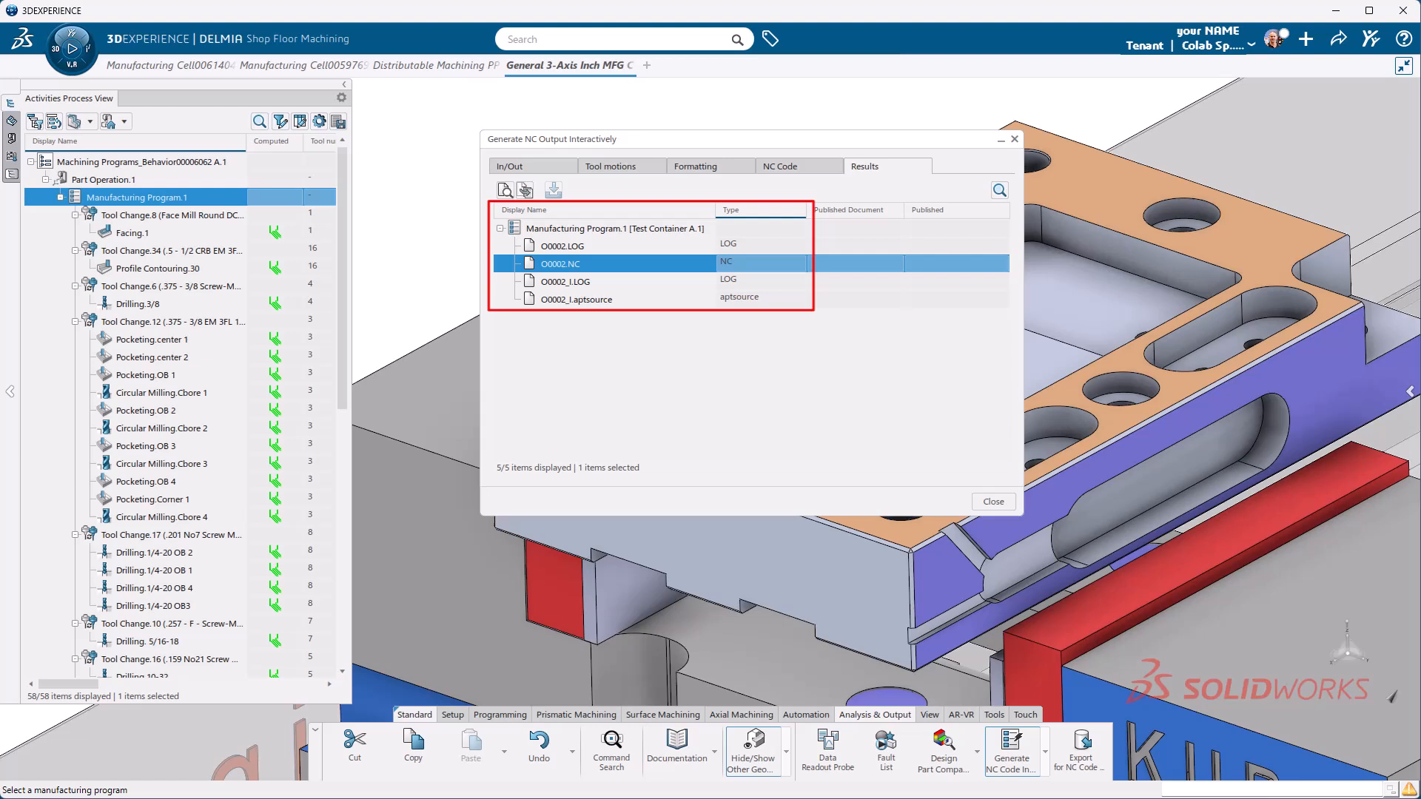
click(577, 299)
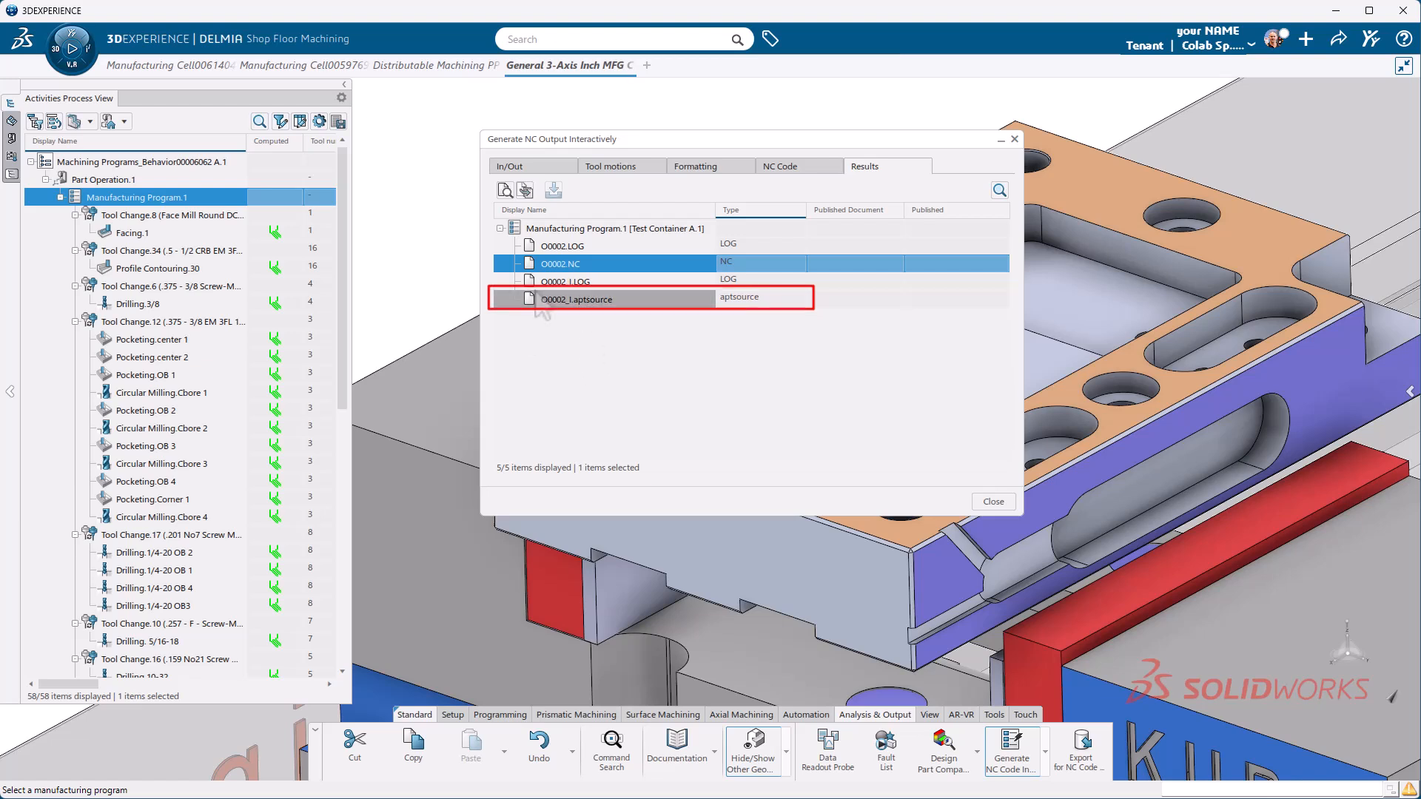
click(561, 264)
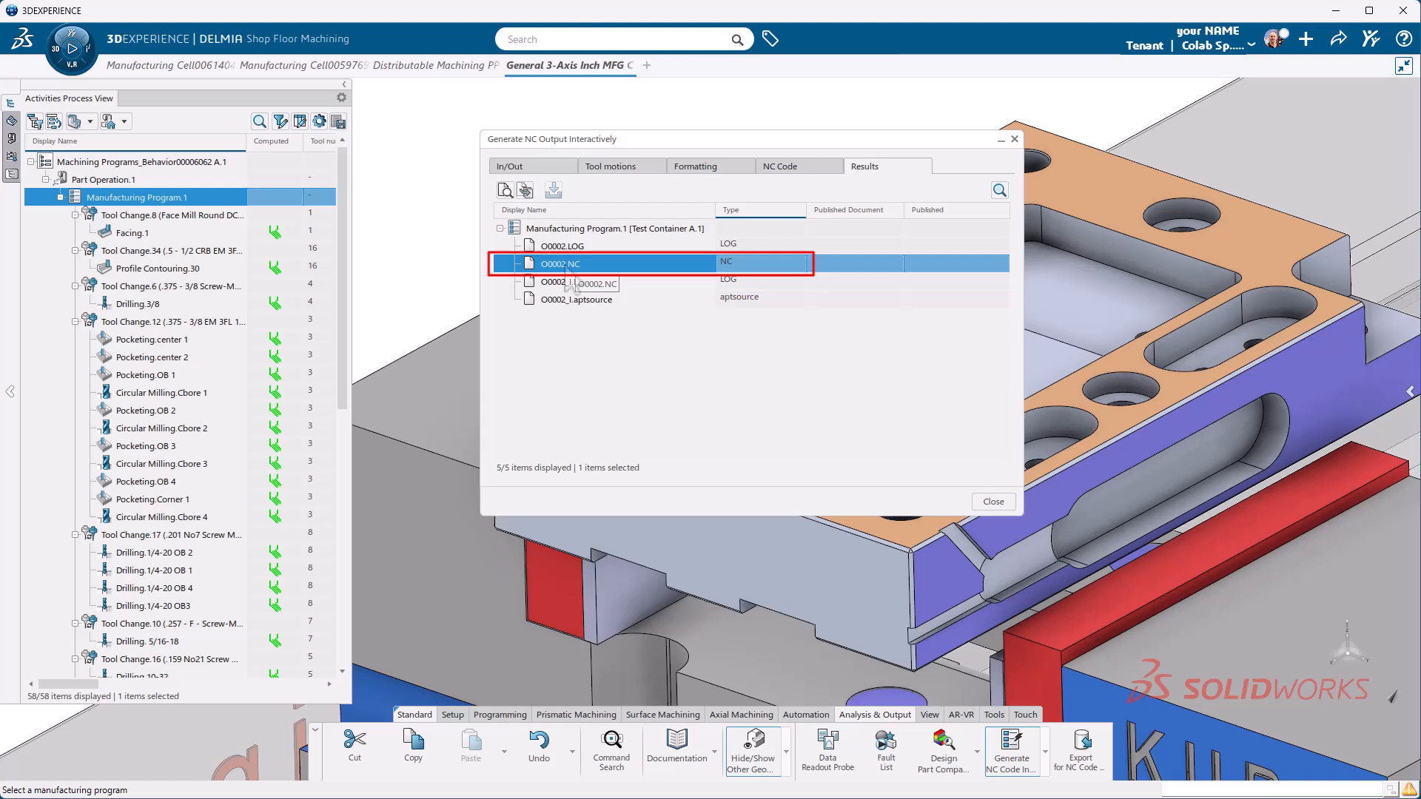
right_click(560, 263)
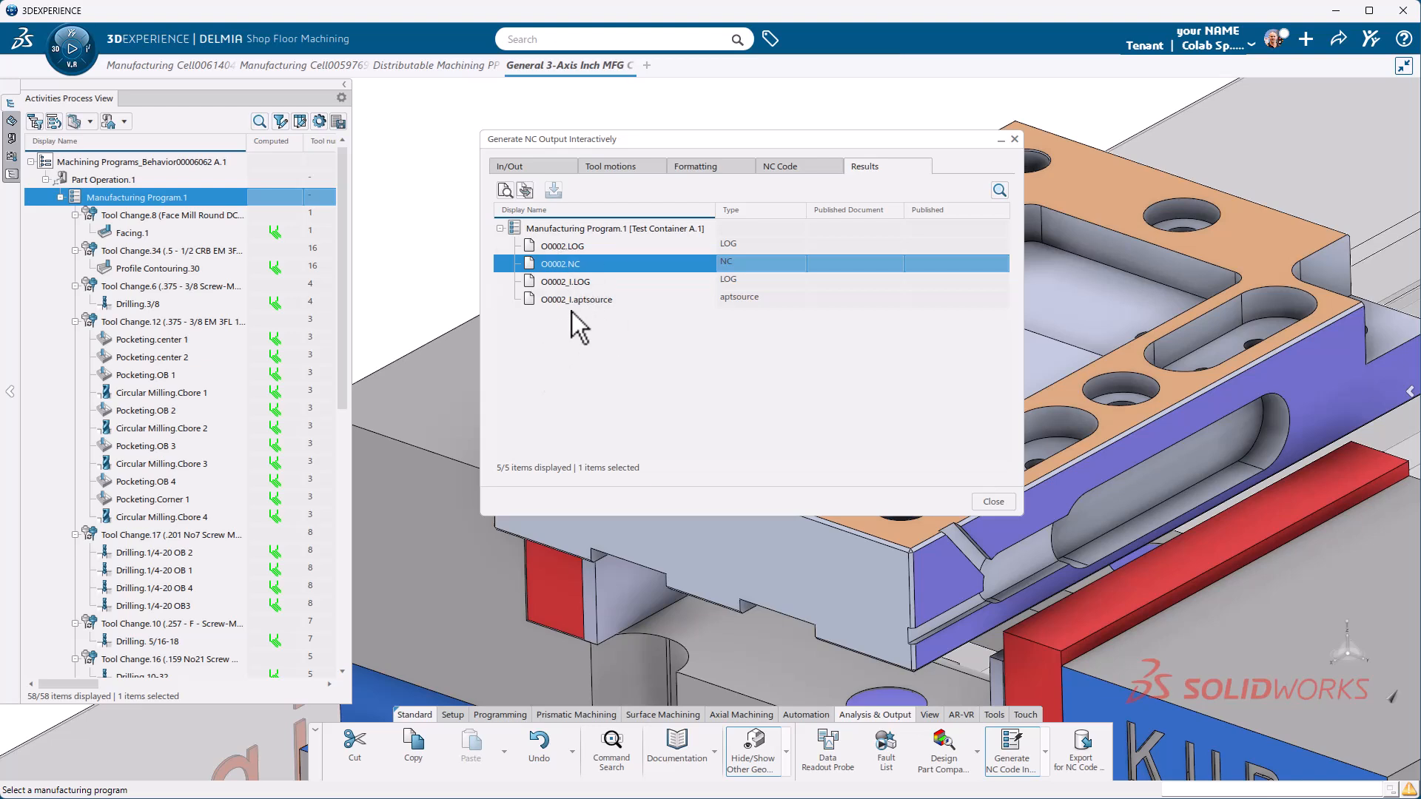
right_click(561, 263)
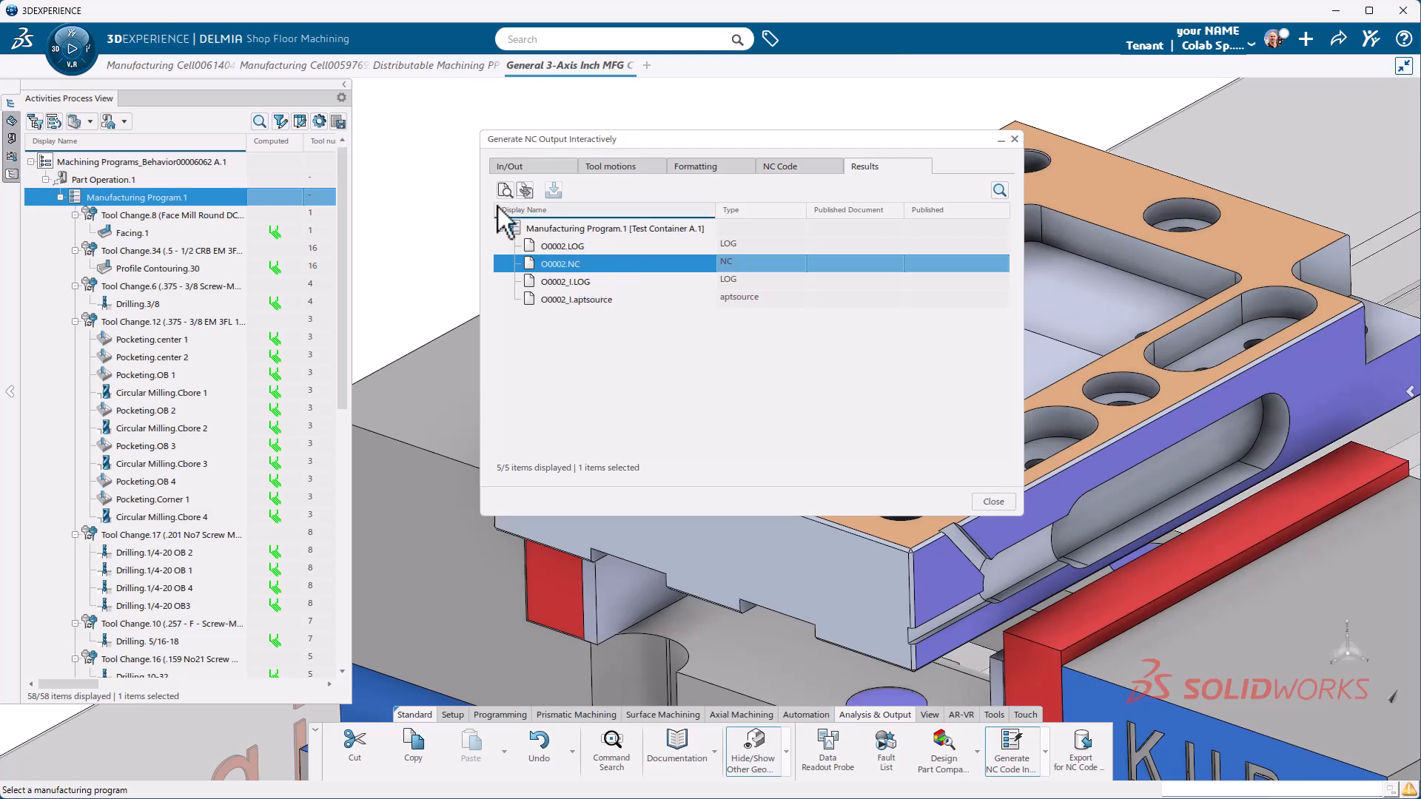
click(992, 501)
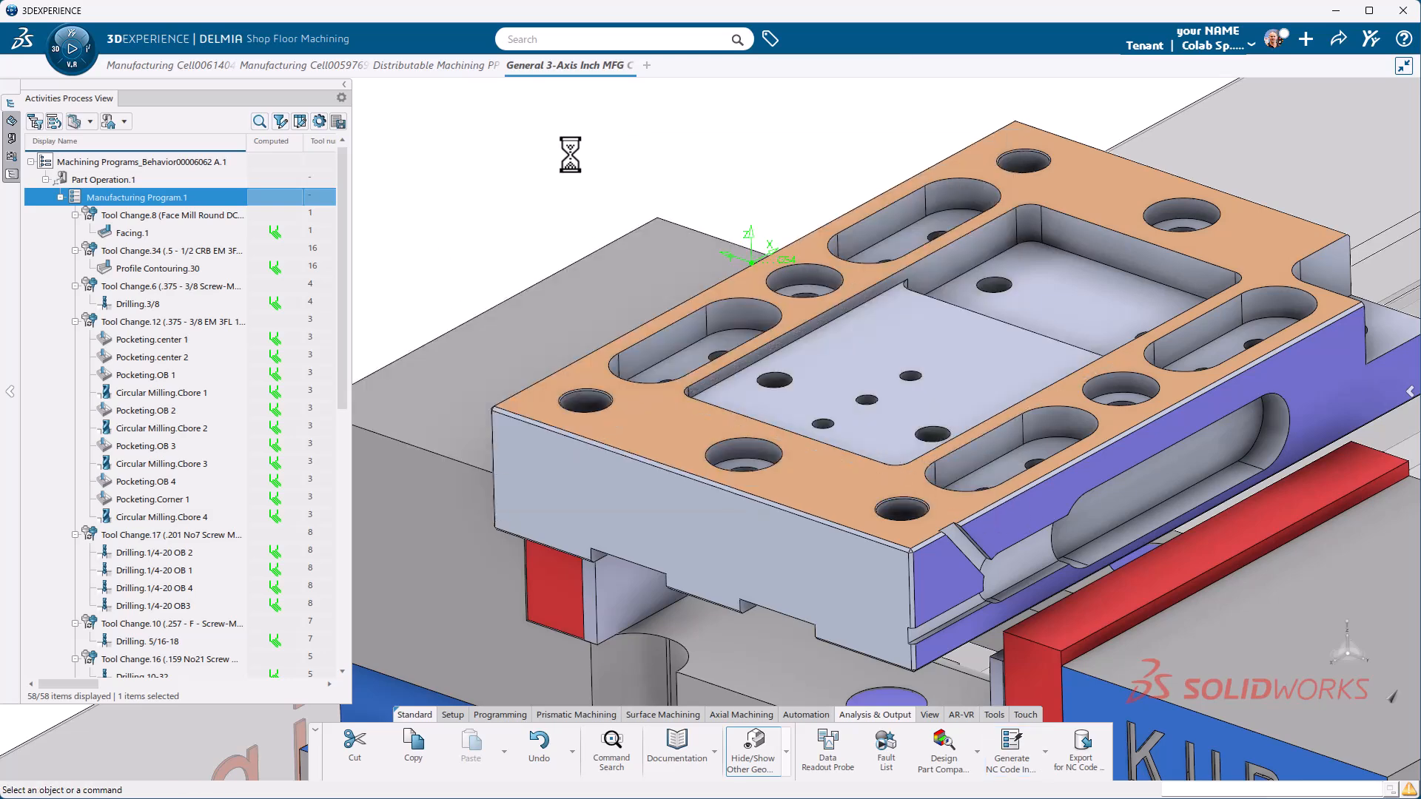
mouse_move(36, 208)
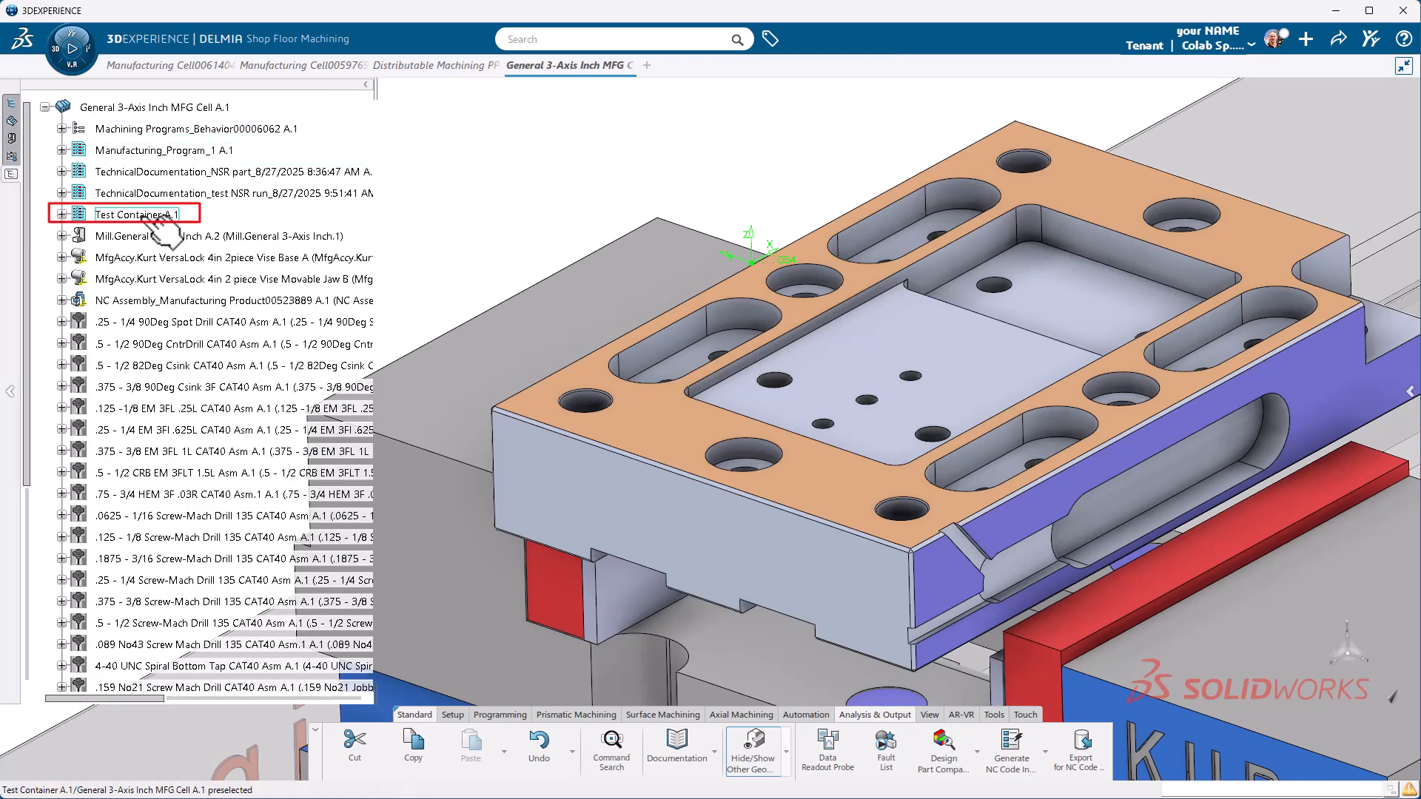
mouse_move(131, 214)
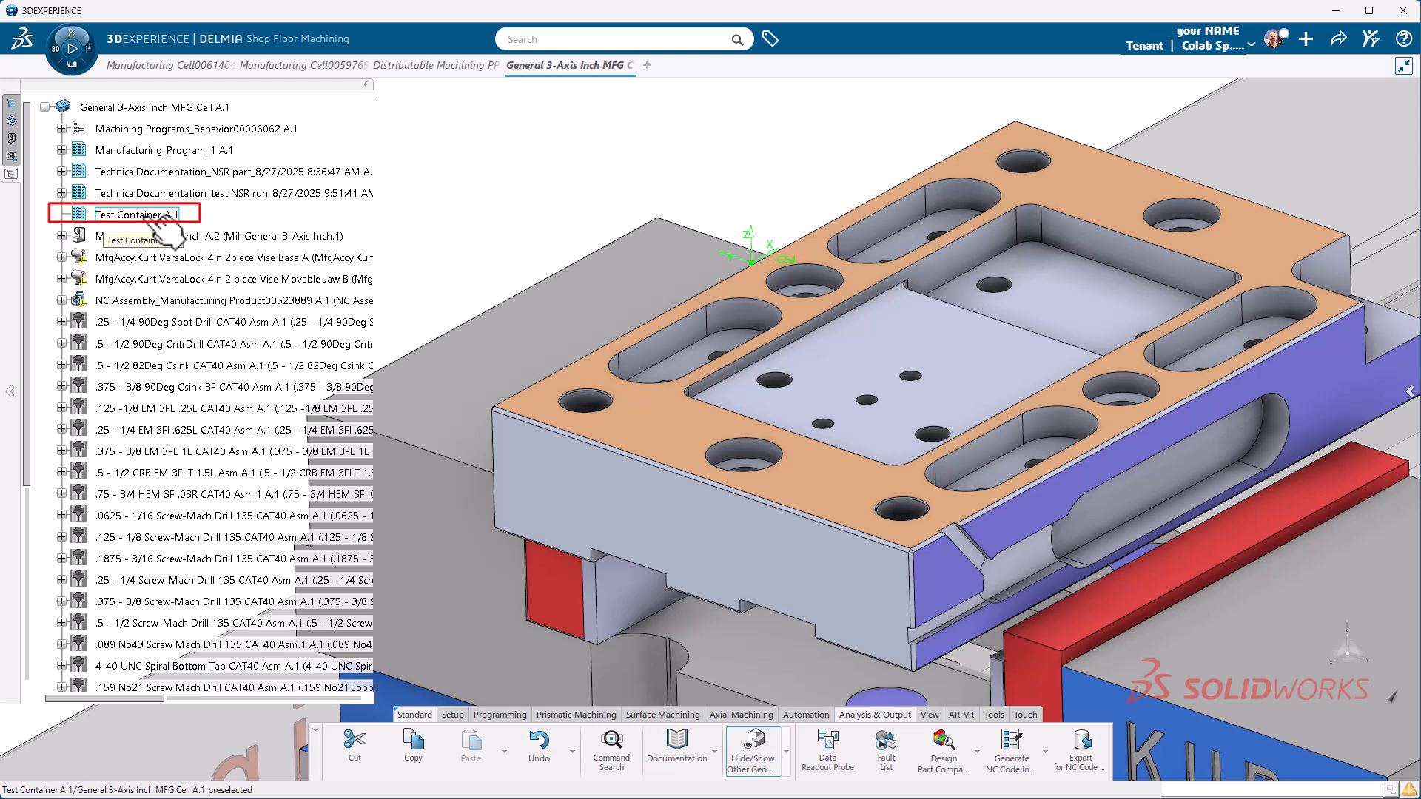
- List Test Container A.1's NC programs and view O0002.NC in a text editor
right_click(141, 213)
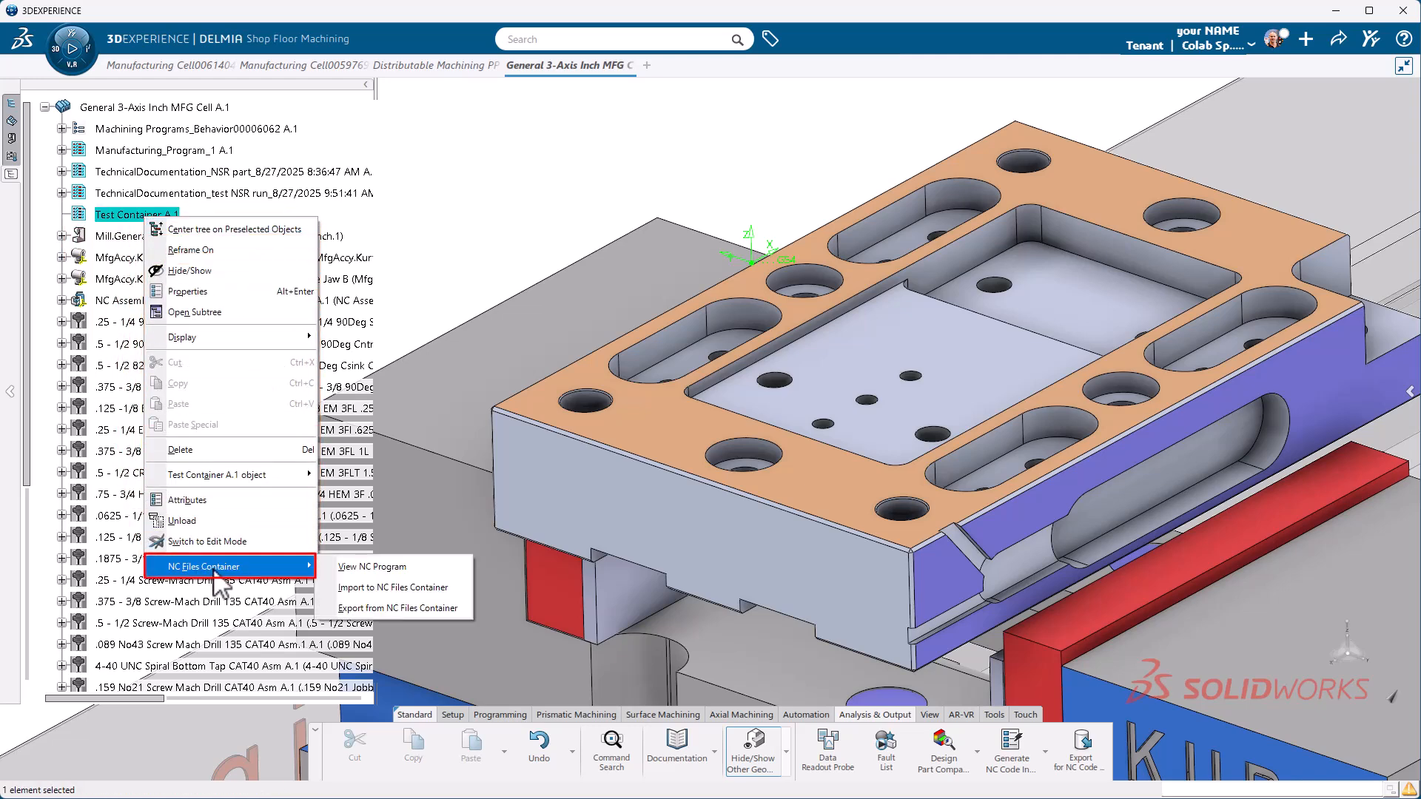
mouse_move(372, 566)
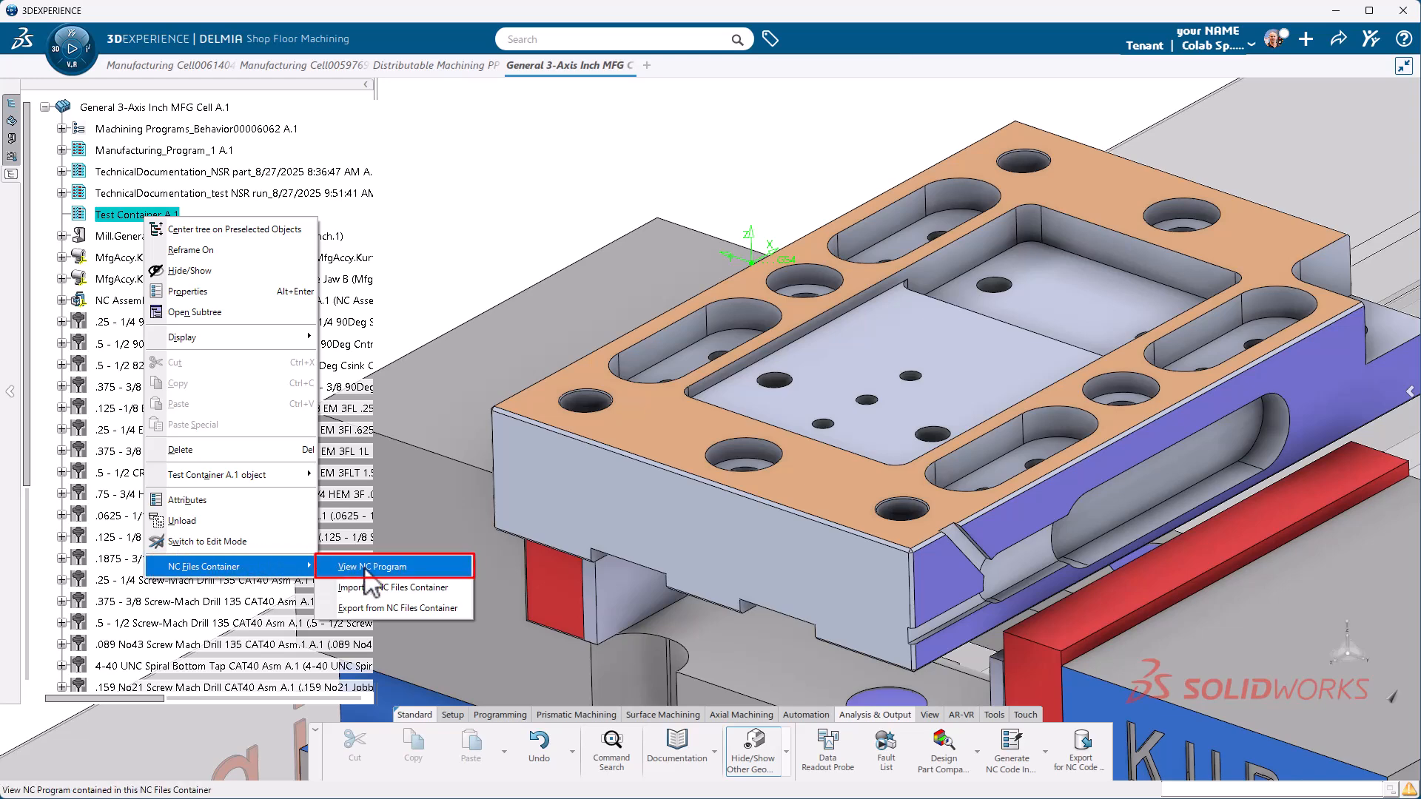
click(366, 565)
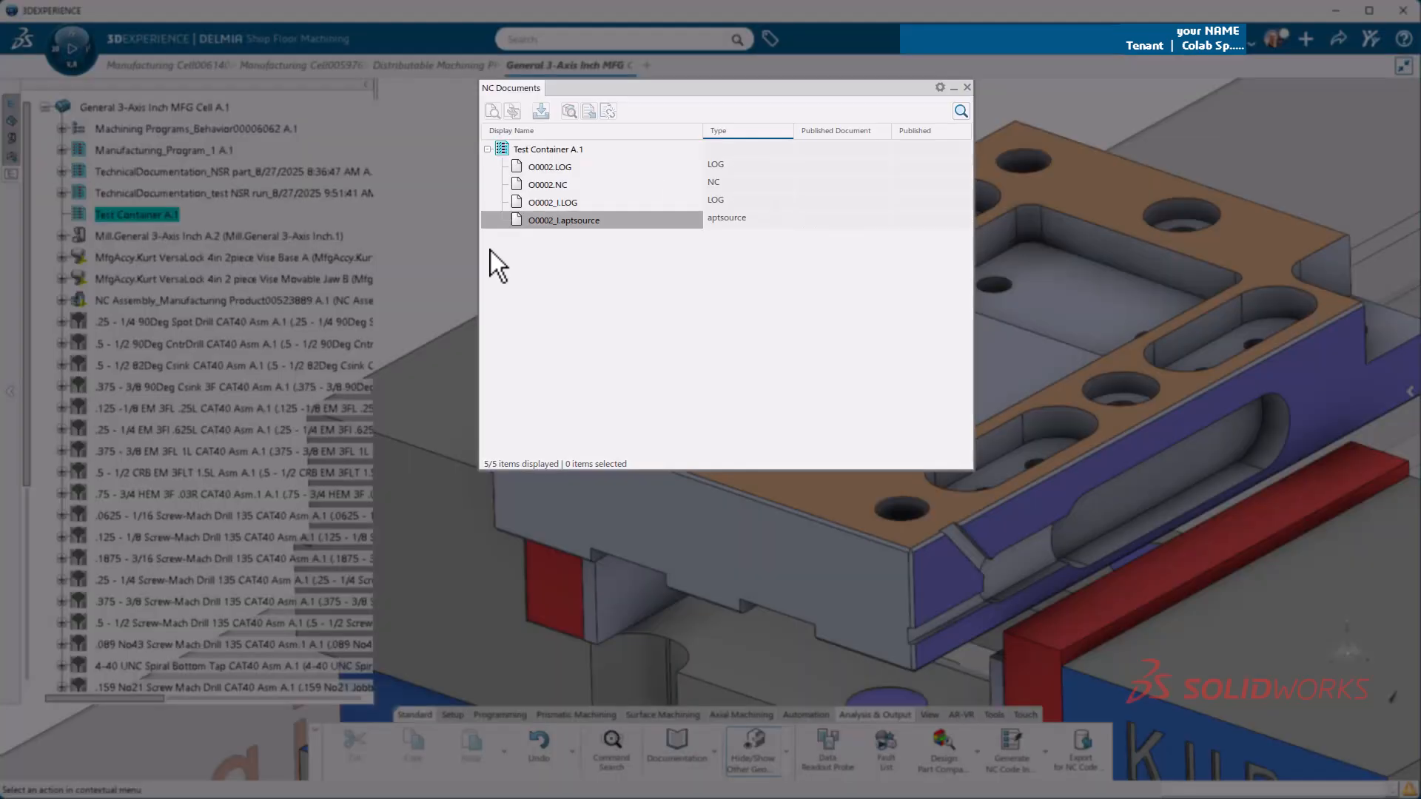
right_click(548, 184)
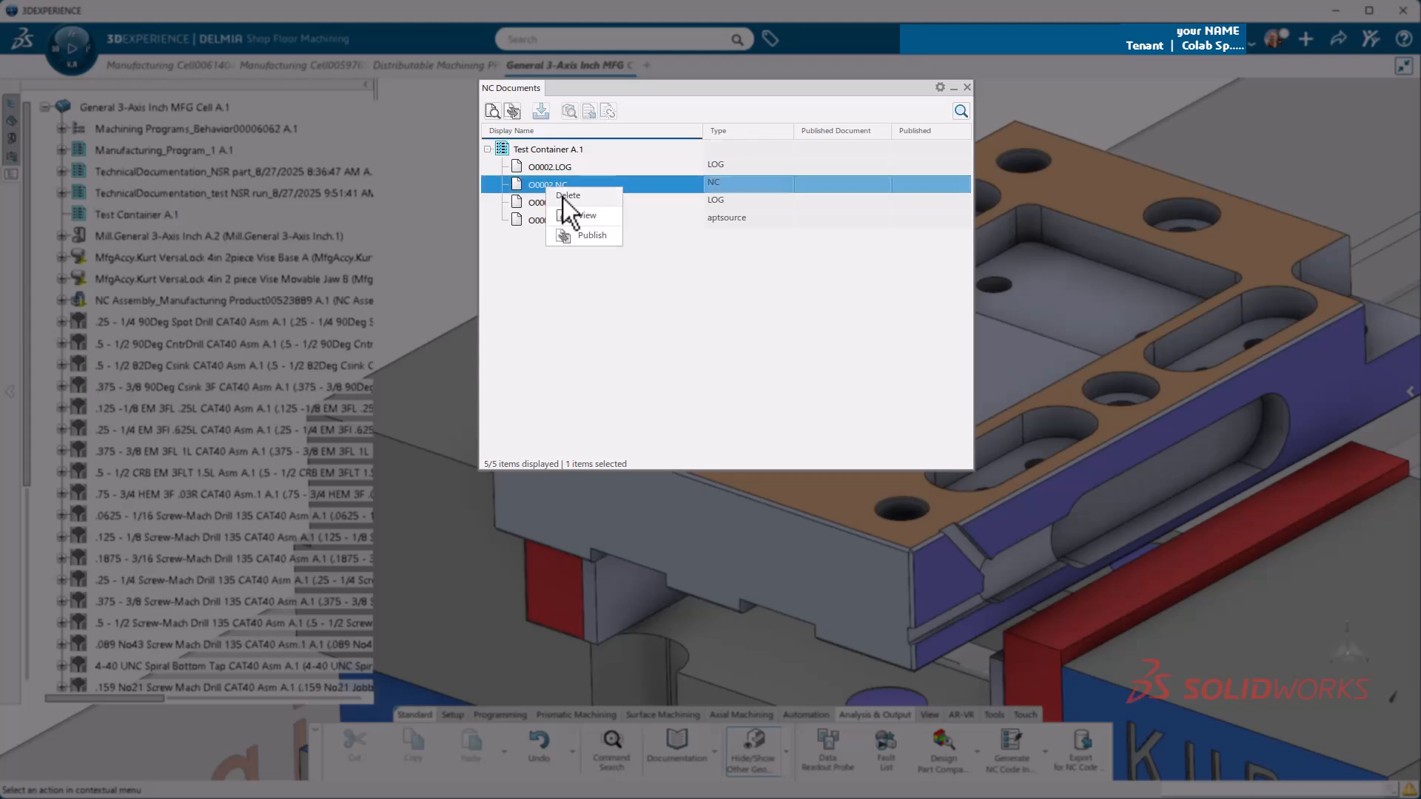
click(582, 215)
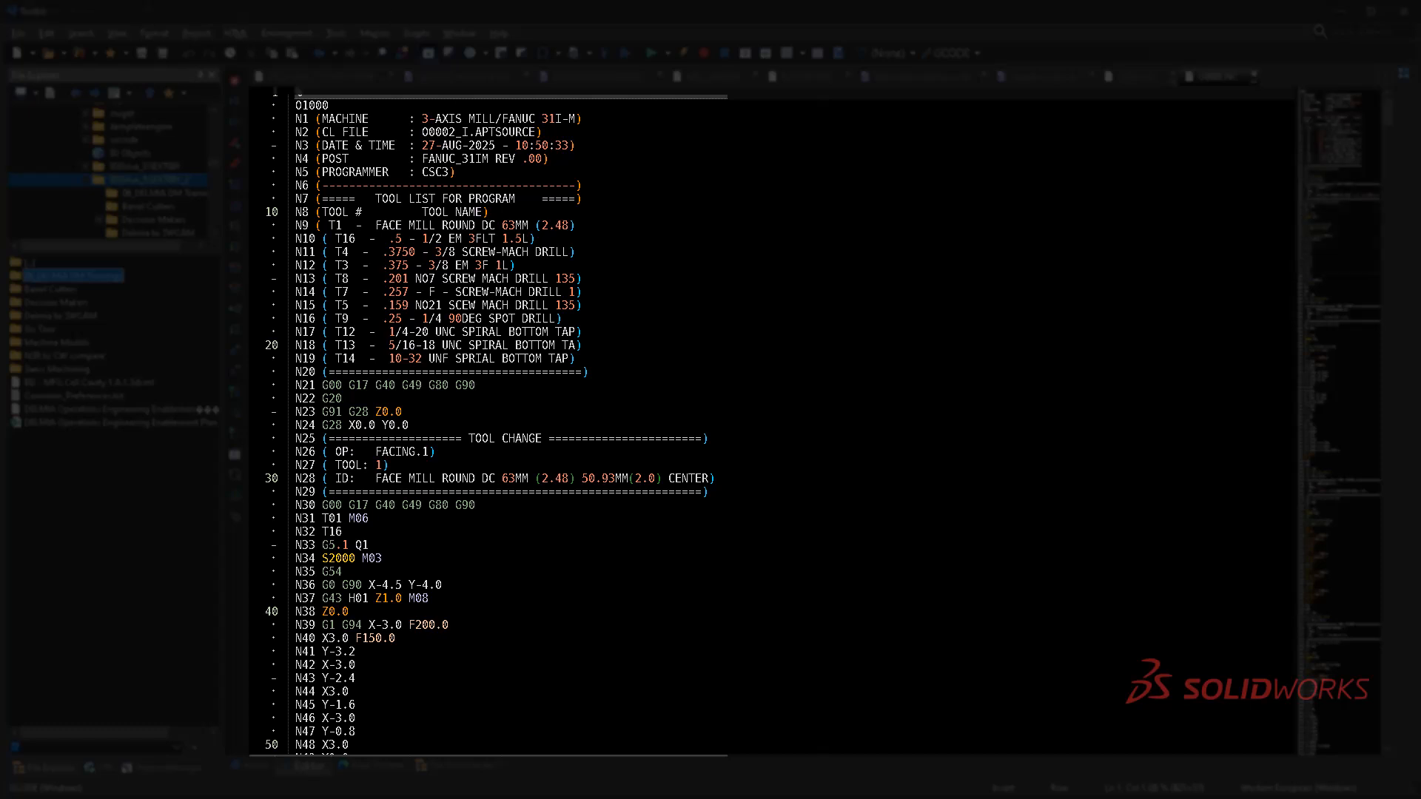
- Save the G-code in Notepad++ as O0002.NC
click(17, 33)
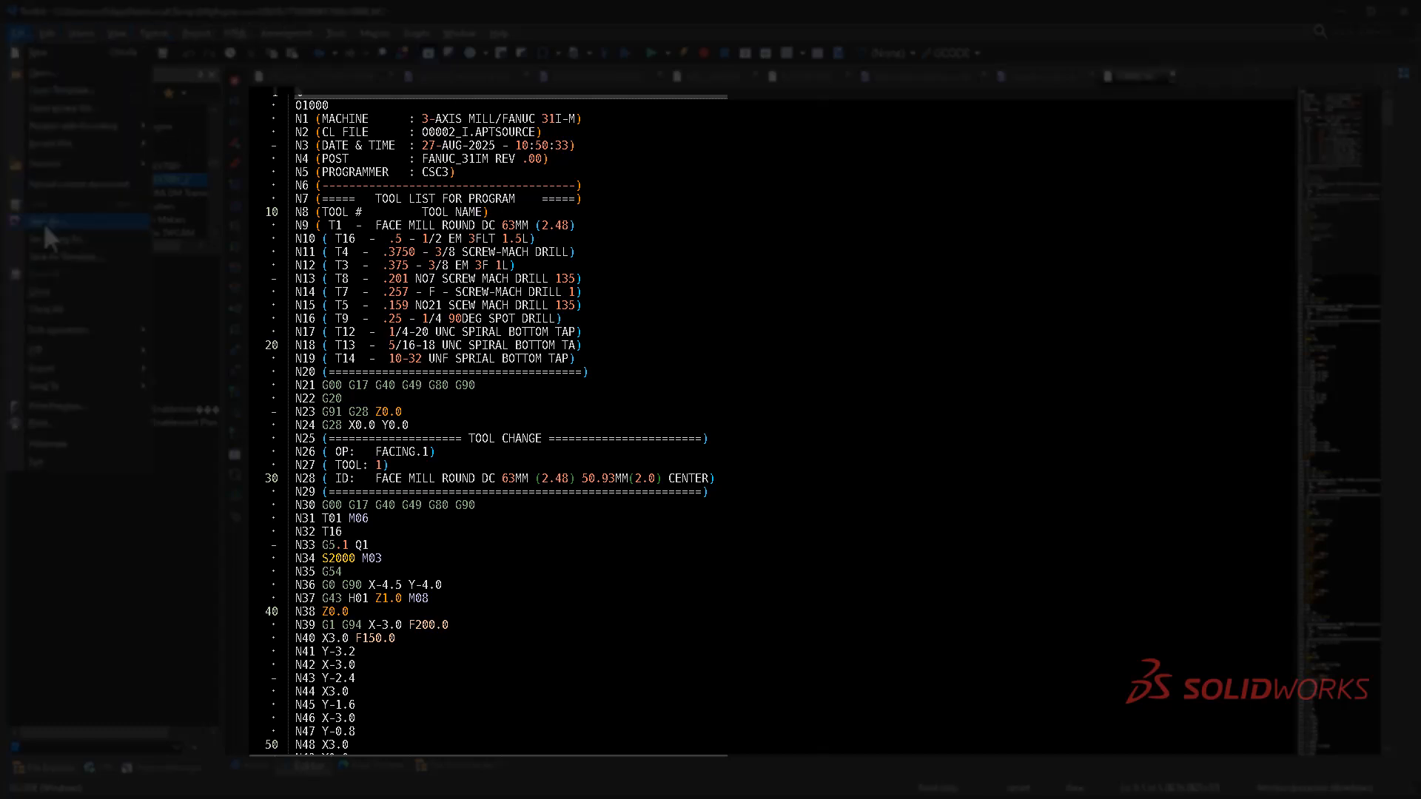
click(45, 221)
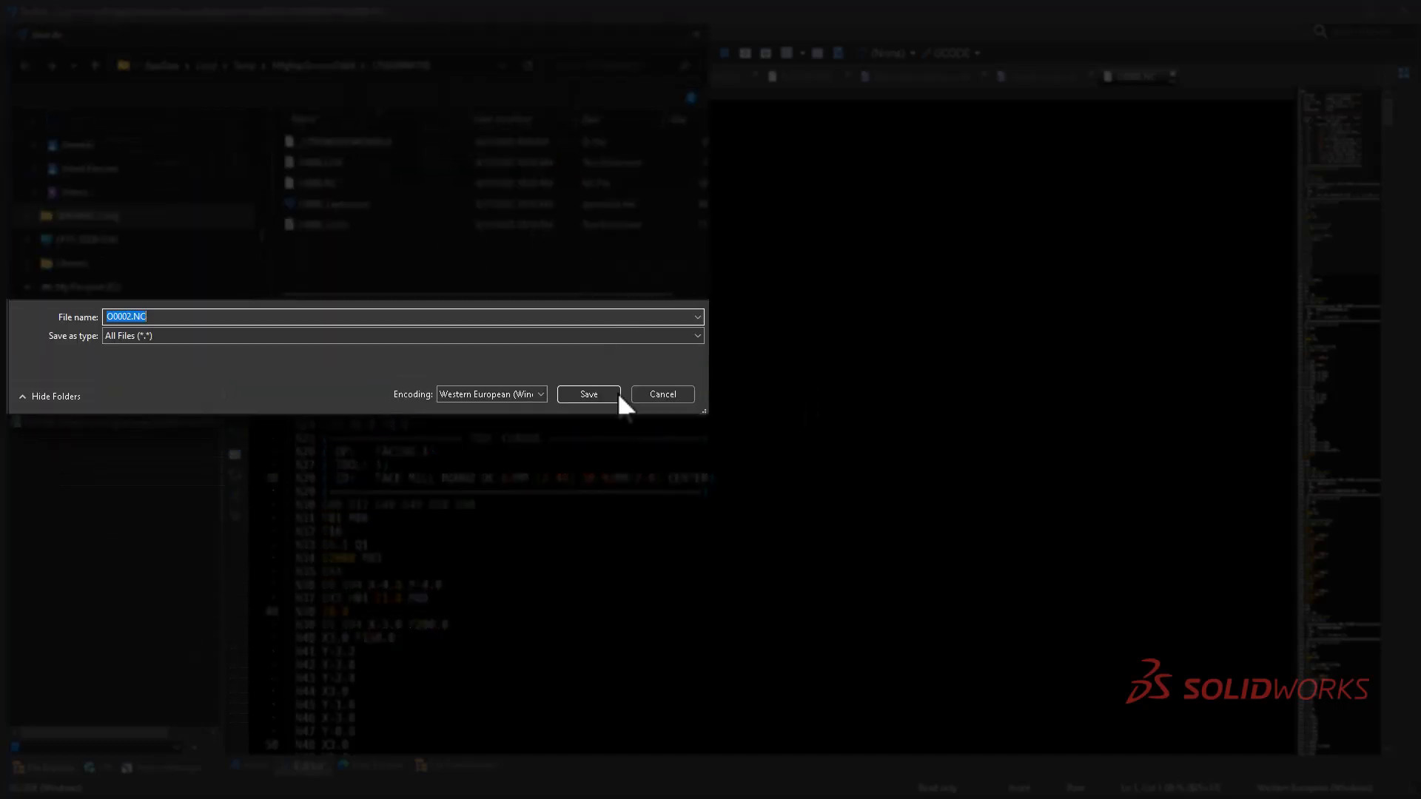
click(587, 393)
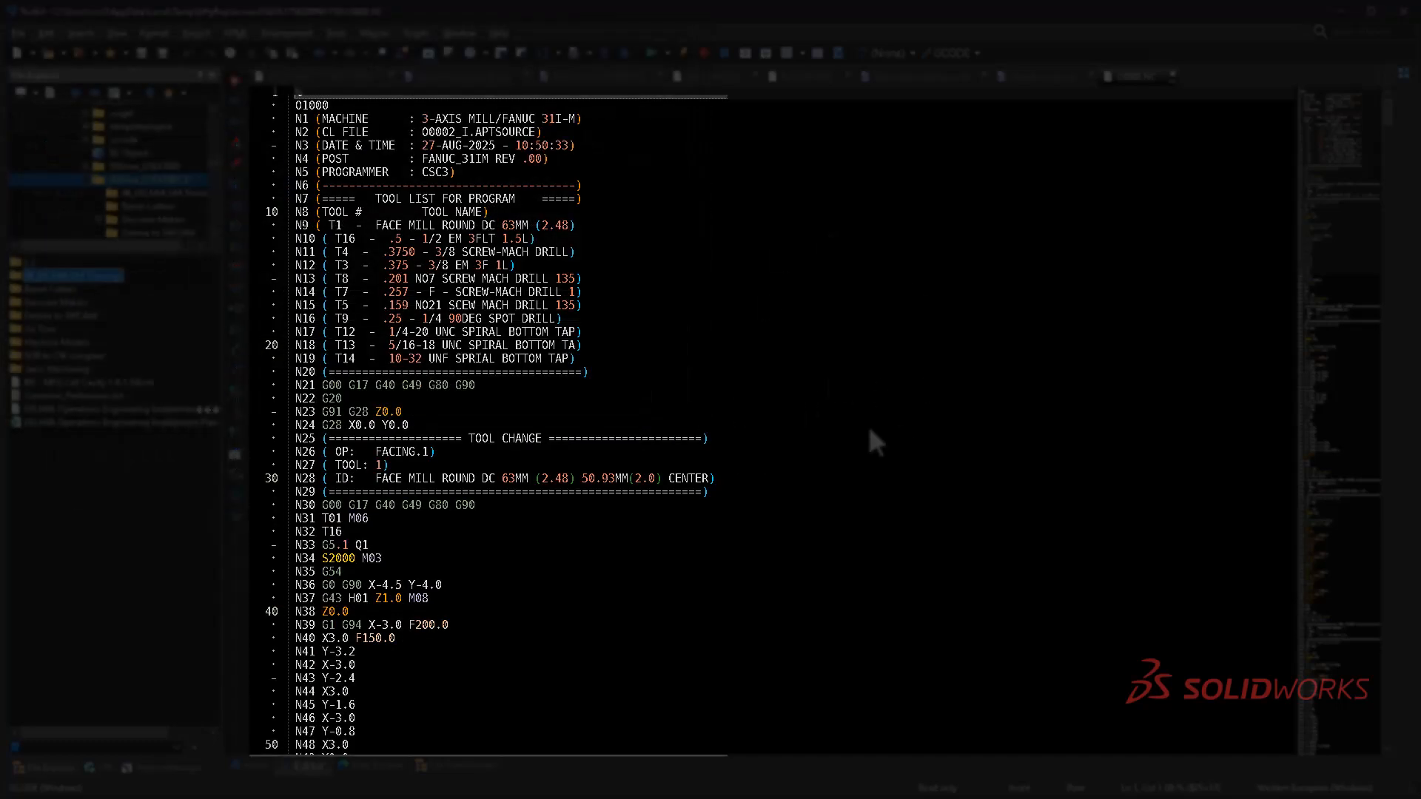
mouse_move(1347, 25)
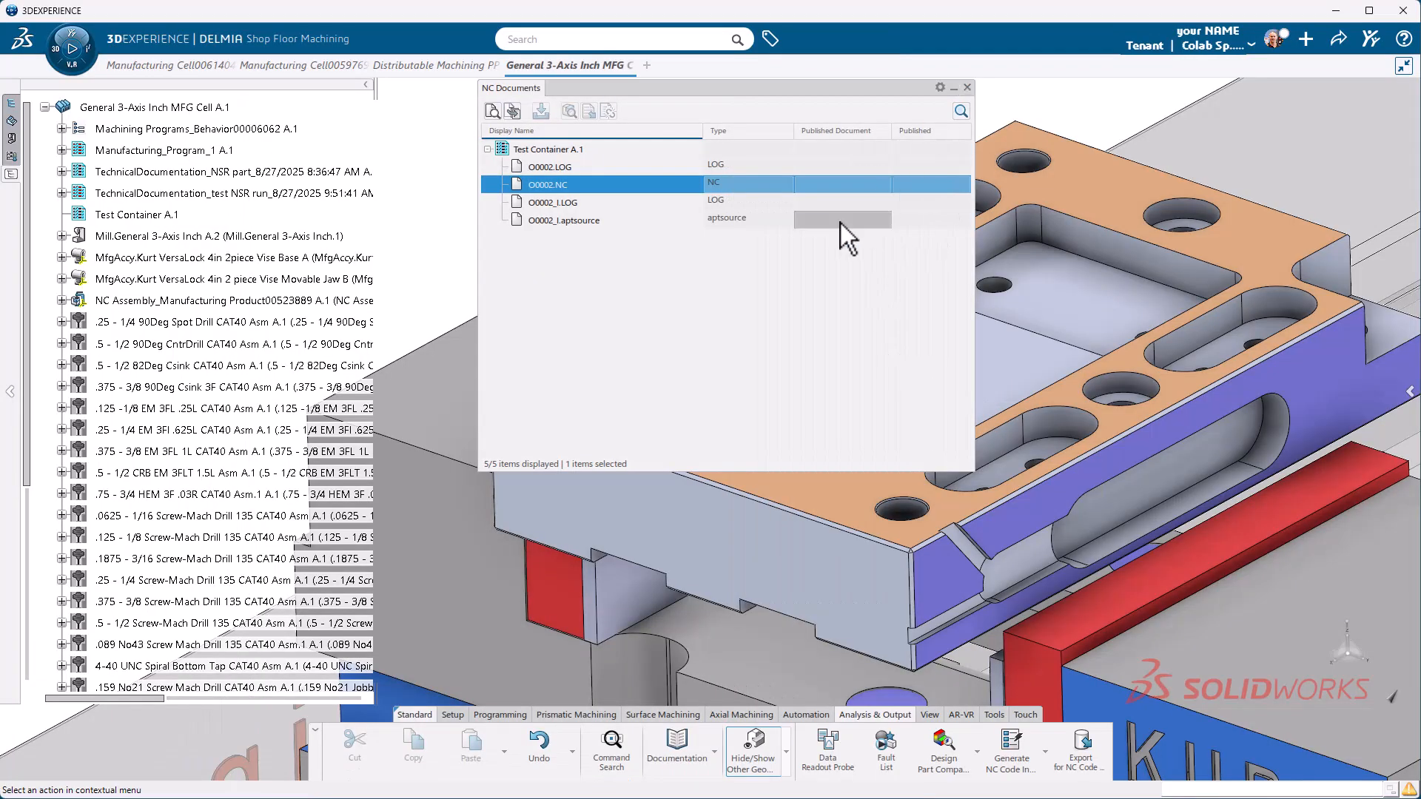
mouse_move(742, 476)
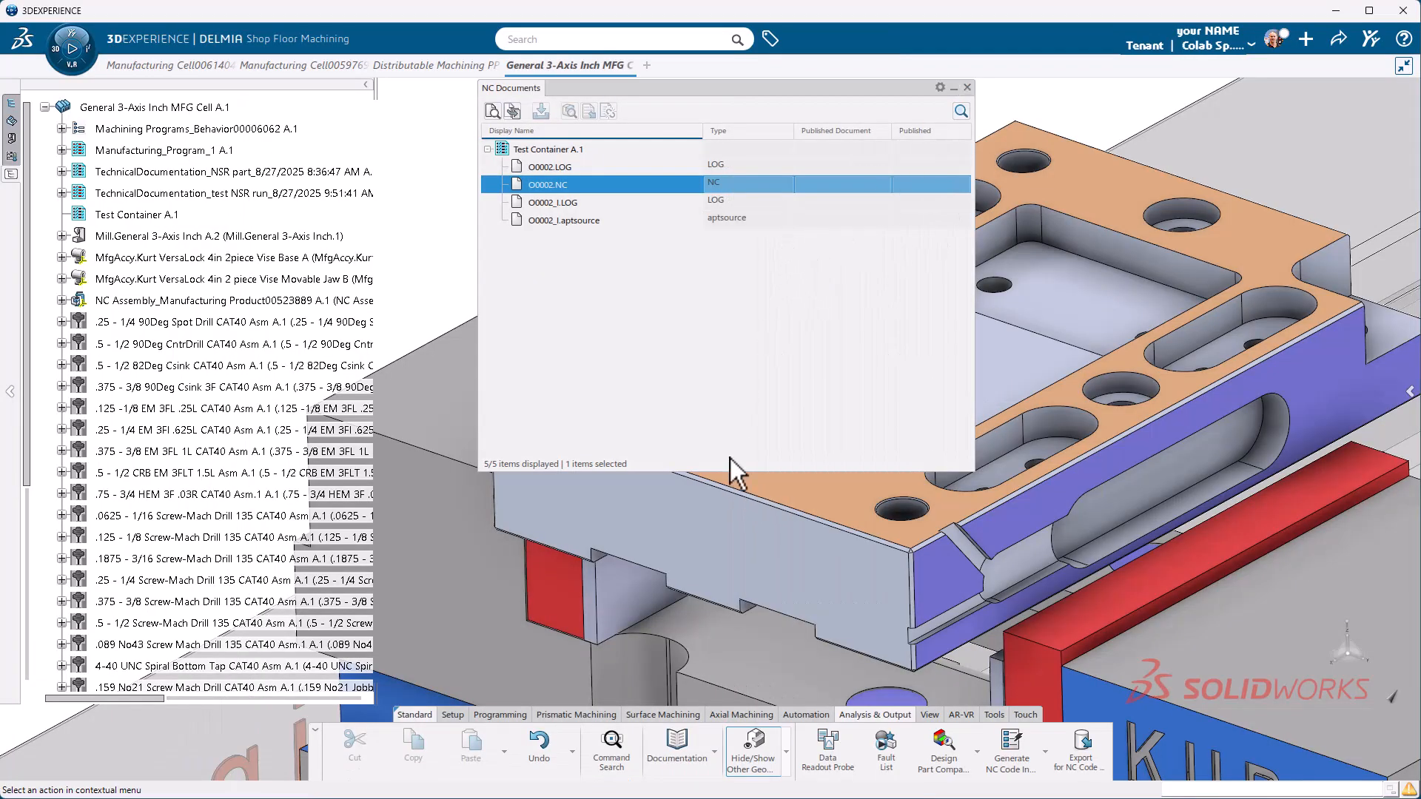